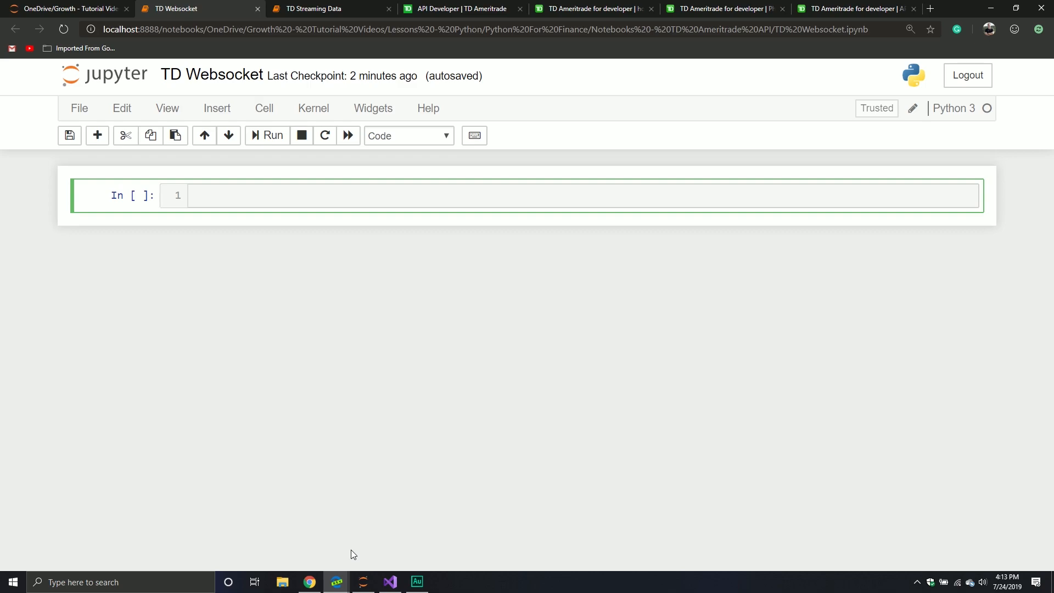
- From the developer home page, open the Phase 1: Authentication Update guide for the XML based API
left_click(196, 195)
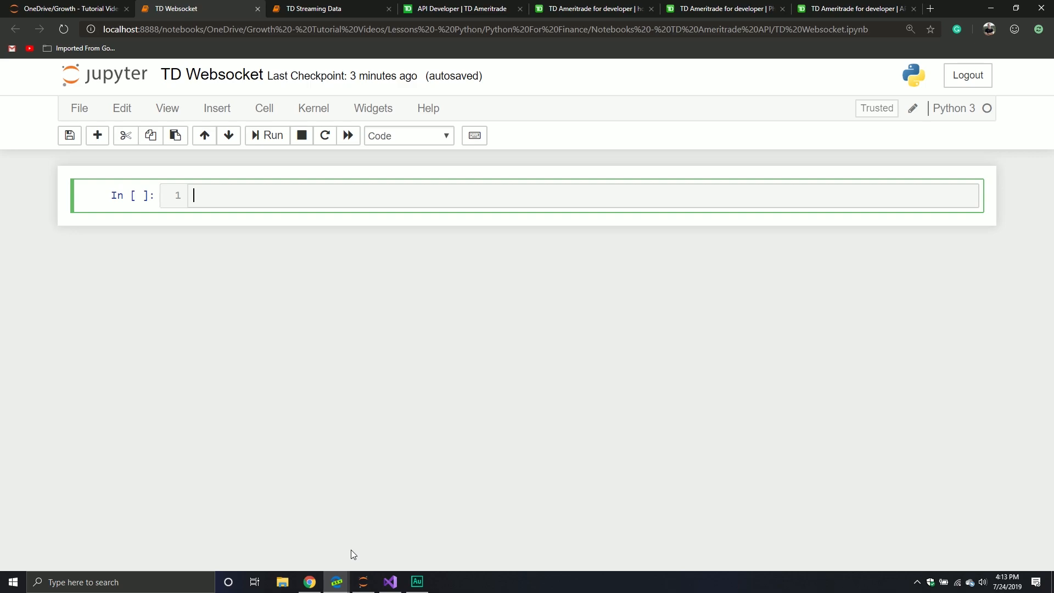
mouse_move(283, 456)
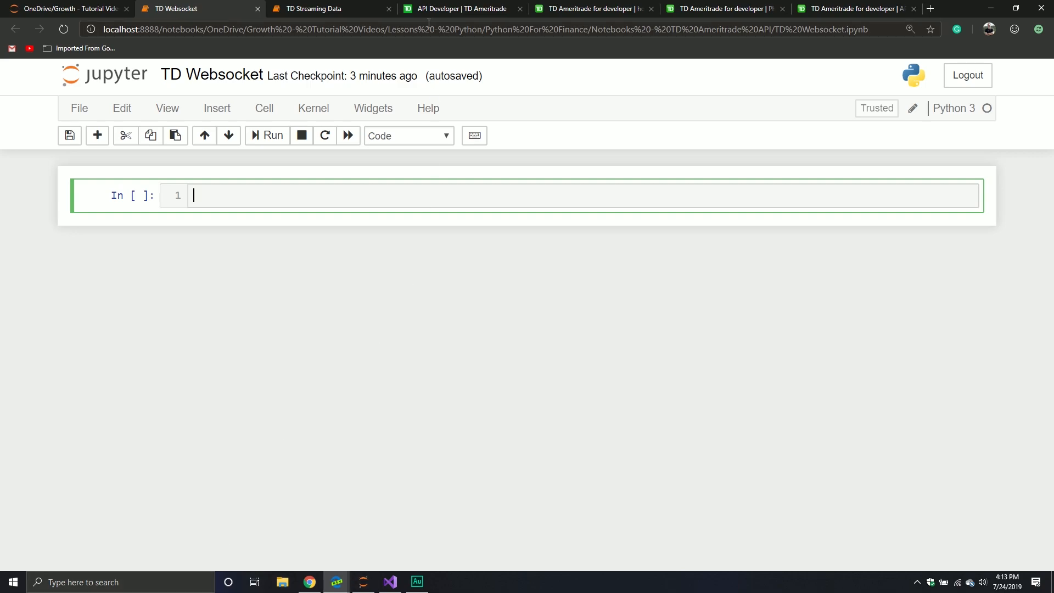
left_click(595, 9)
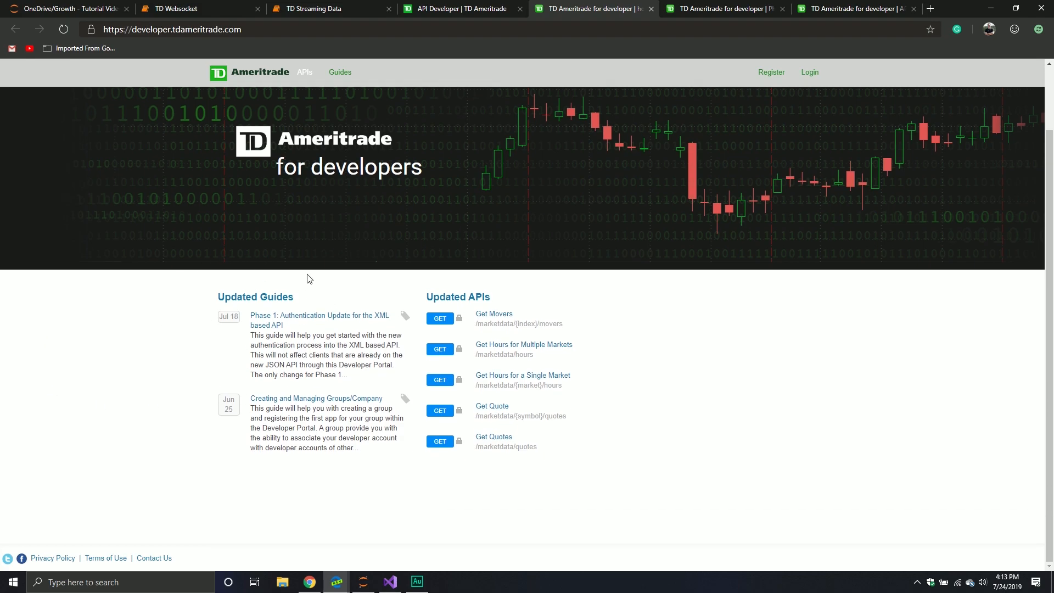
mouse_move(268, 335)
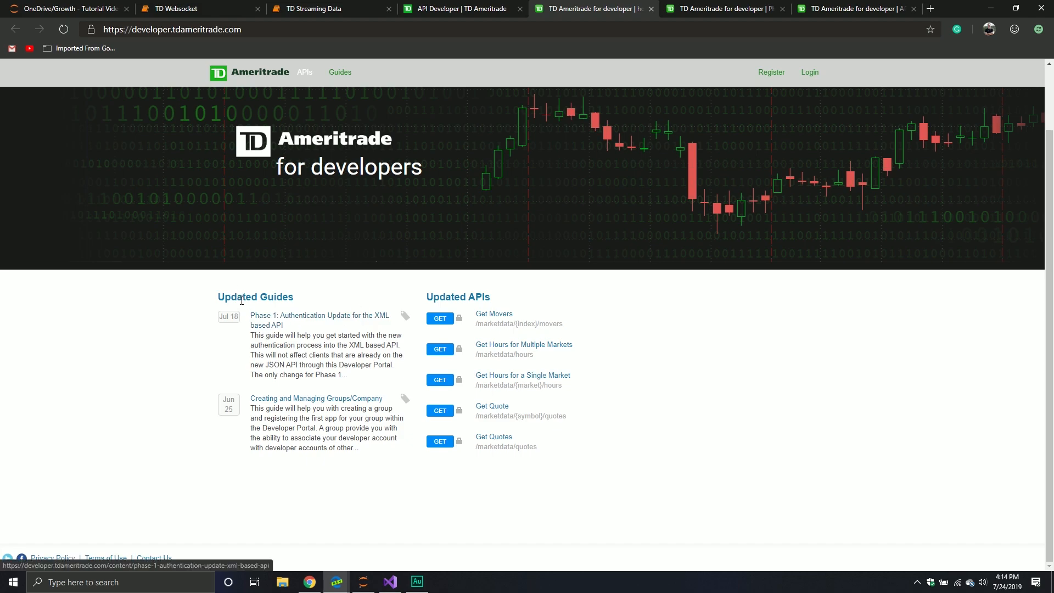
left_click(319, 320)
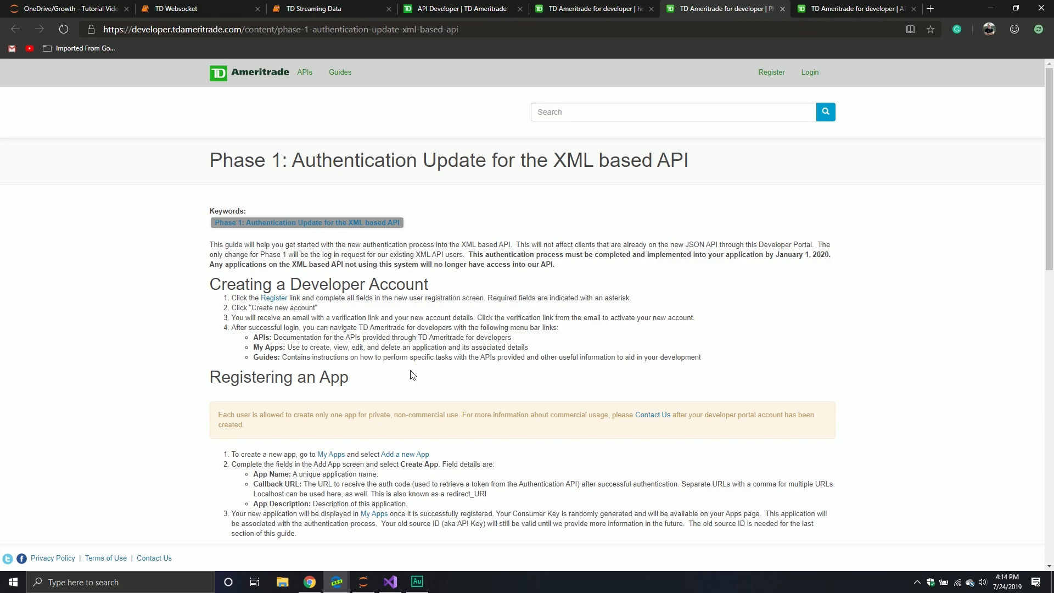
- Scroll through the Phase 1 authentication update guide to read it
scroll("down", 3)
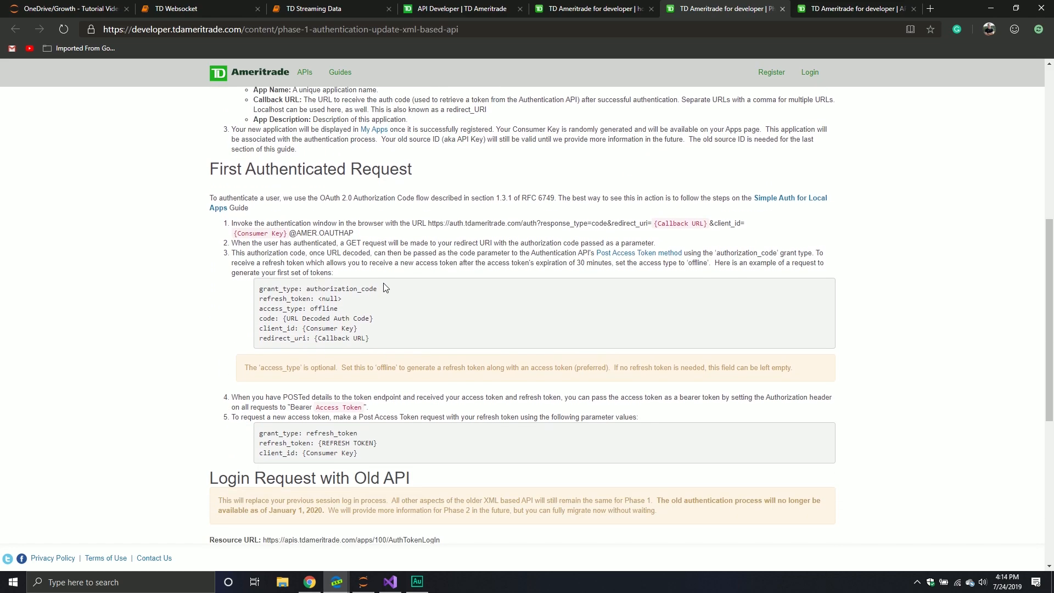
scroll("down", 3)
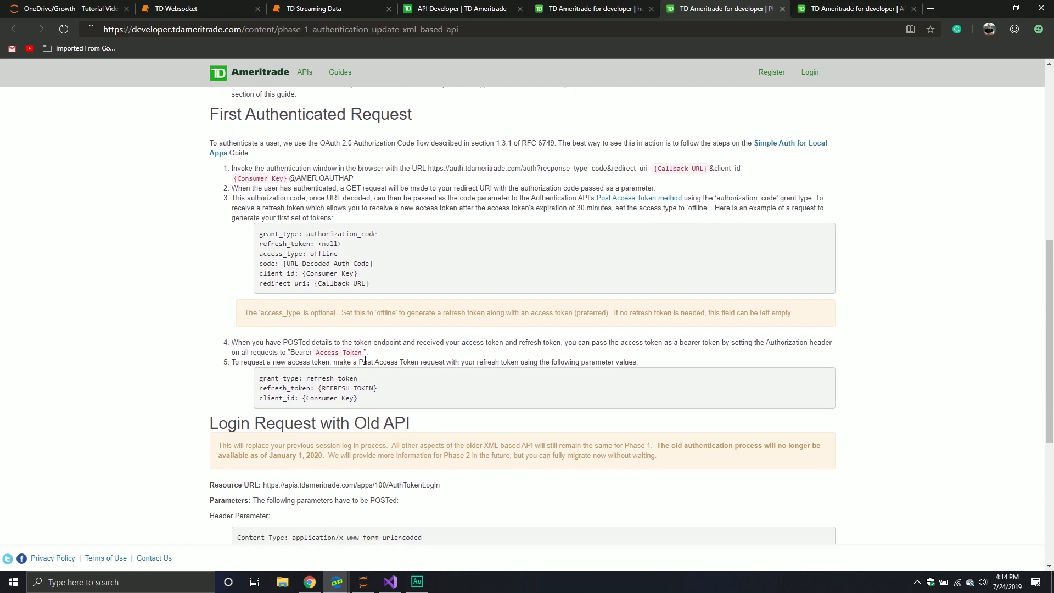
scroll("down", 3)
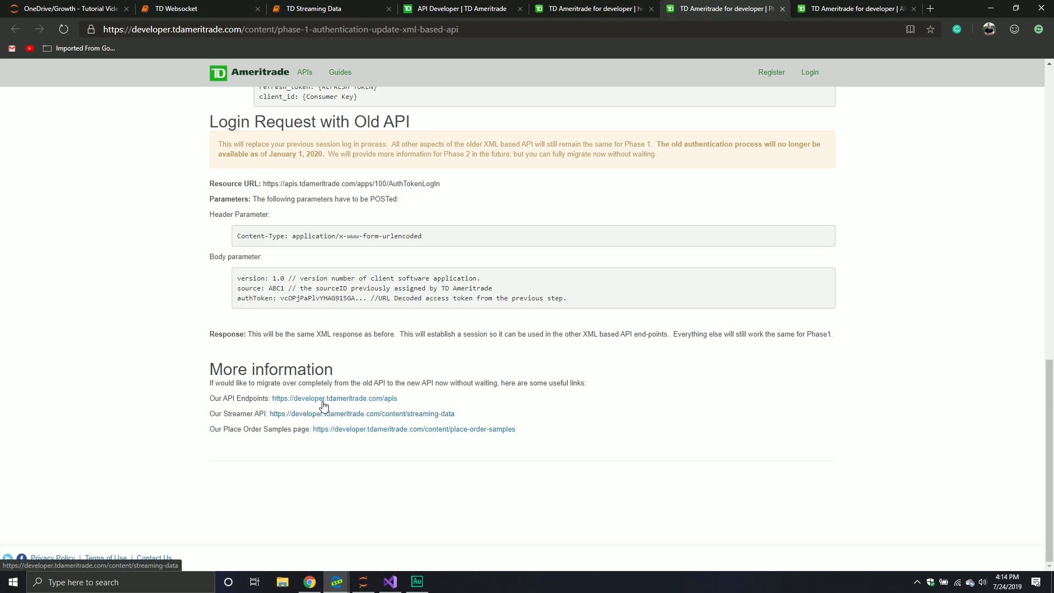
scroll("up", 3)
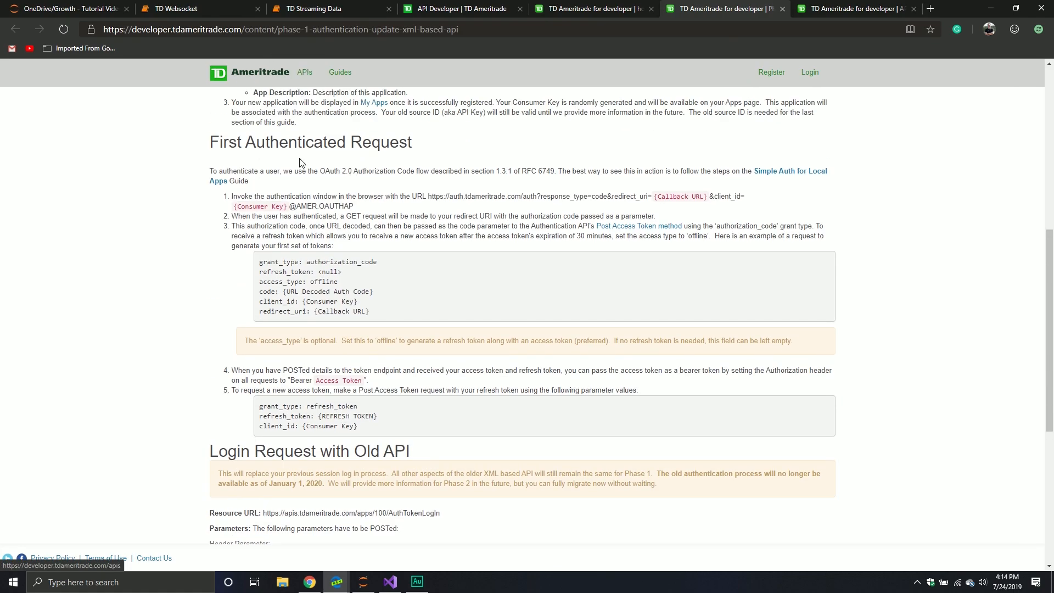
scroll("down", 3)
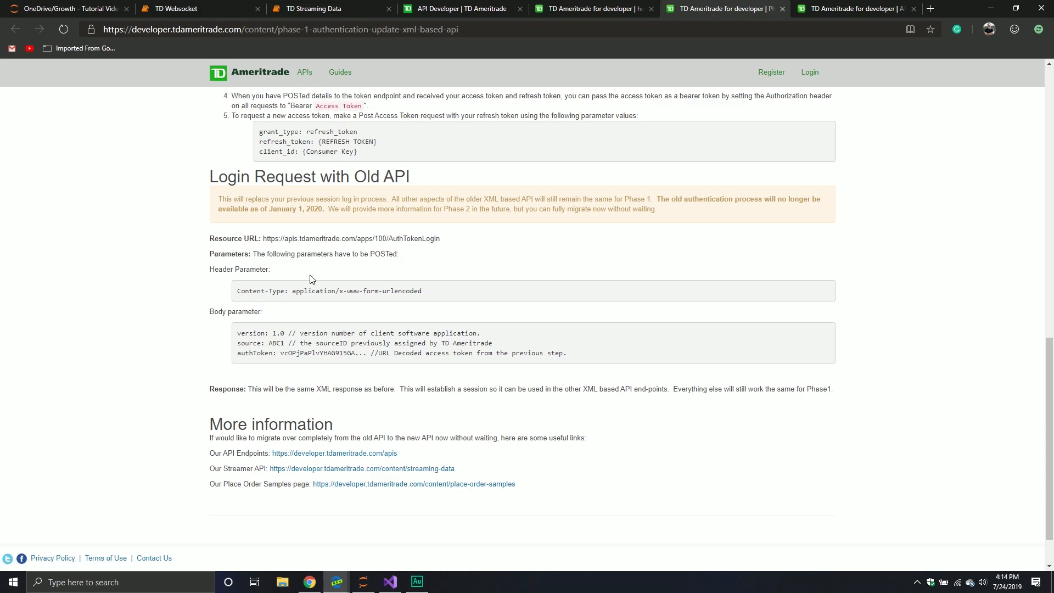
- Open the Streamer API documentation and read its Quick Start JavaScript login sample
left_click(361, 469)
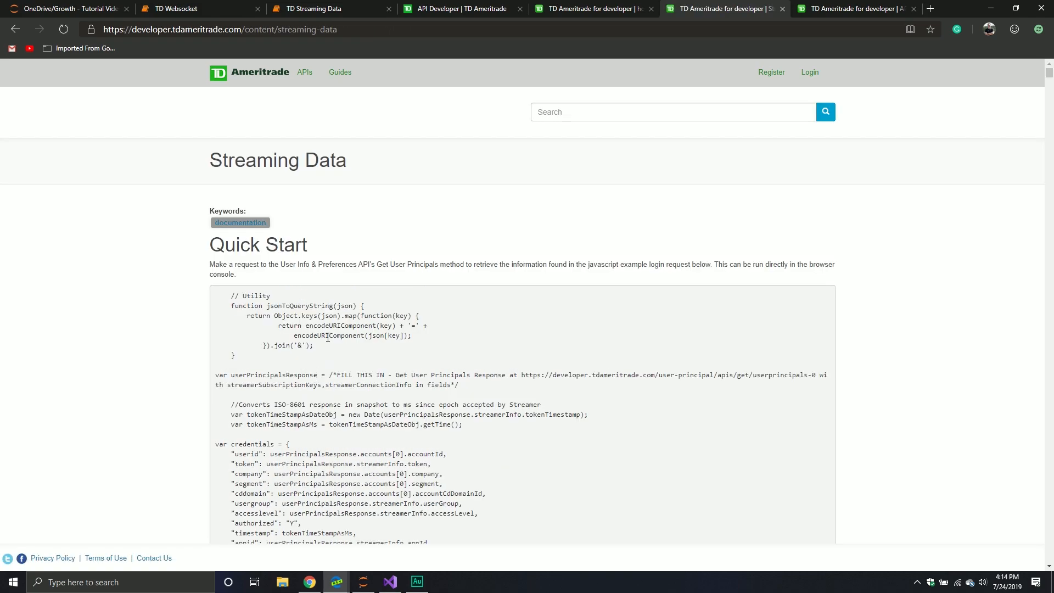
mouse_move(245, 415)
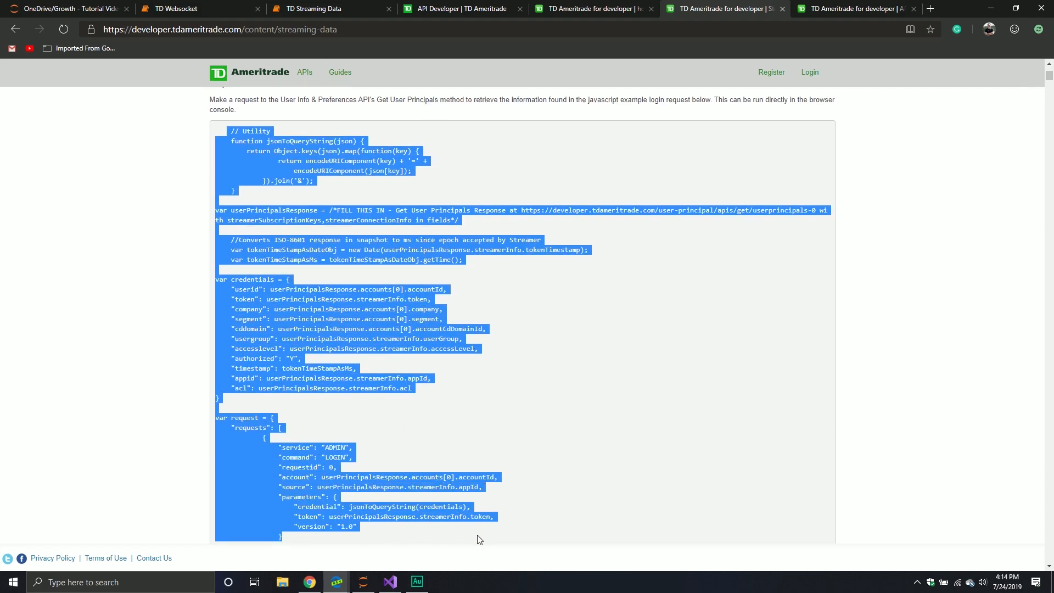
left_click(489, 339)
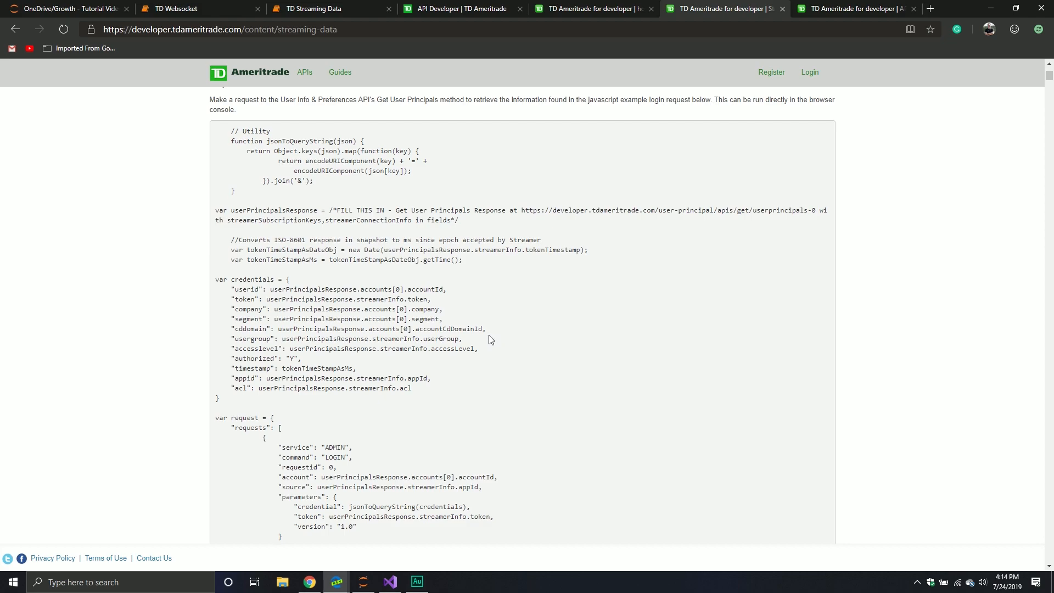
scroll("down", 3)
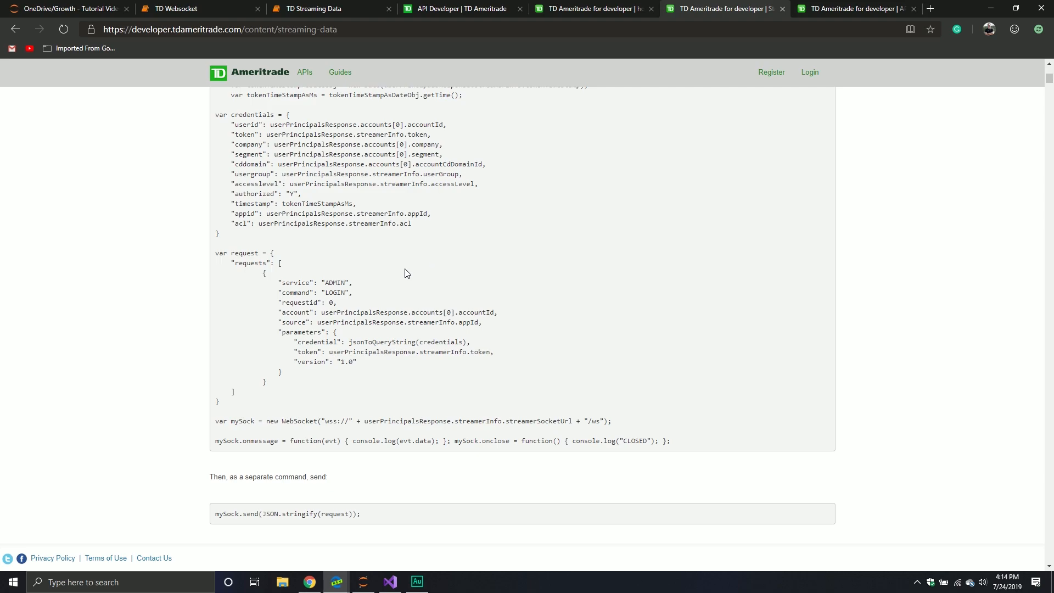
scroll("up", 3)
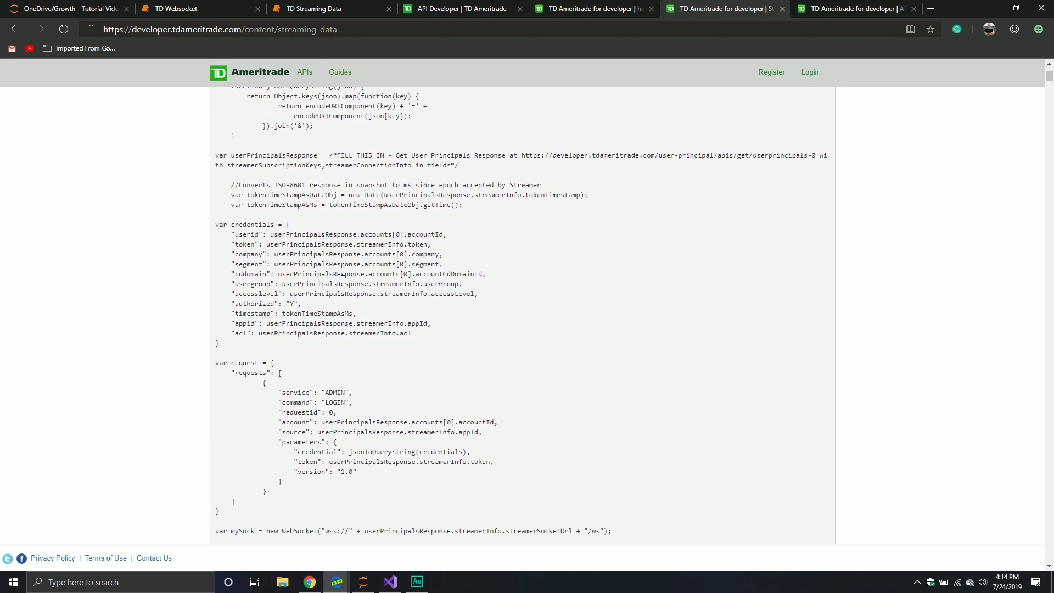
scroll("down", 3)
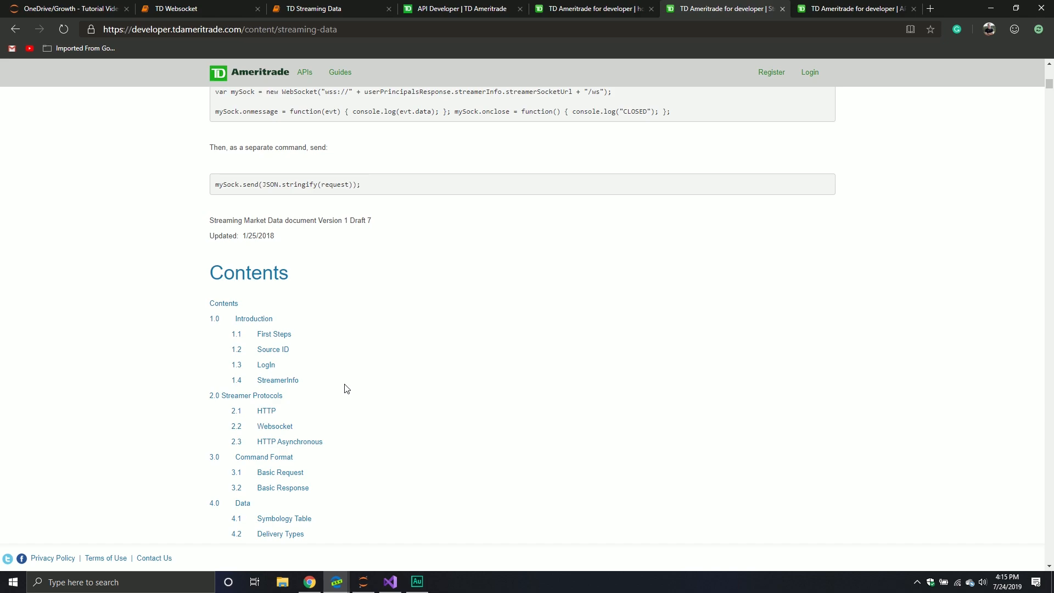
scroll("down", 3)
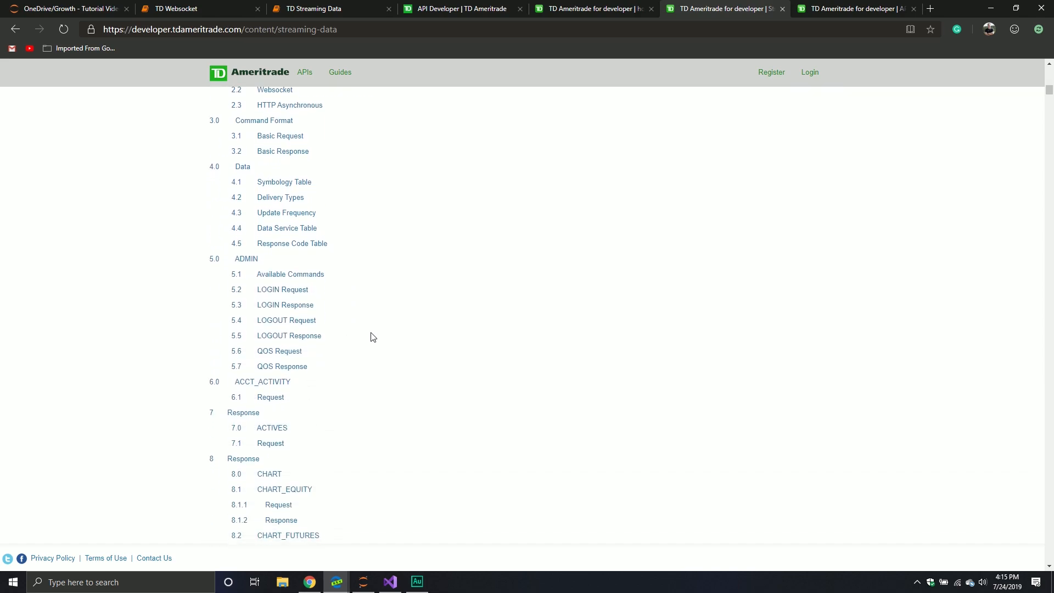
scroll("down", 3)
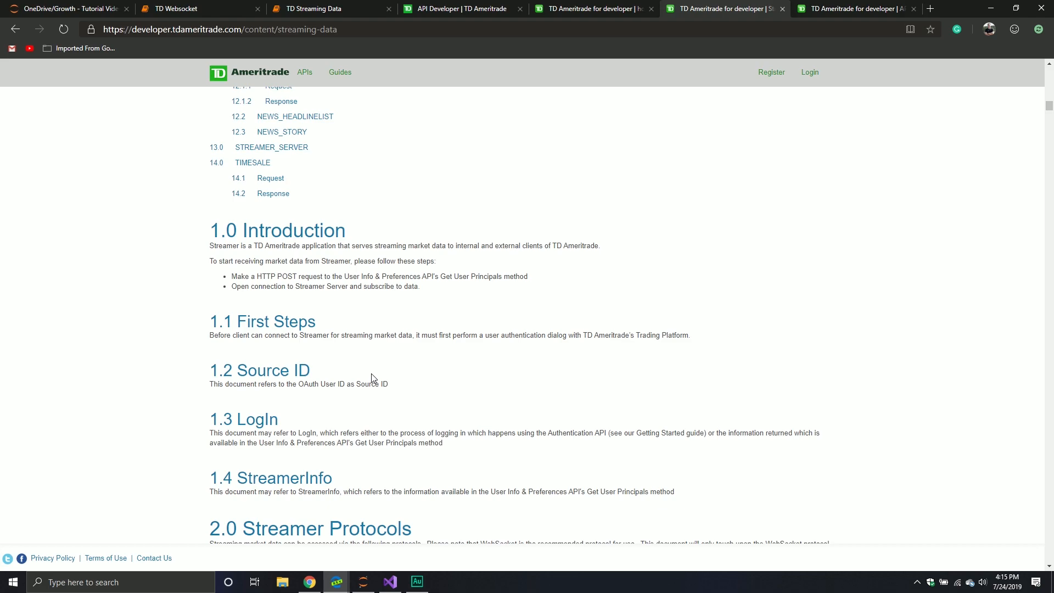
scroll("down", 3)
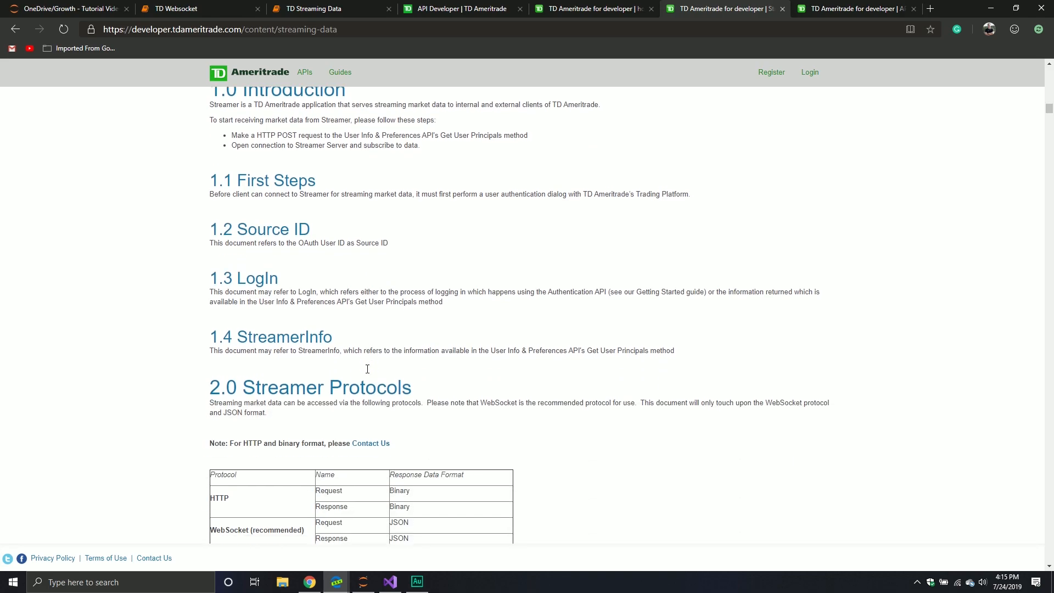
scroll("down", 3)
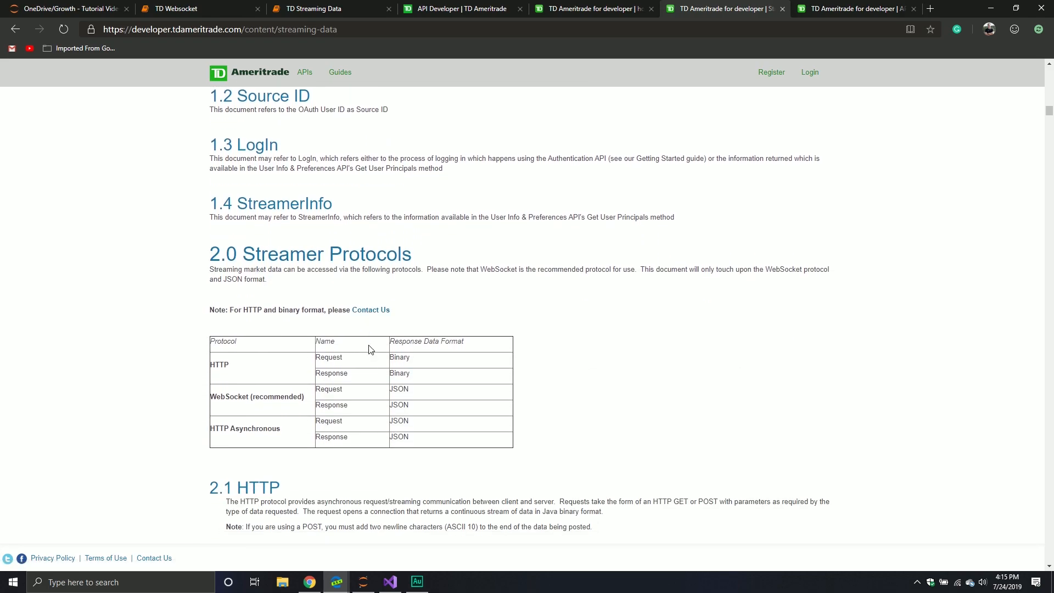
scroll("down", 3)
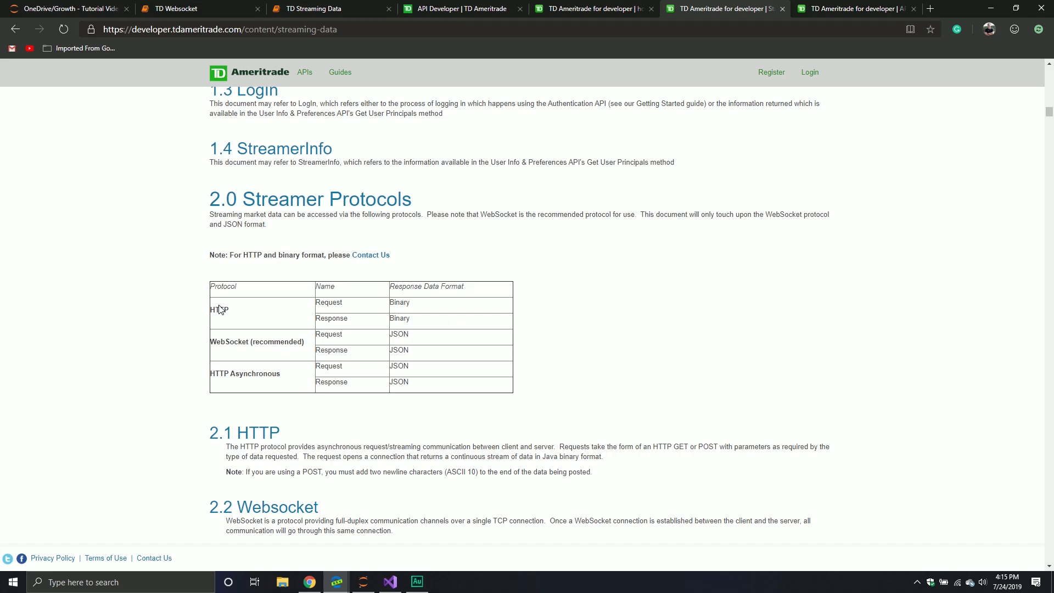
mouse_move(241, 307)
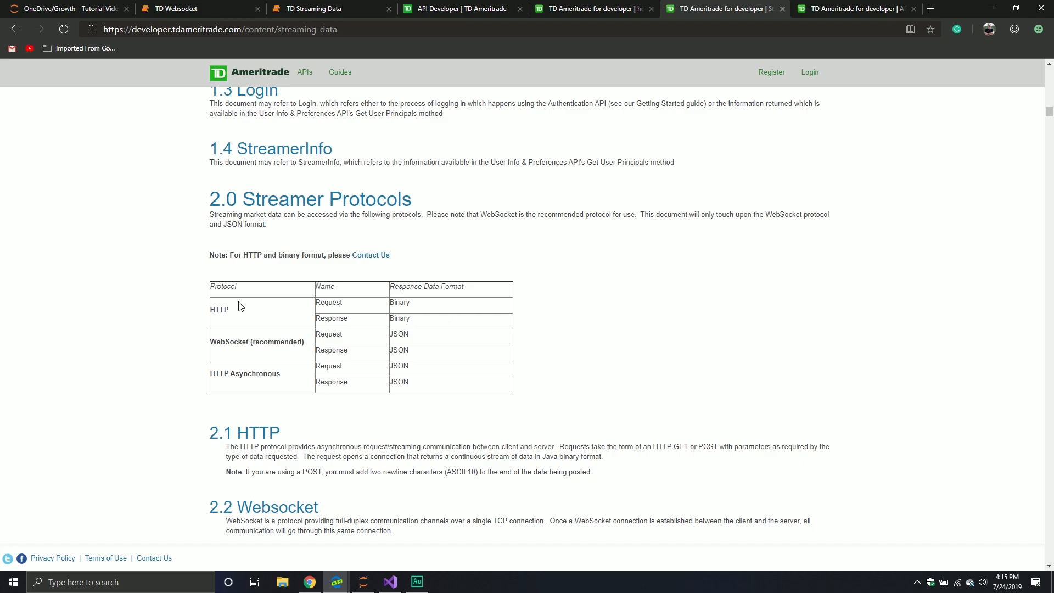
scroll("down", 3)
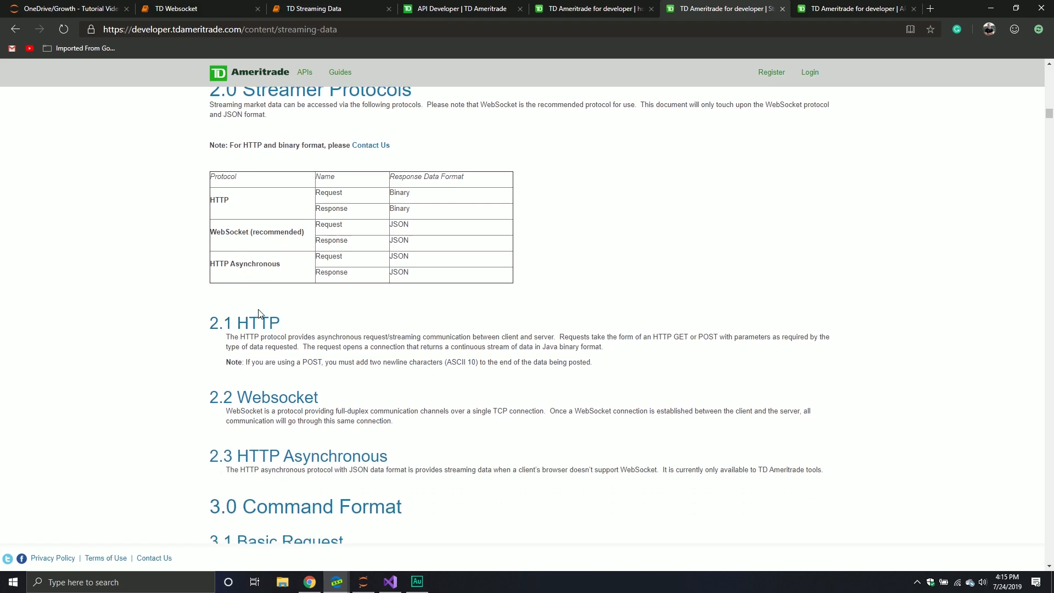
mouse_move(259, 257)
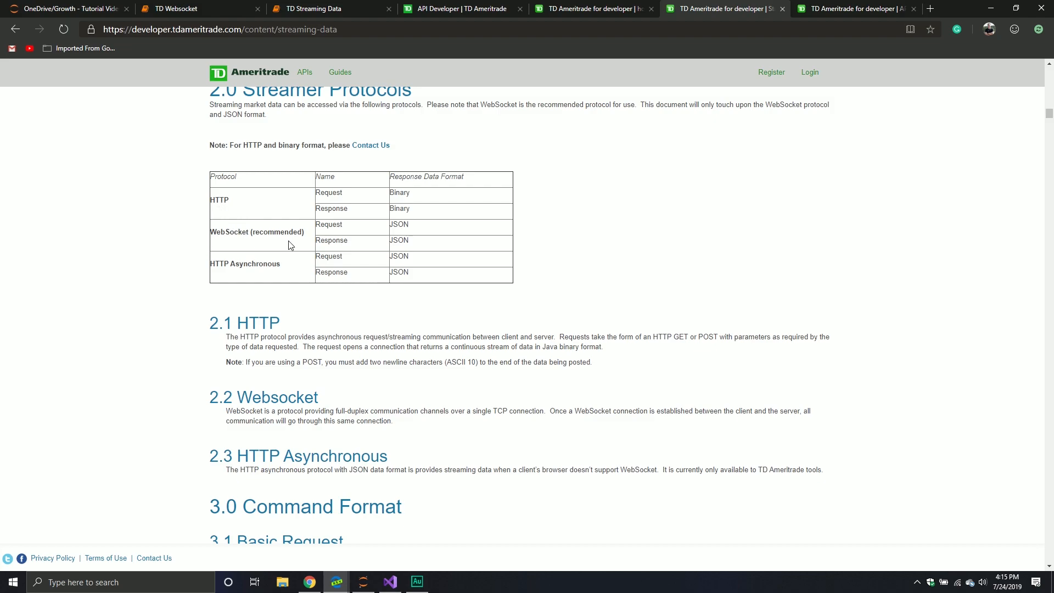
scroll("down", 3)
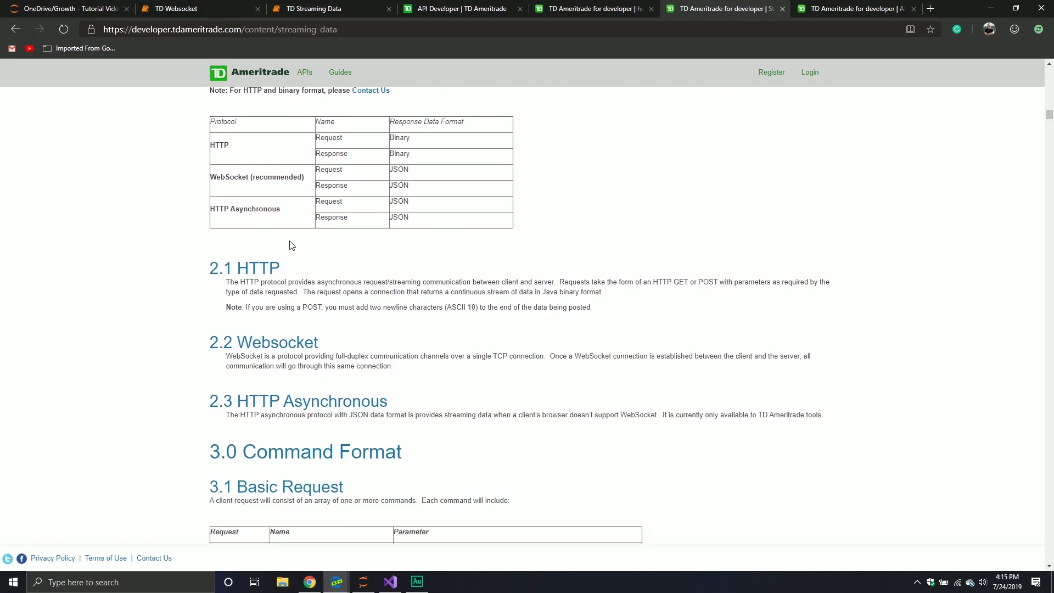
scroll("down", 3)
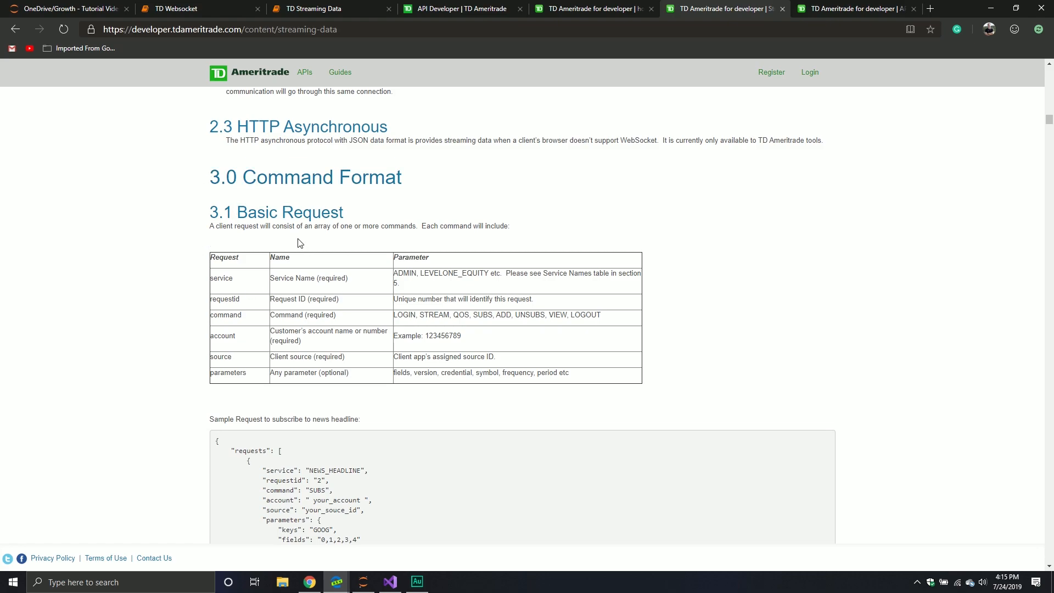
scroll("down", 3)
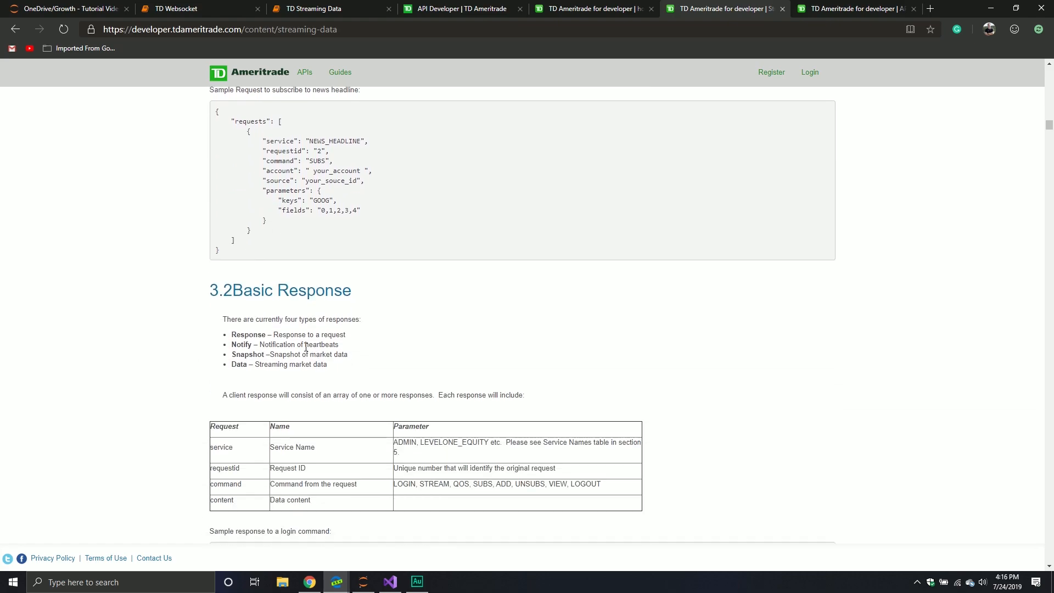
scroll("up", 3)
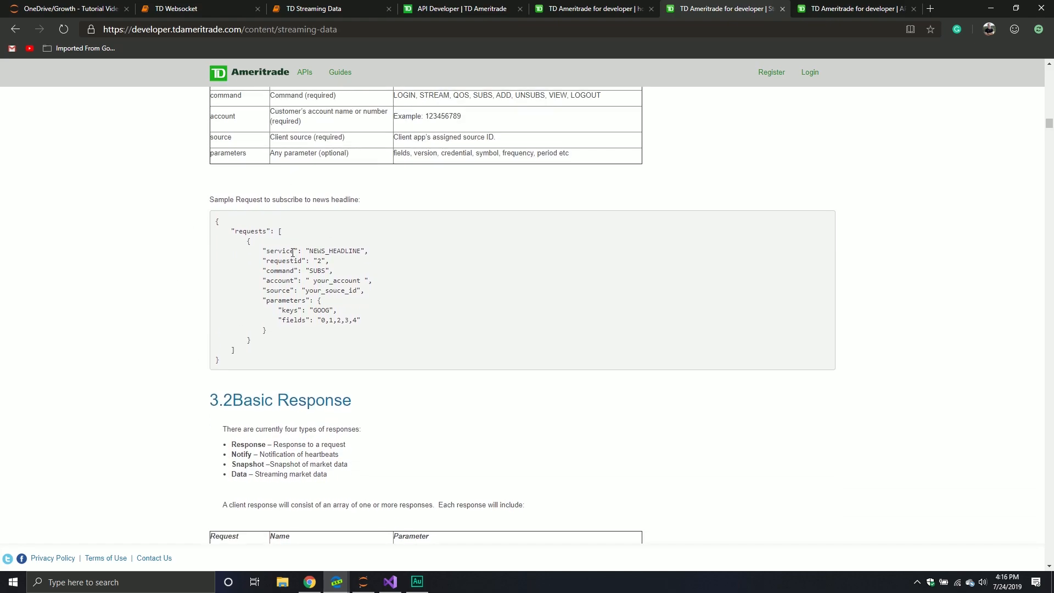
scroll("up", 3)
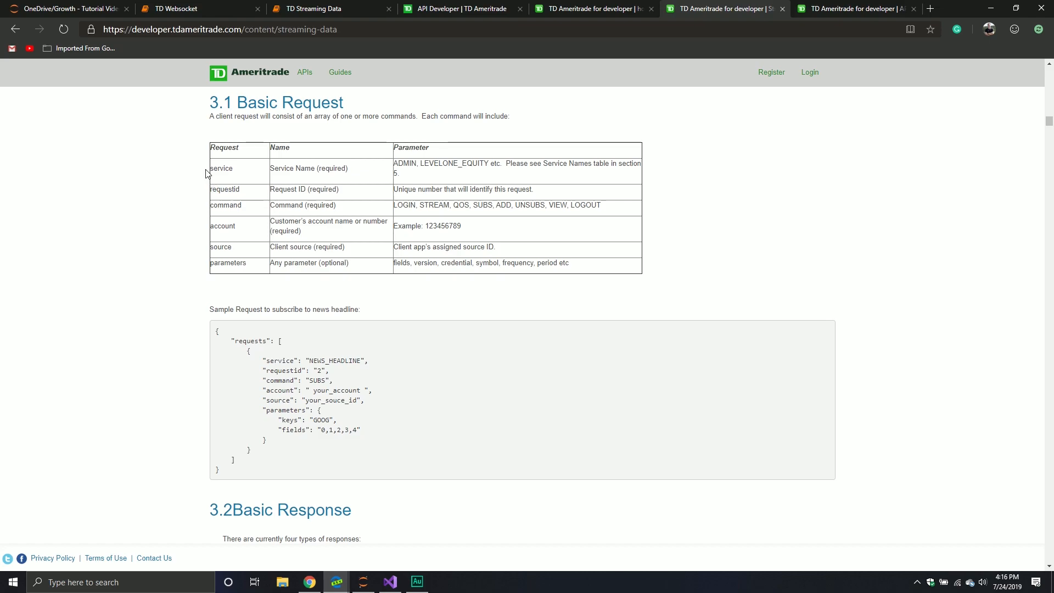
double_click(221, 168)
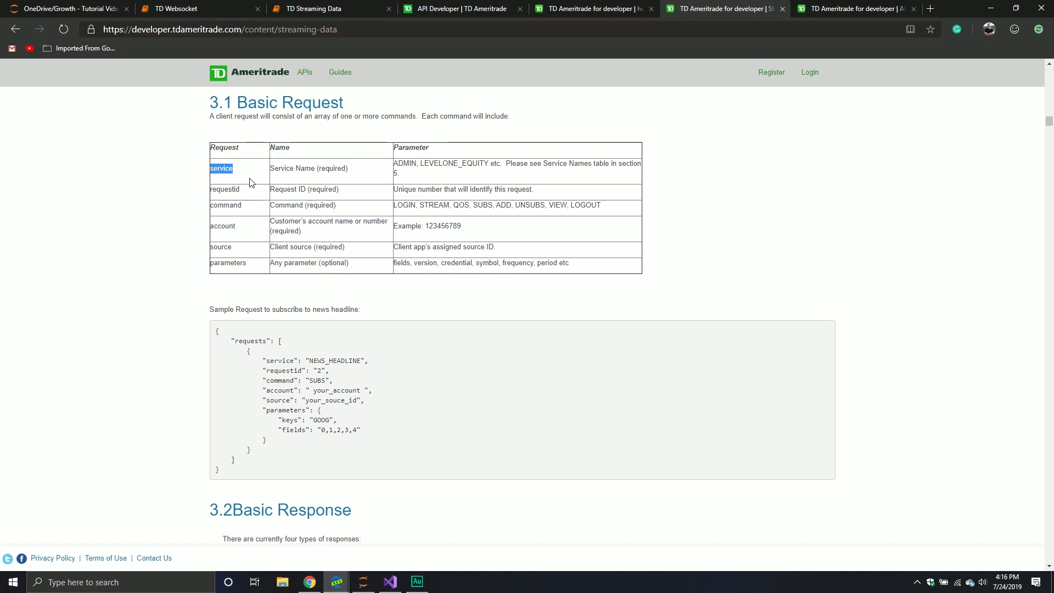
mouse_move(274, 202)
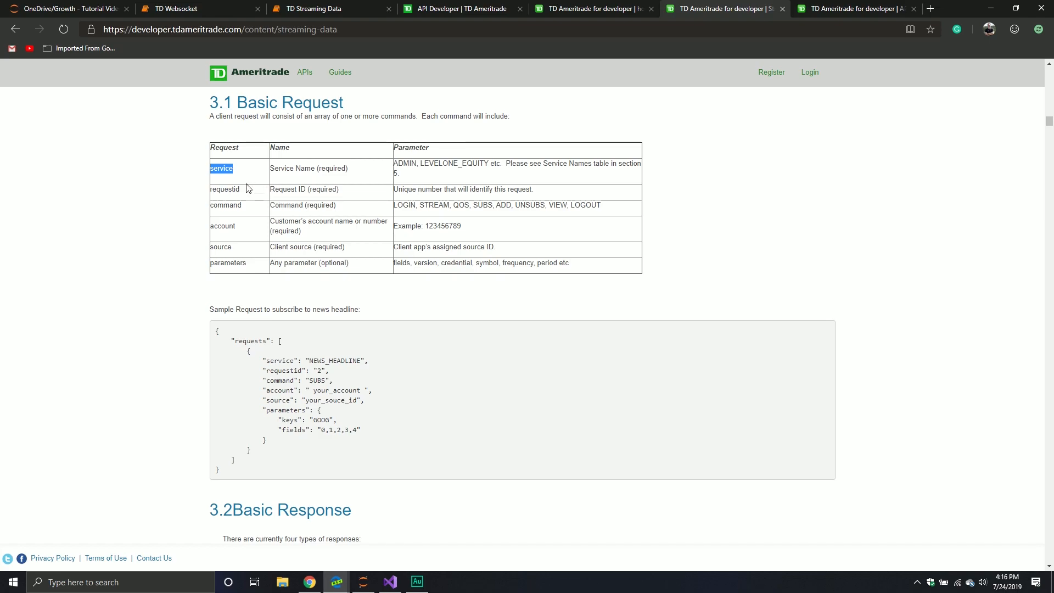
left_click_drag(210, 168, 241, 189)
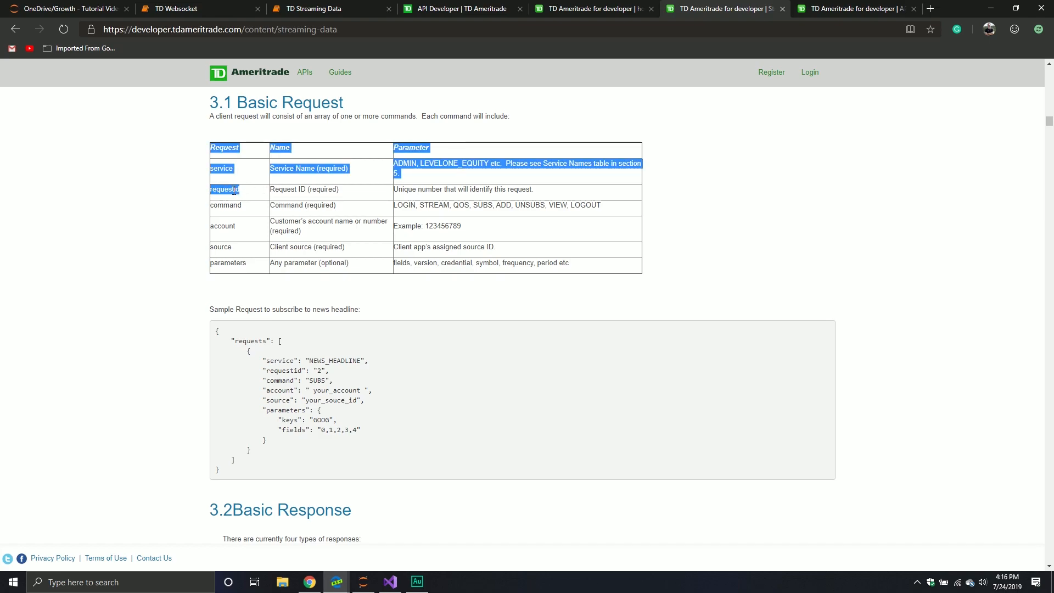
left_click(252, 196)
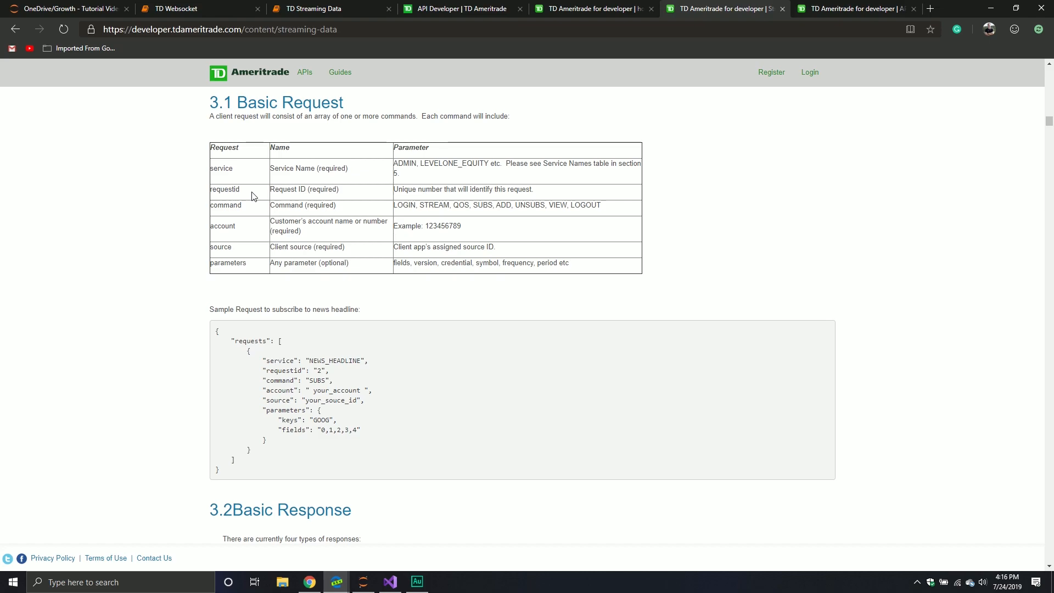
mouse_move(227, 242)
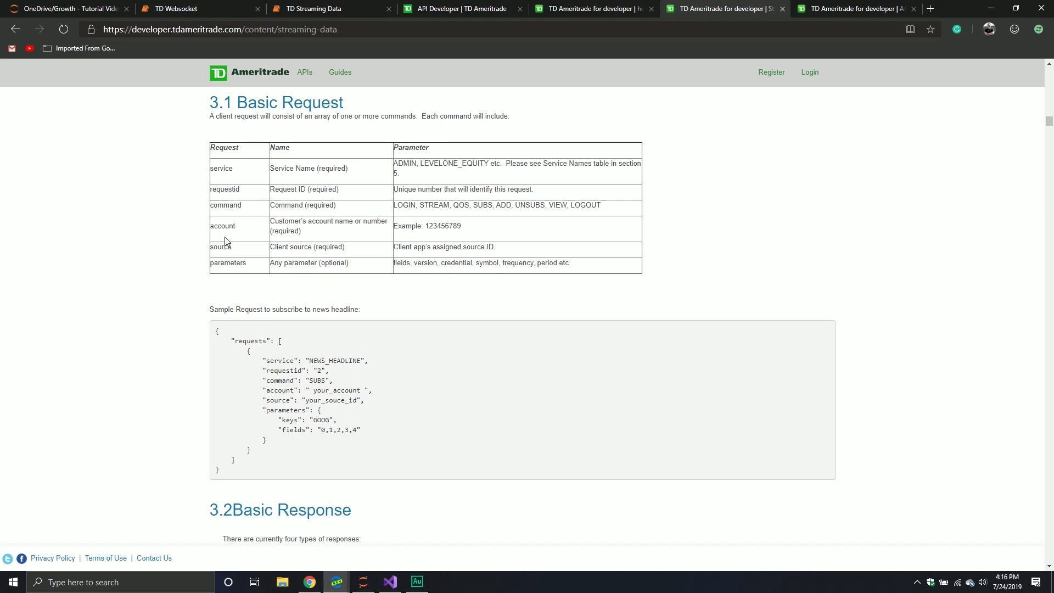
mouse_move(252, 251)
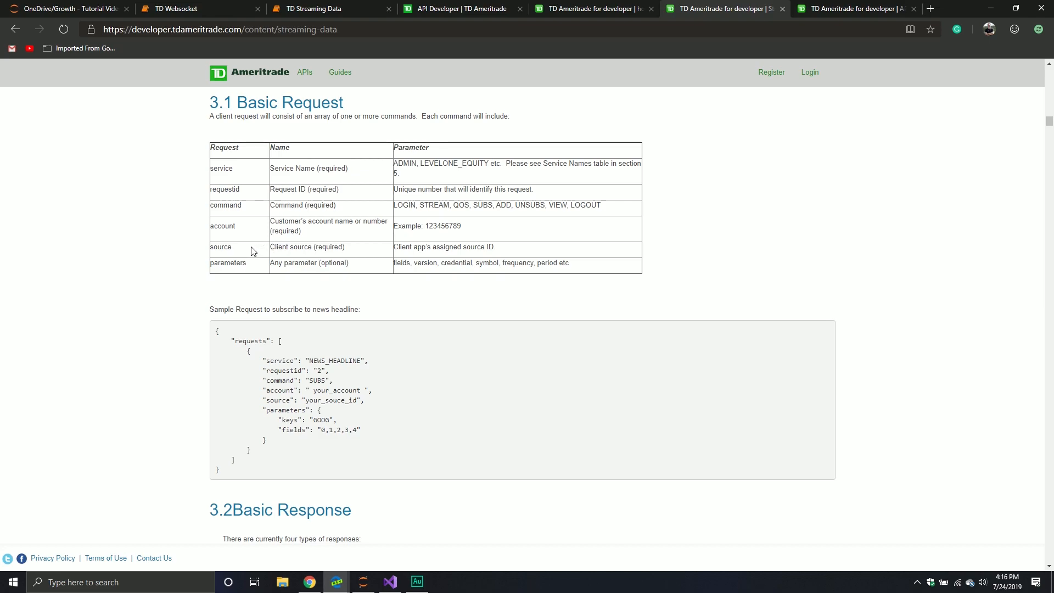
mouse_move(209, 264)
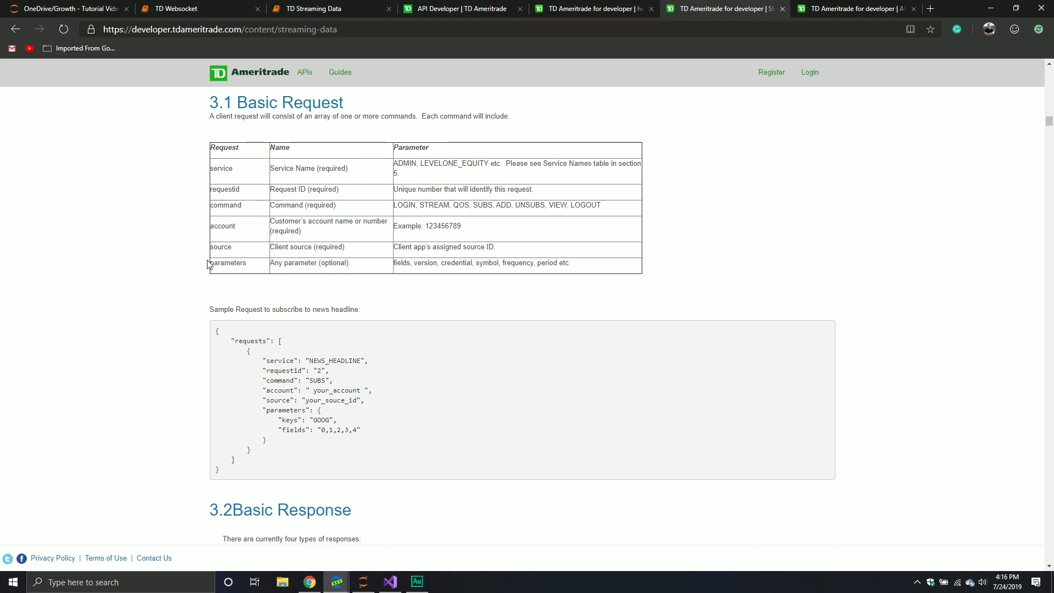
double_click(227, 262)
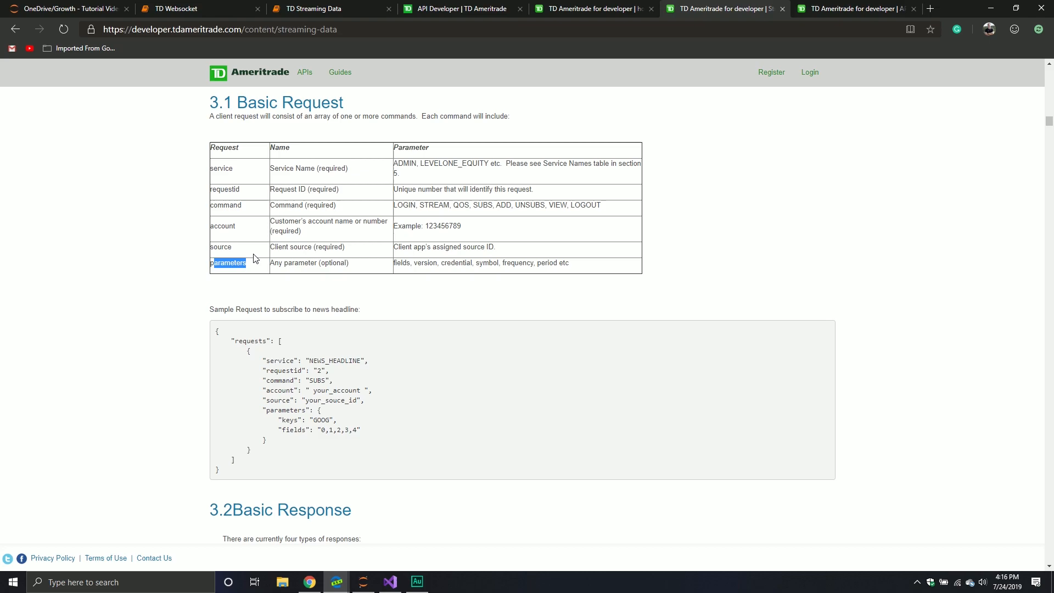
double_click(225, 206)
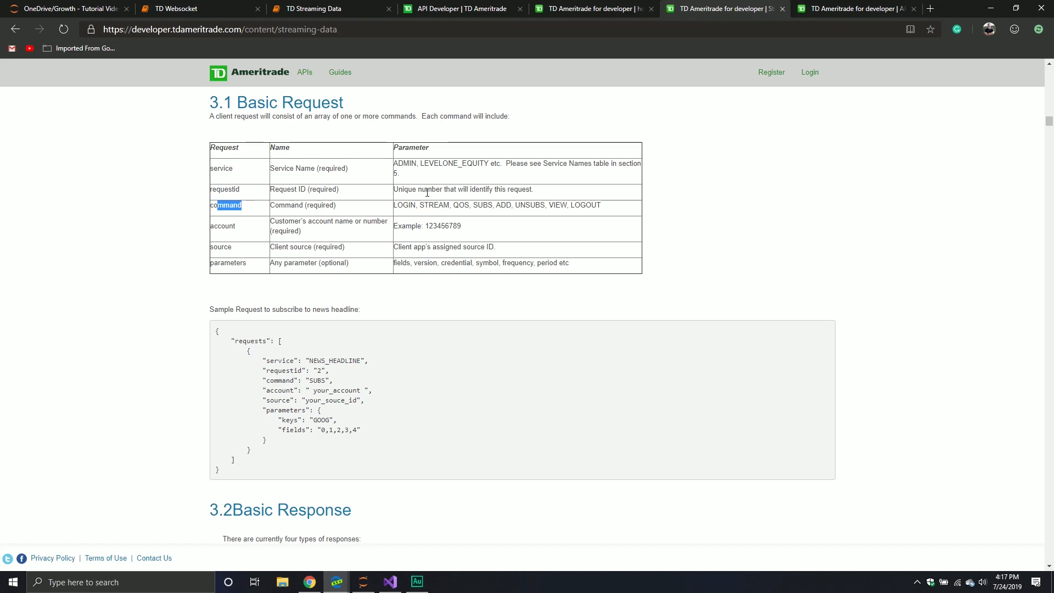
- In 3.2 Basic Response, highlight the service, requestid, command, timestamp and content keys of the sample login response
scroll("down", 3)
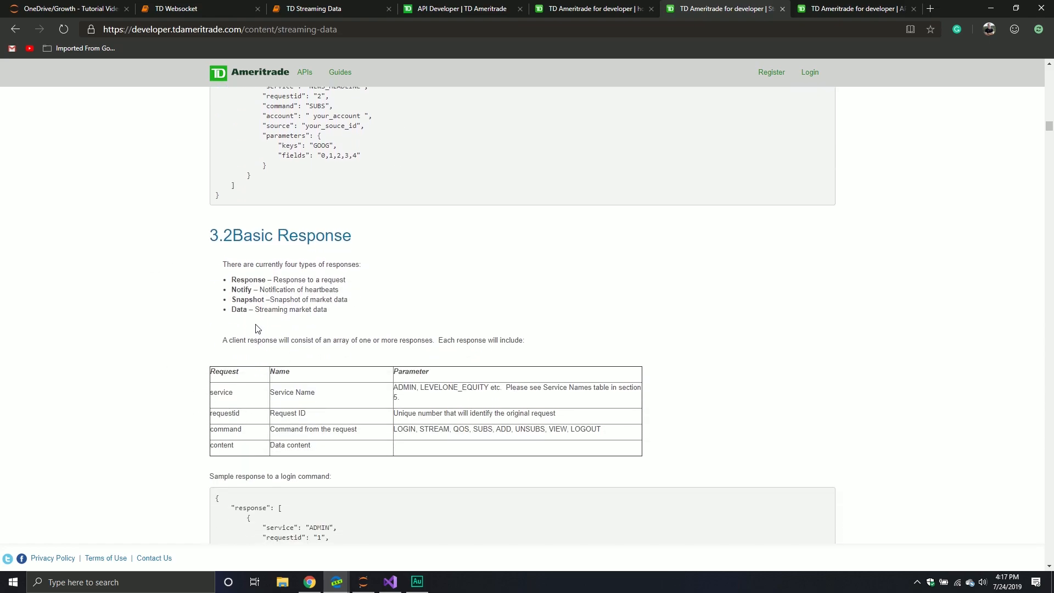
scroll("down", 3)
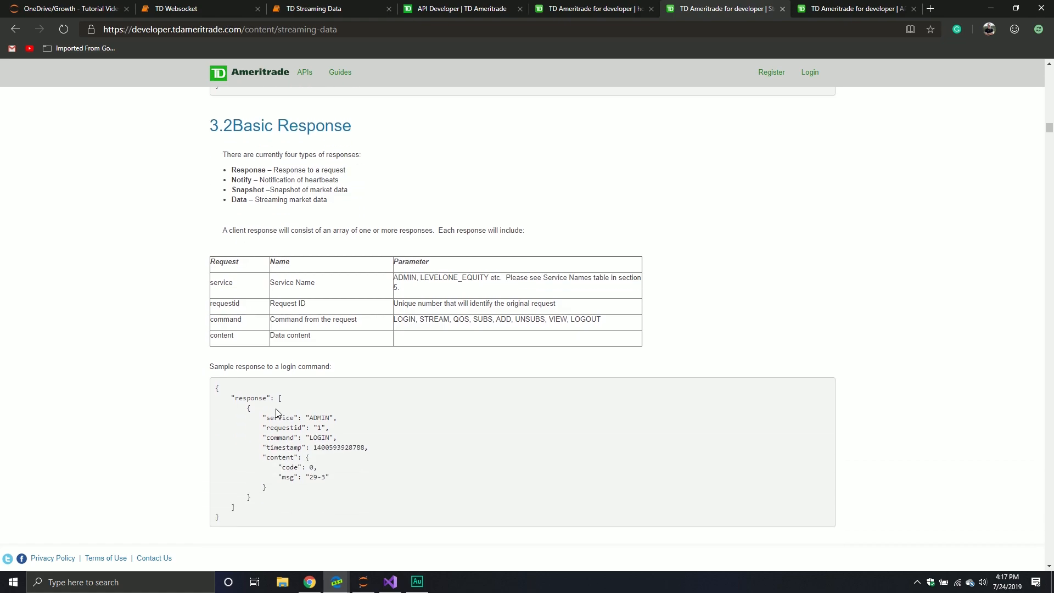
mouse_move(272, 418)
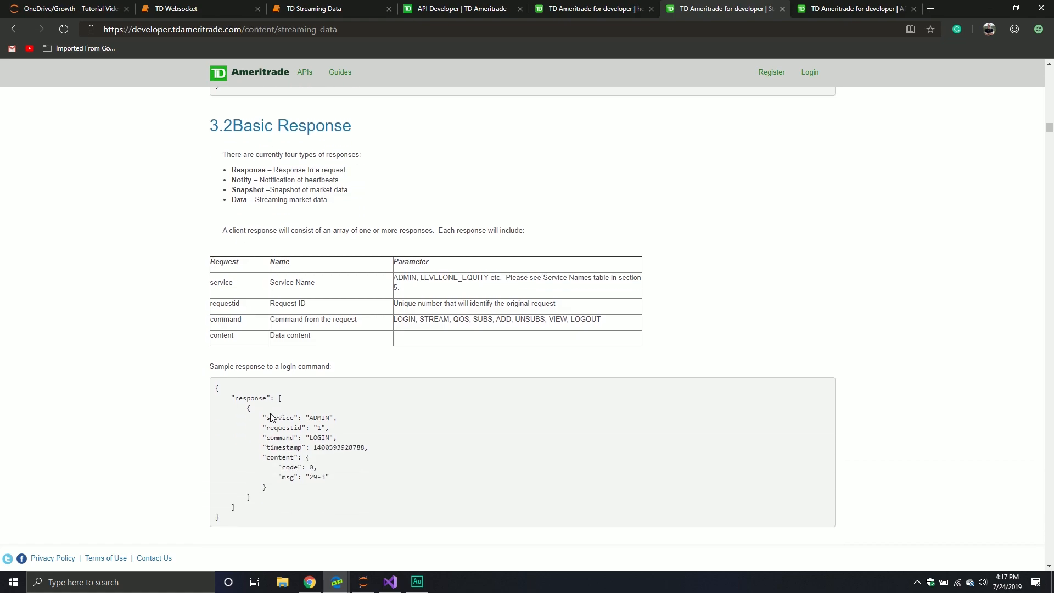
double_click(264, 417)
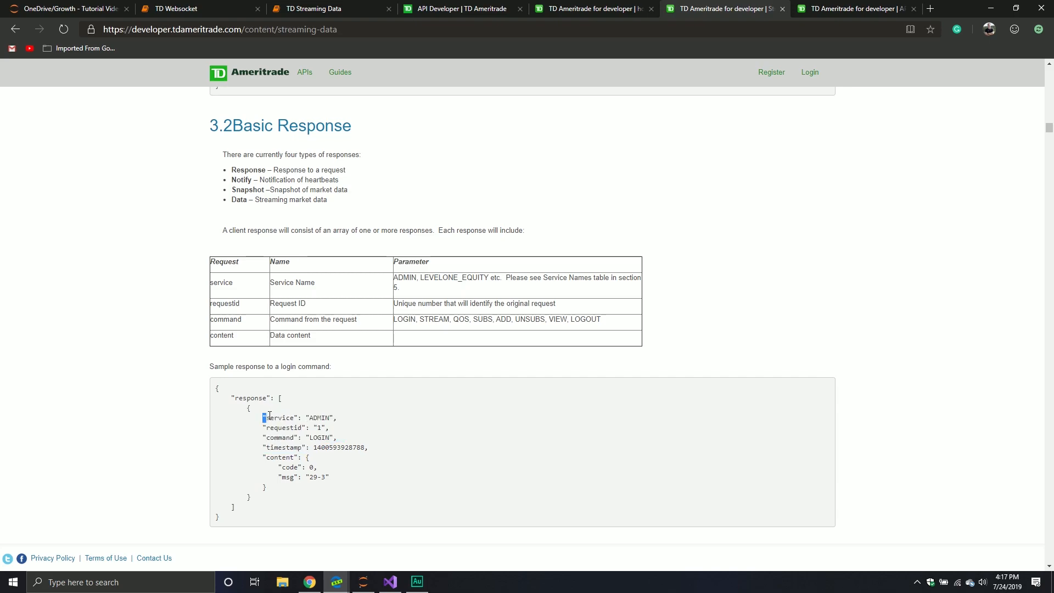
double_click(286, 428)
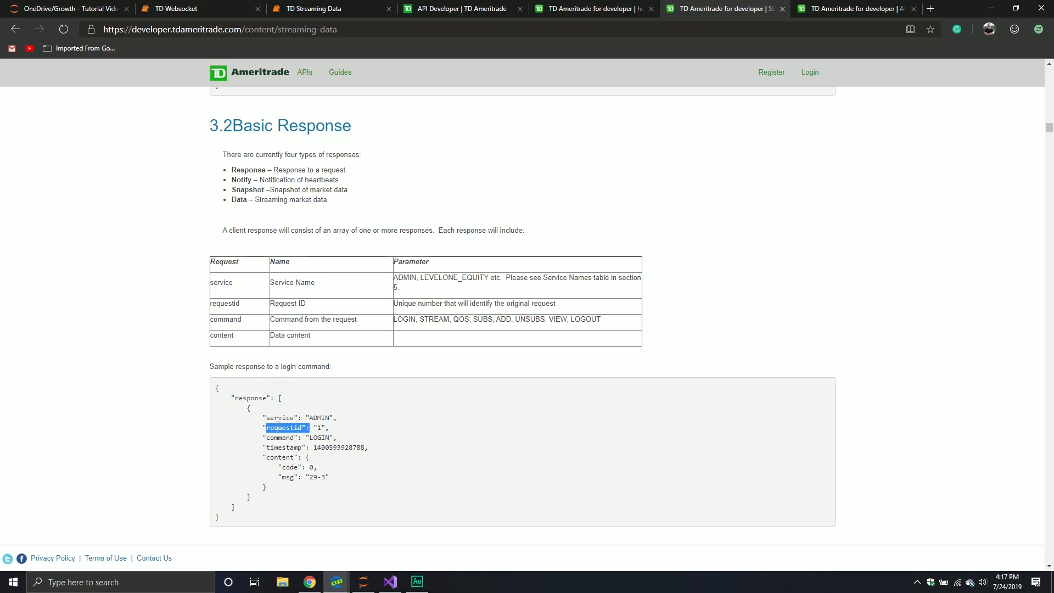
double_click(276, 438)
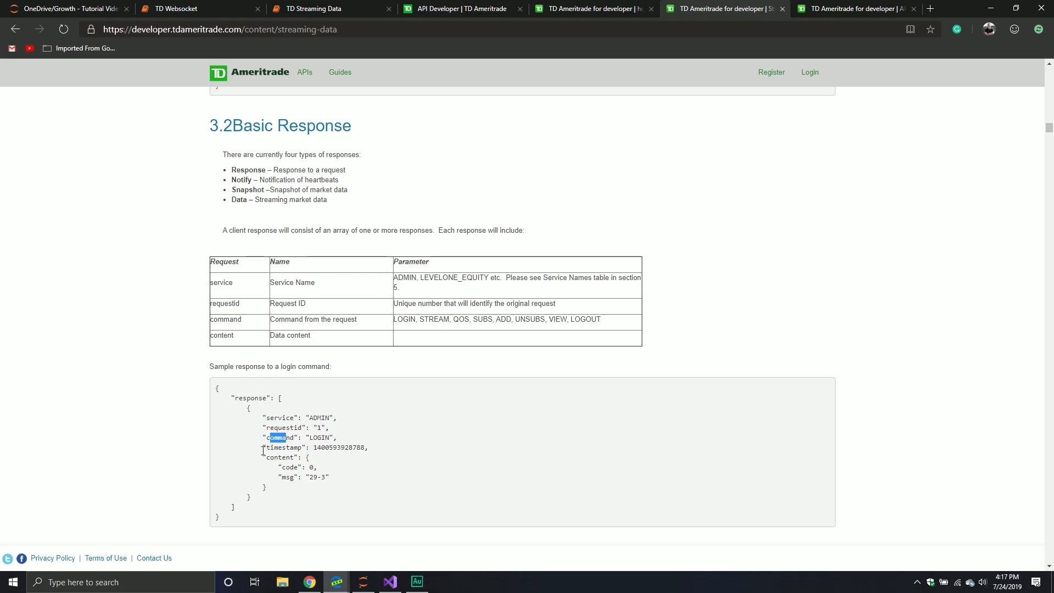
double_click(286, 448)
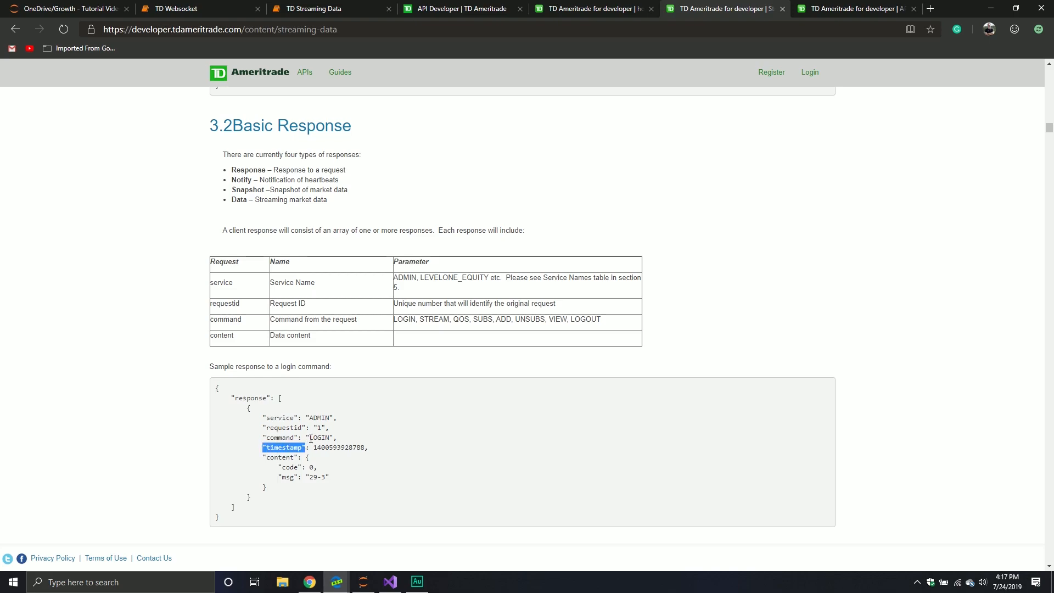
mouse_move(307, 381)
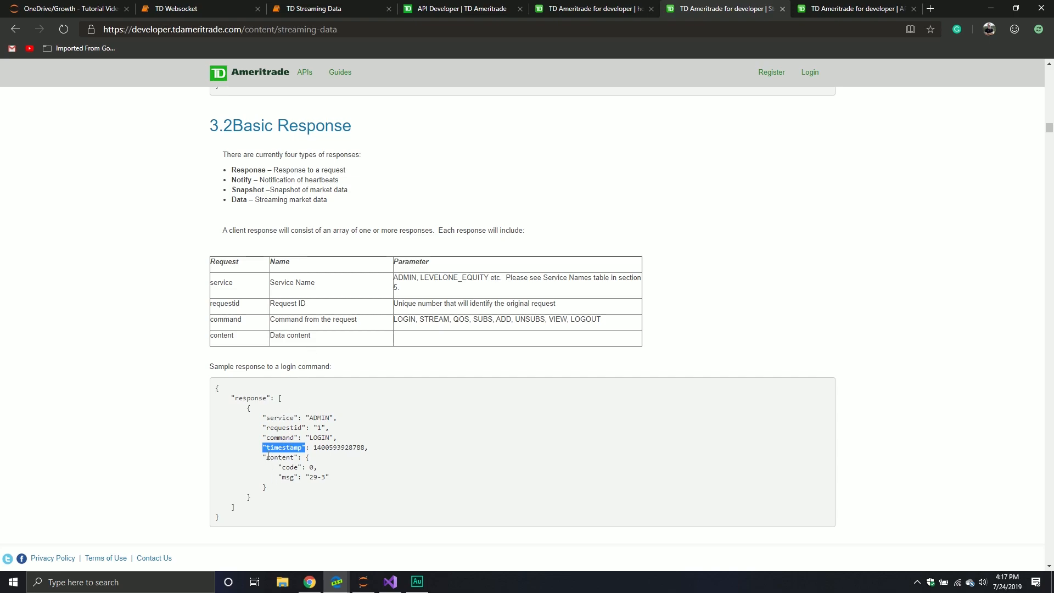
left_click_drag(265, 457, 267, 497)
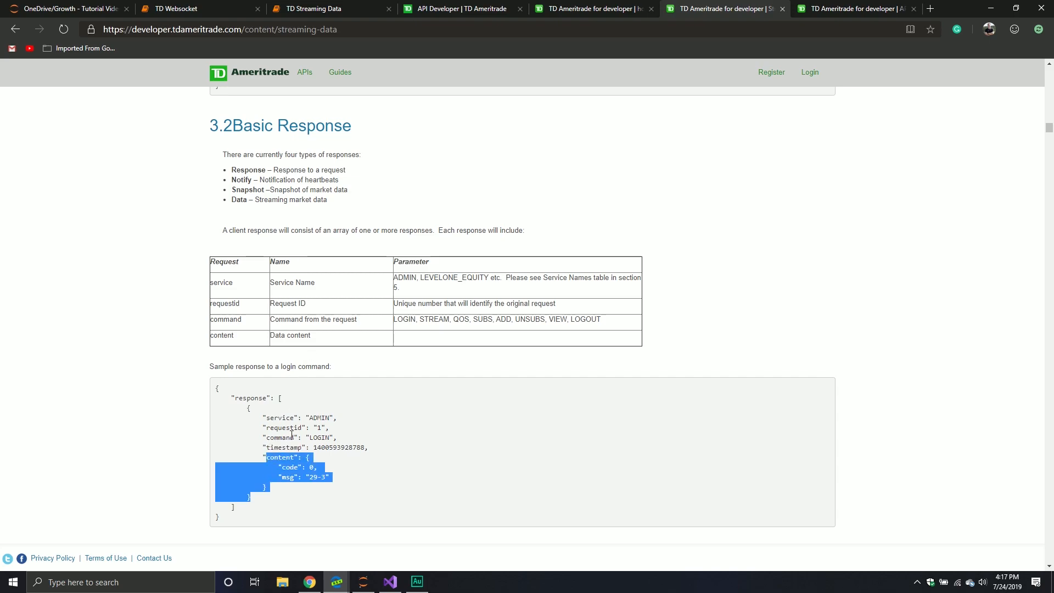
- Scroll past the sample notify and data responses toward section 4.0 Data
scroll("down", 3)
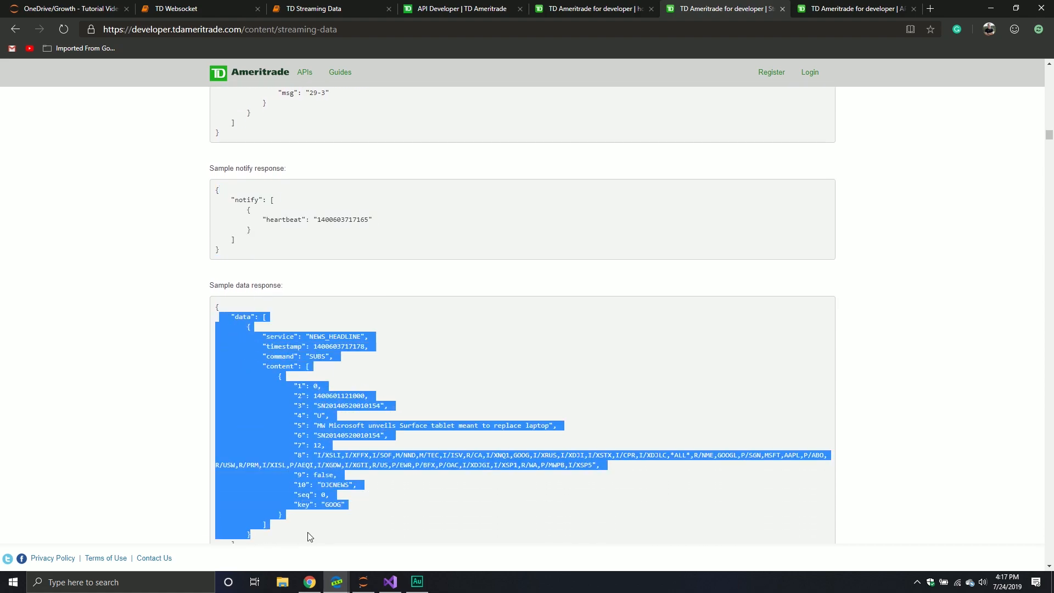
left_click(378, 334)
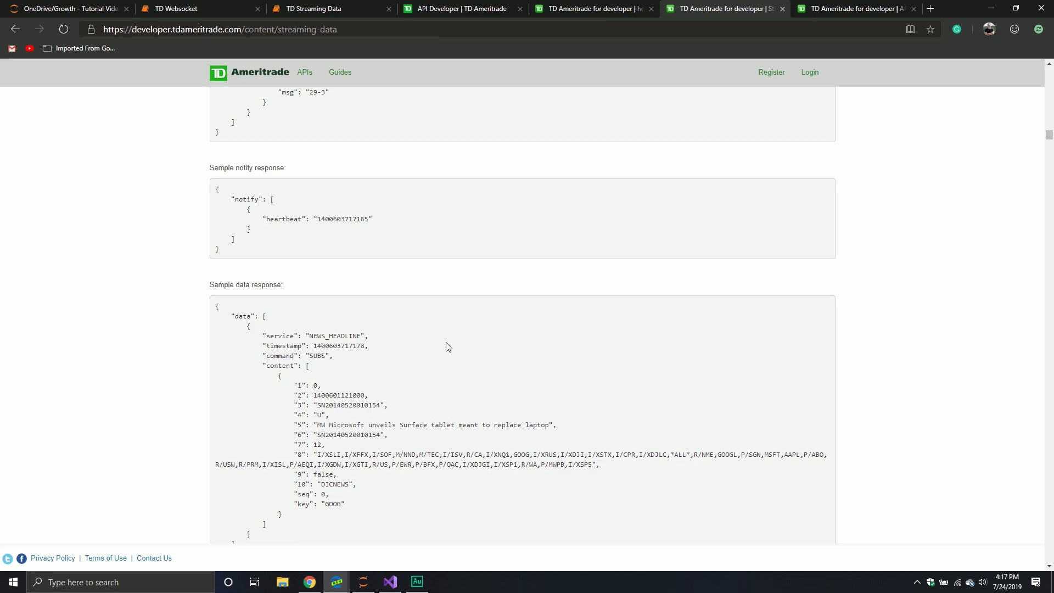
scroll("down", 3)
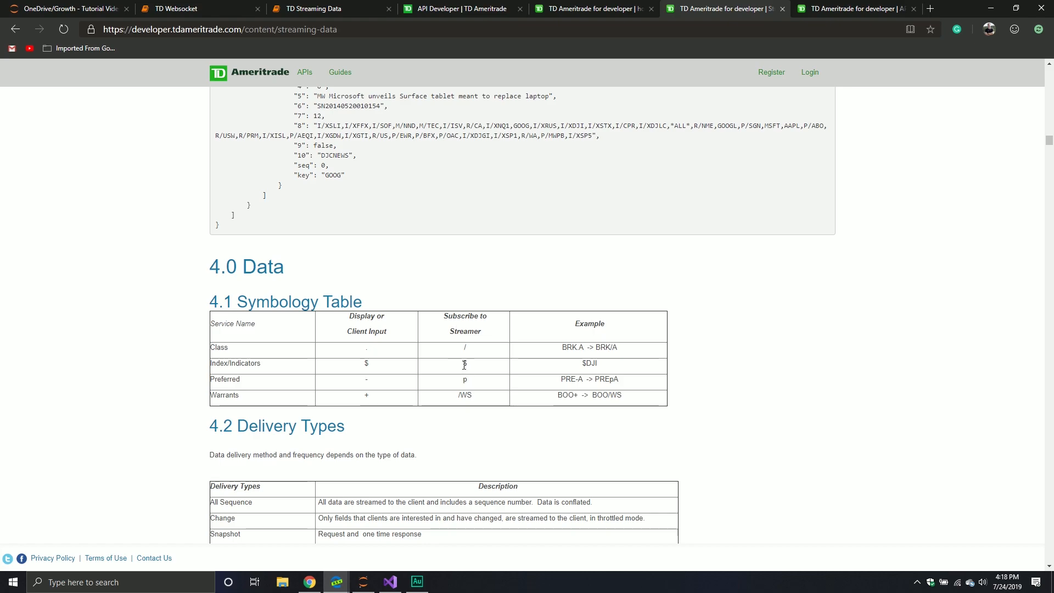
- Scroll into section 4.0 Data and highlight the FUTURES_BOOK service name in the 4.4 Data Service Table
scroll("down", 3)
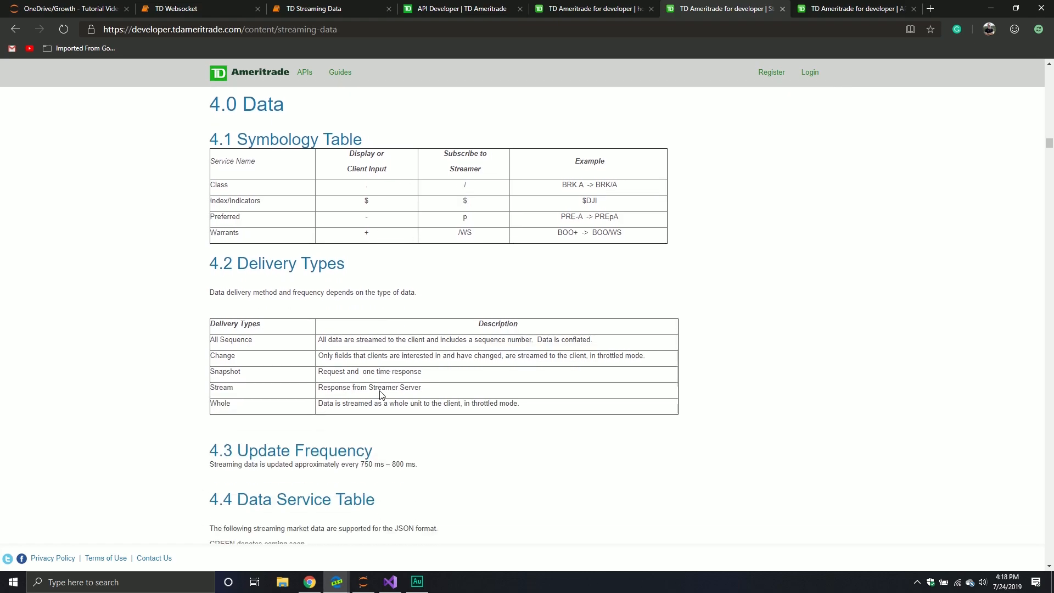
scroll("down", 3)
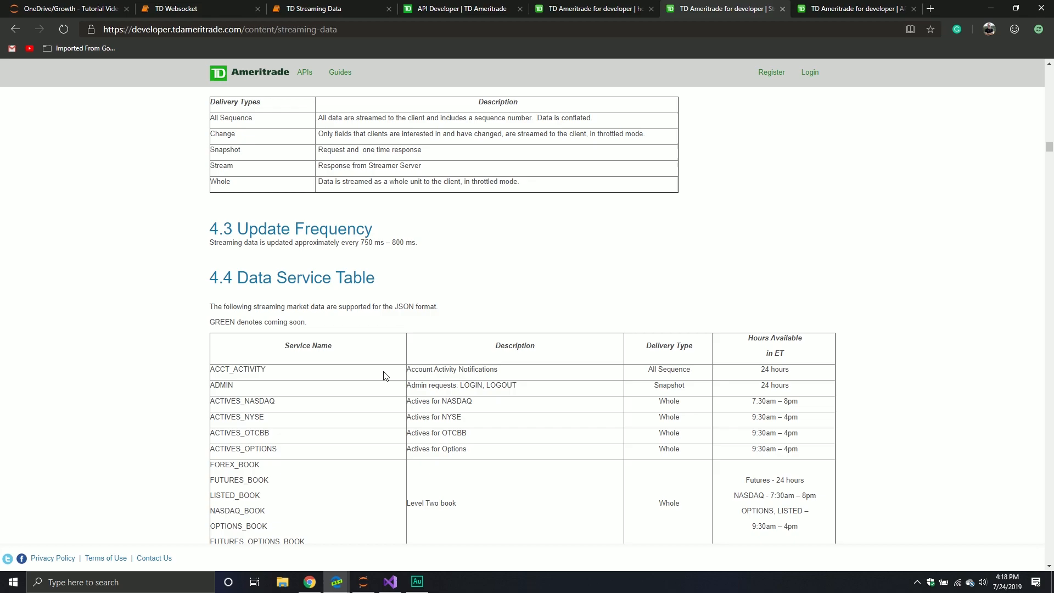
scroll("down", 3)
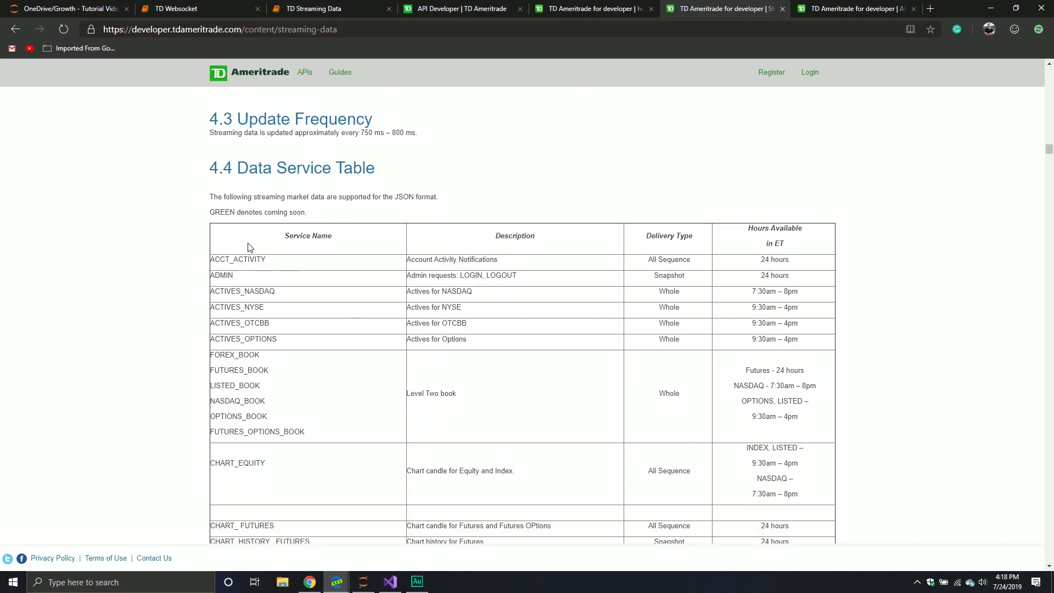
mouse_move(355, 376)
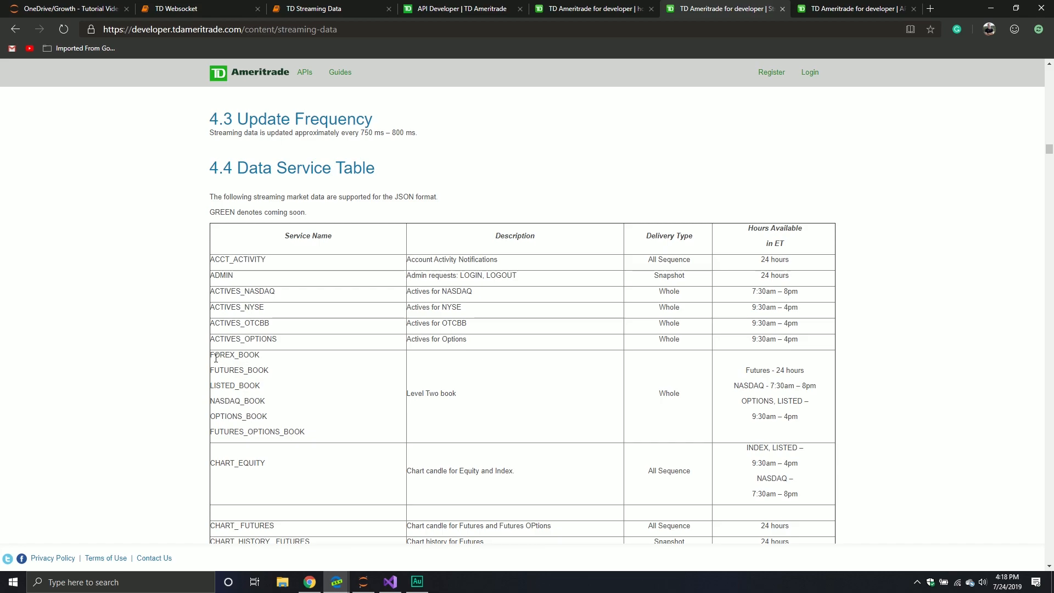
double_click(263, 370)
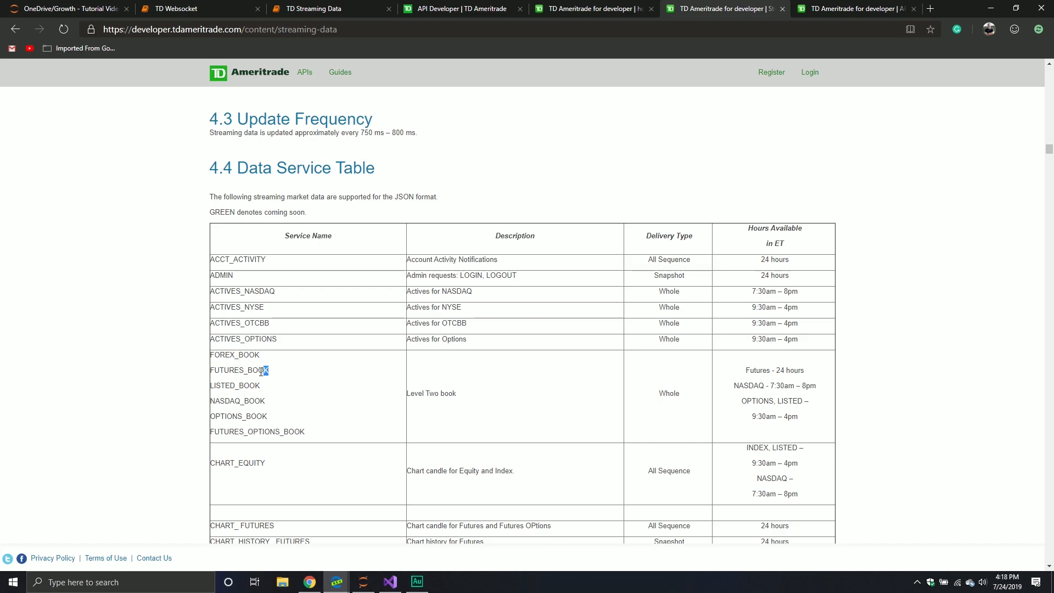
double_click(238, 371)
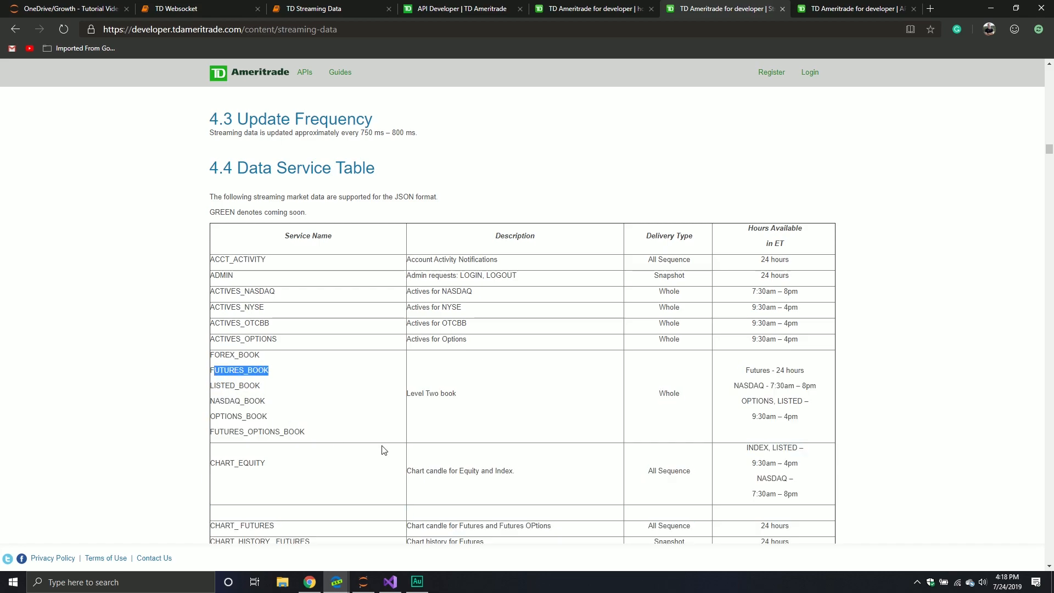
- Review the service hours, highlighting the NASDAQ Level Two book hours, and continue down to 5.0 ADMIN
scroll("down", 3)
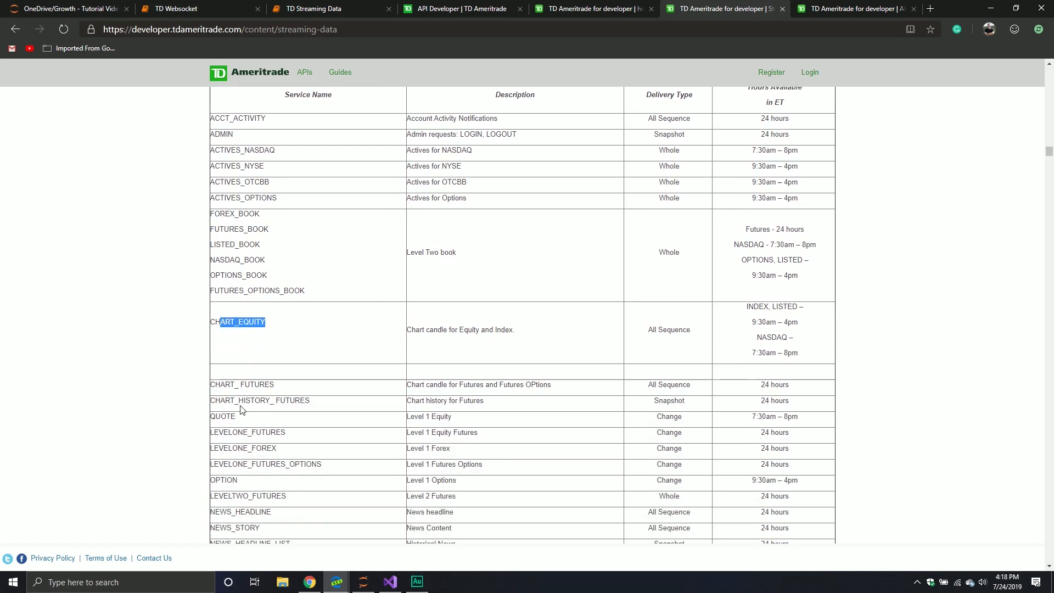
scroll("down", 3)
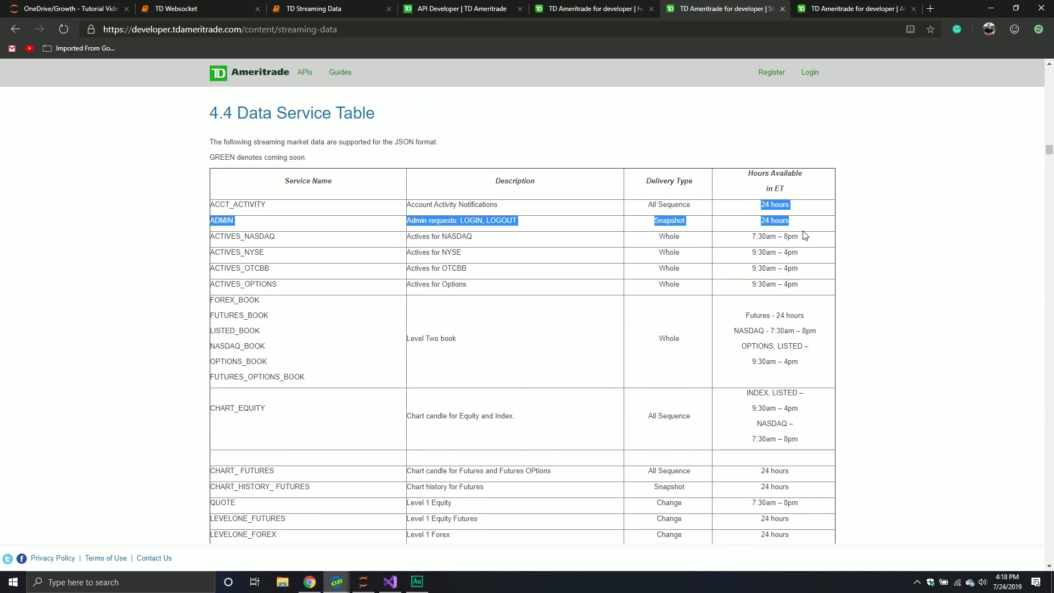
left_click(714, 328)
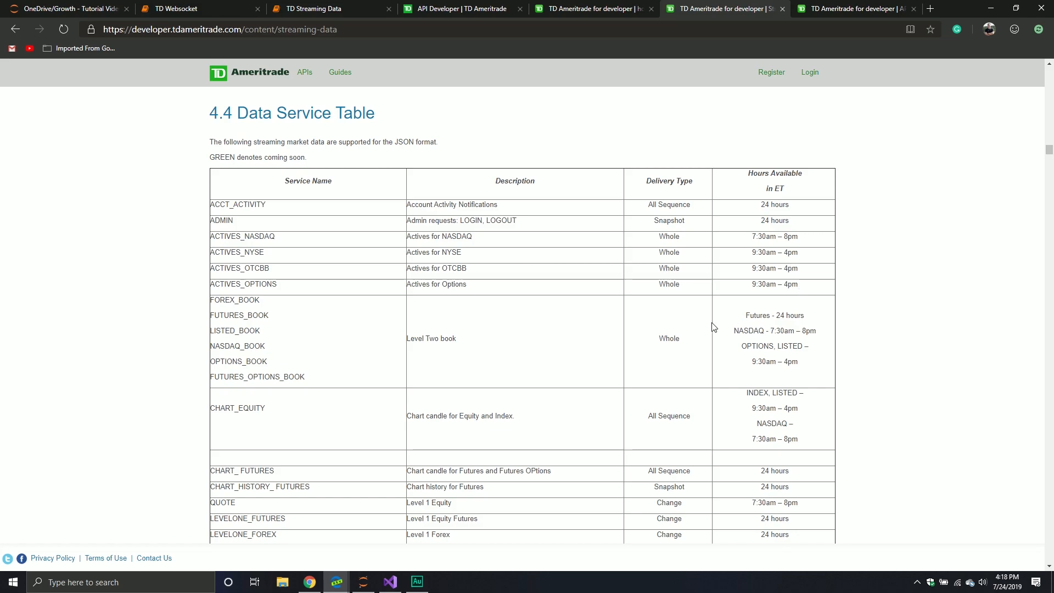
mouse_move(774, 230)
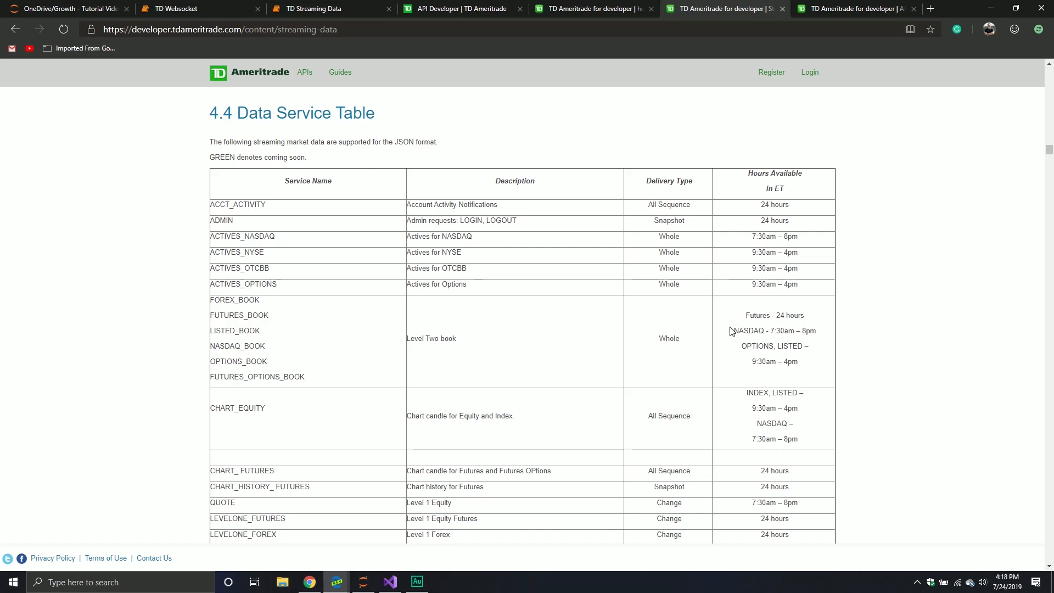
double_click(775, 330)
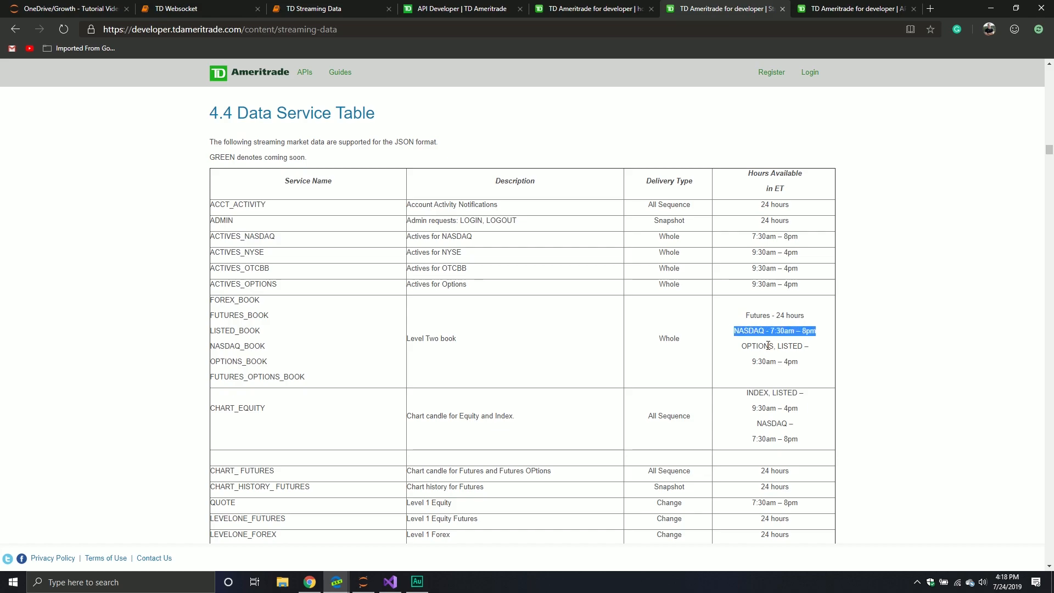
scroll("down", 3)
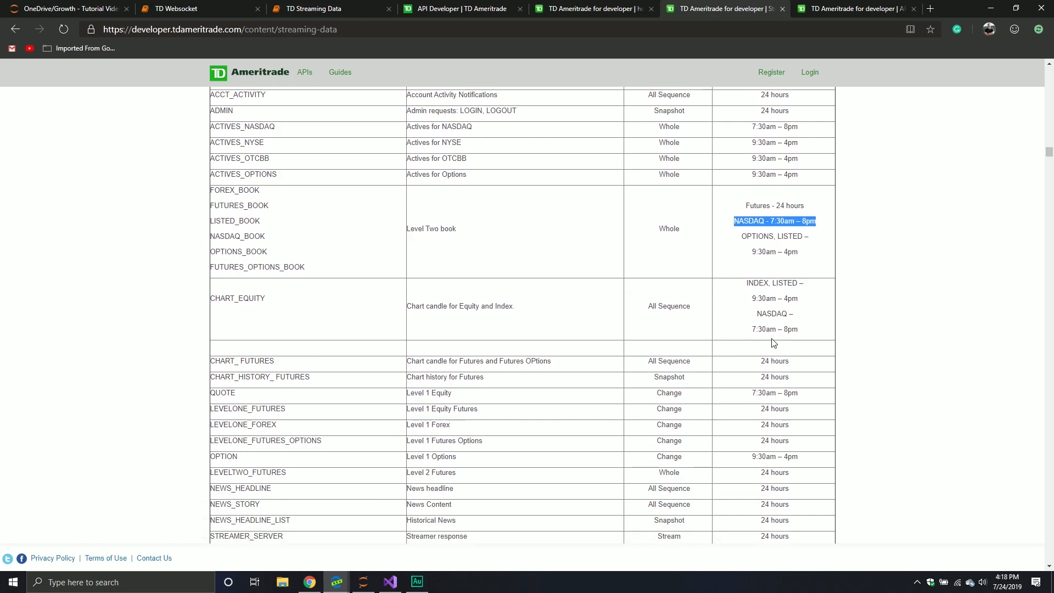
scroll("down", 3)
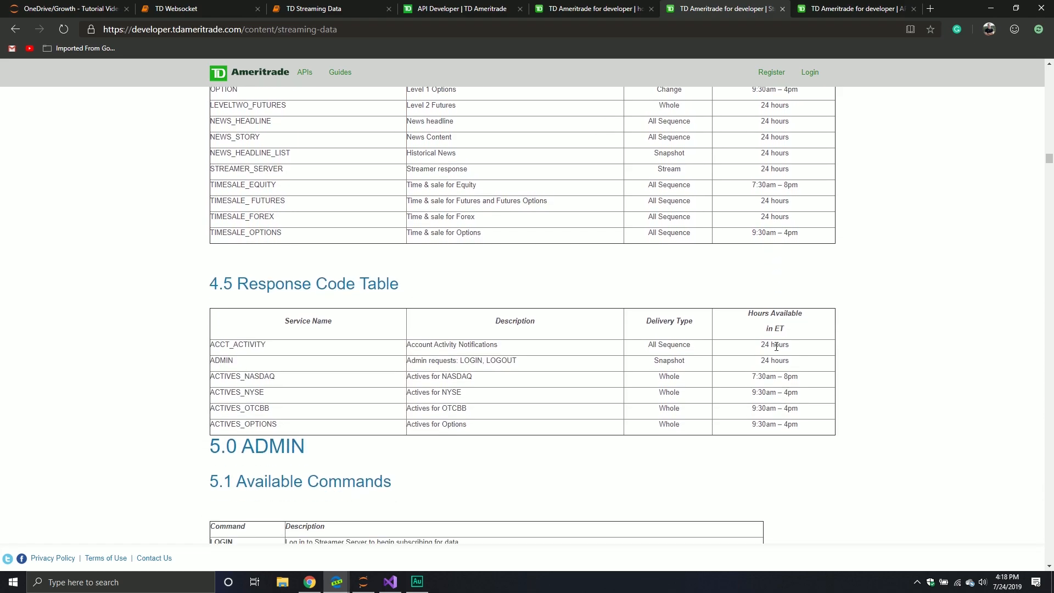
scroll("down", 3)
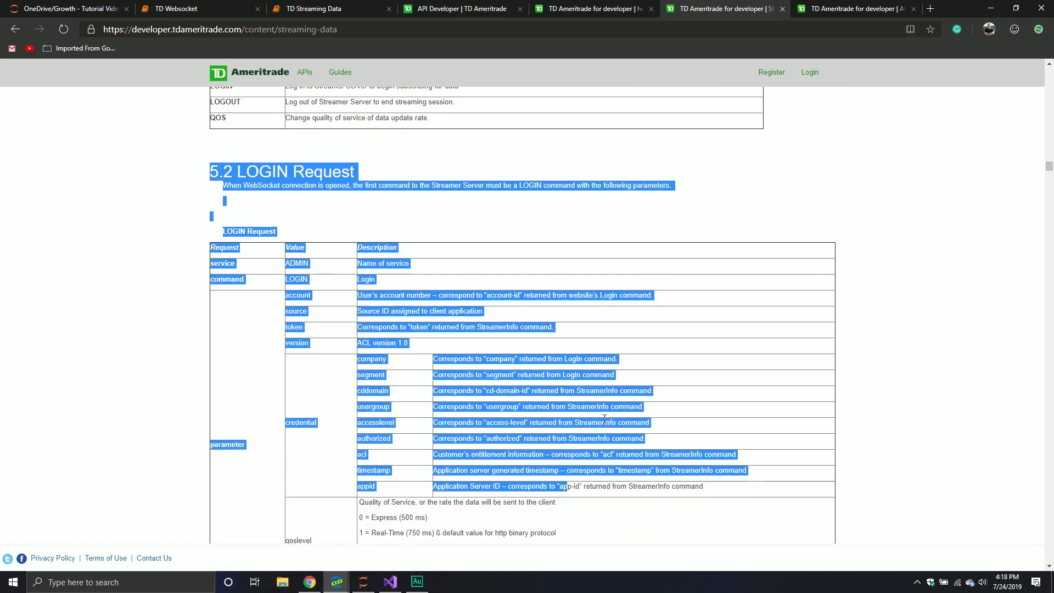
- Read through 5.2 LOGIN Request and 5.3 LOGIN Response, then bring up the APIs listing page
left_click(616, 400)
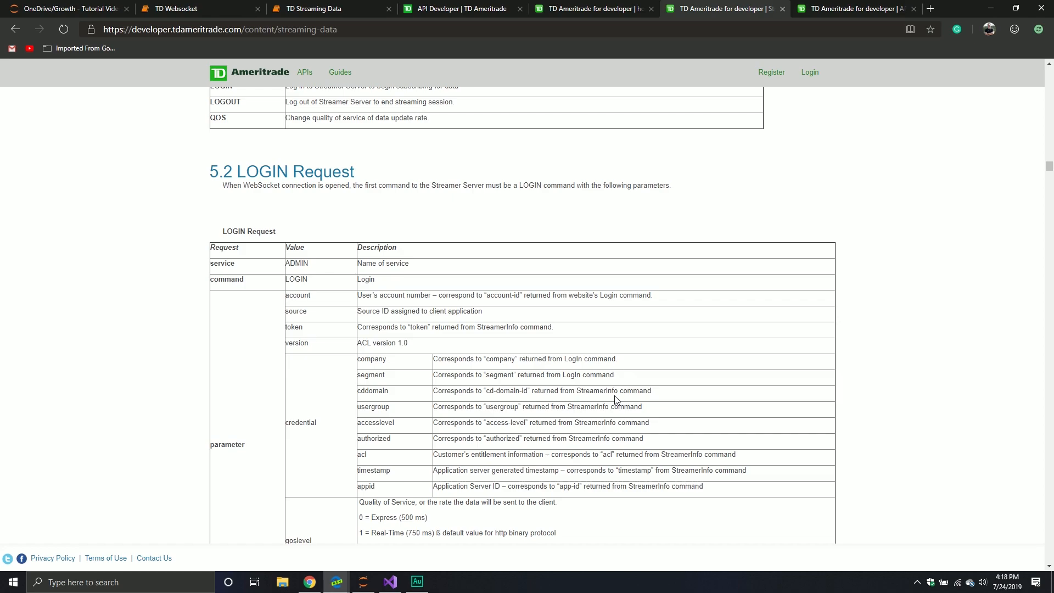
mouse_move(657, 398)
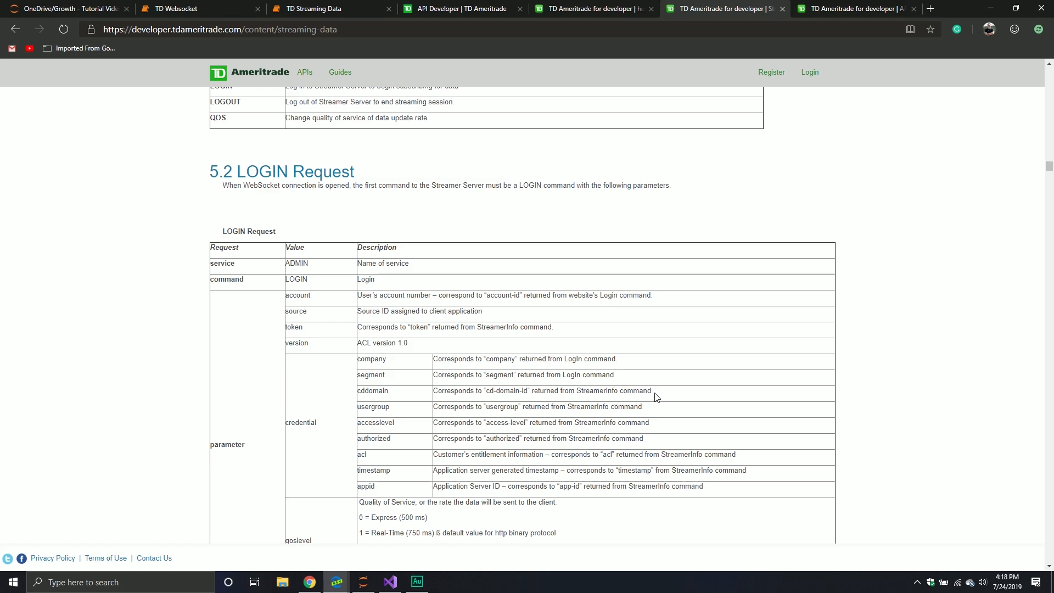
scroll("down", 3)
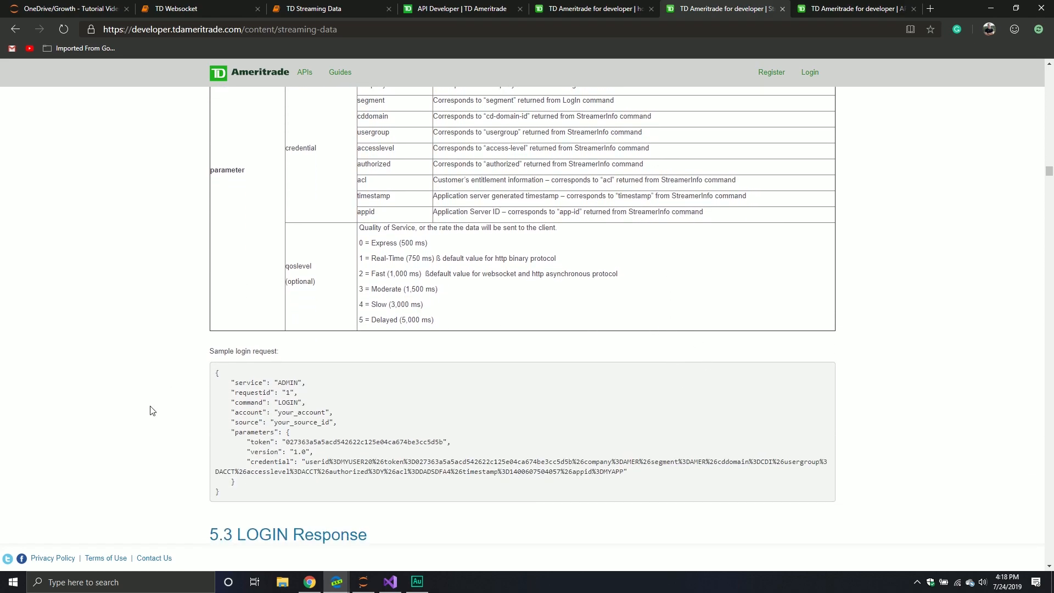
scroll("down", 3)
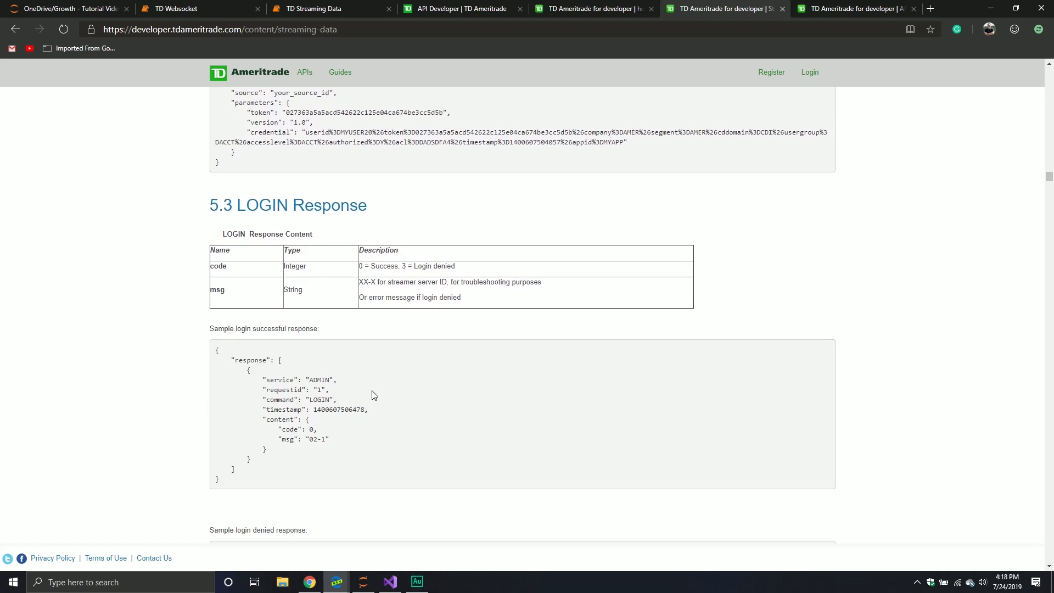
mouse_move(386, 383)
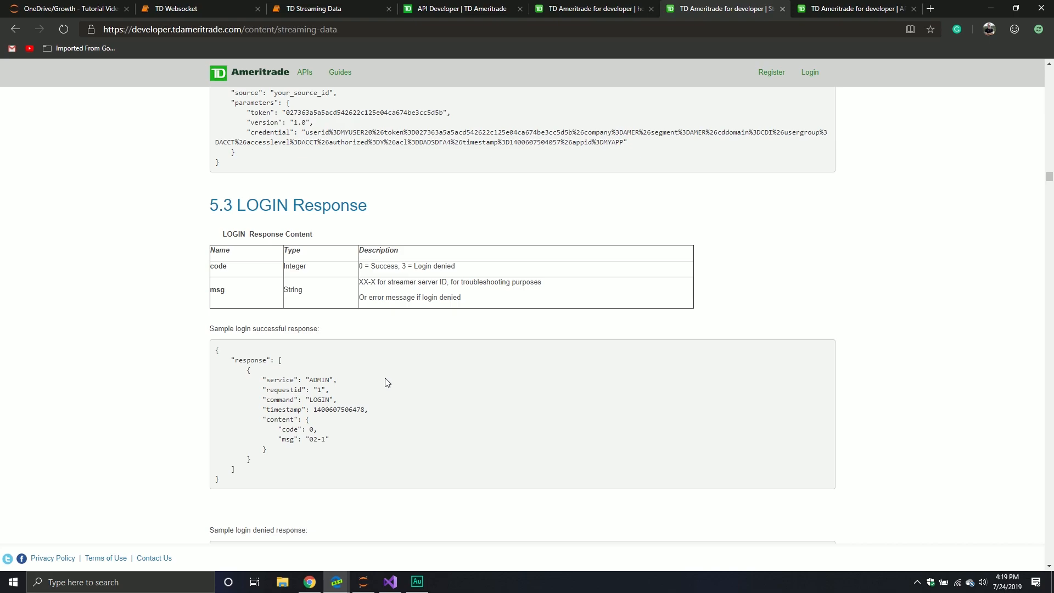
scroll("down", 3)
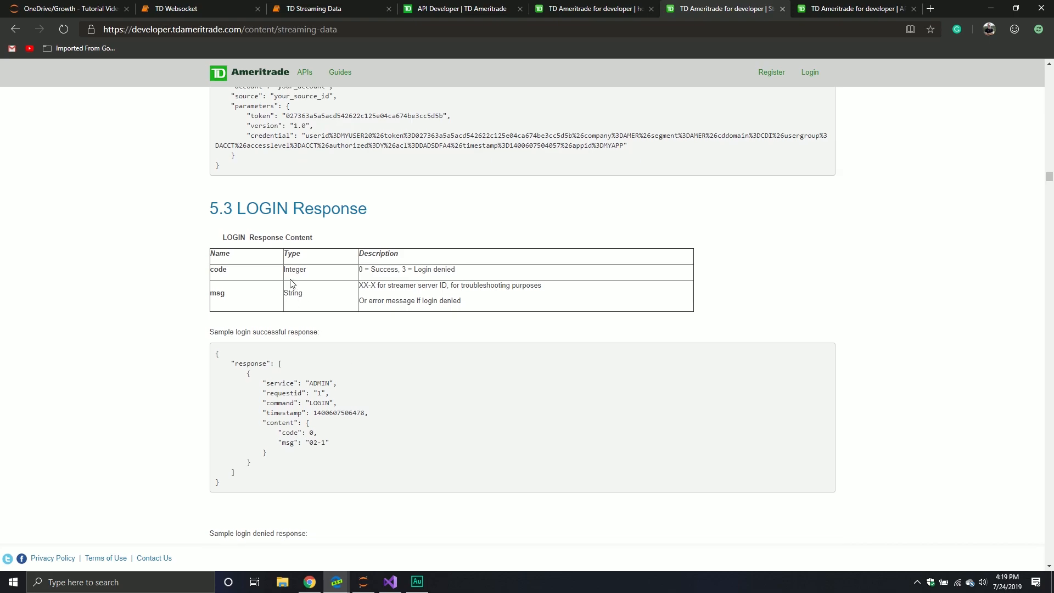
scroll("up", 3)
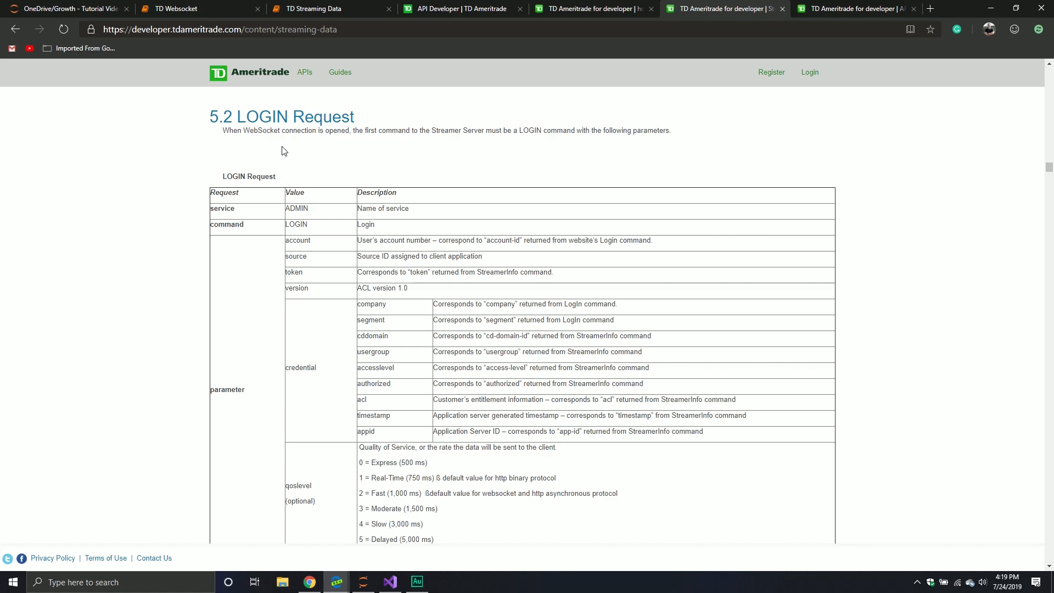
mouse_move(301, 177)
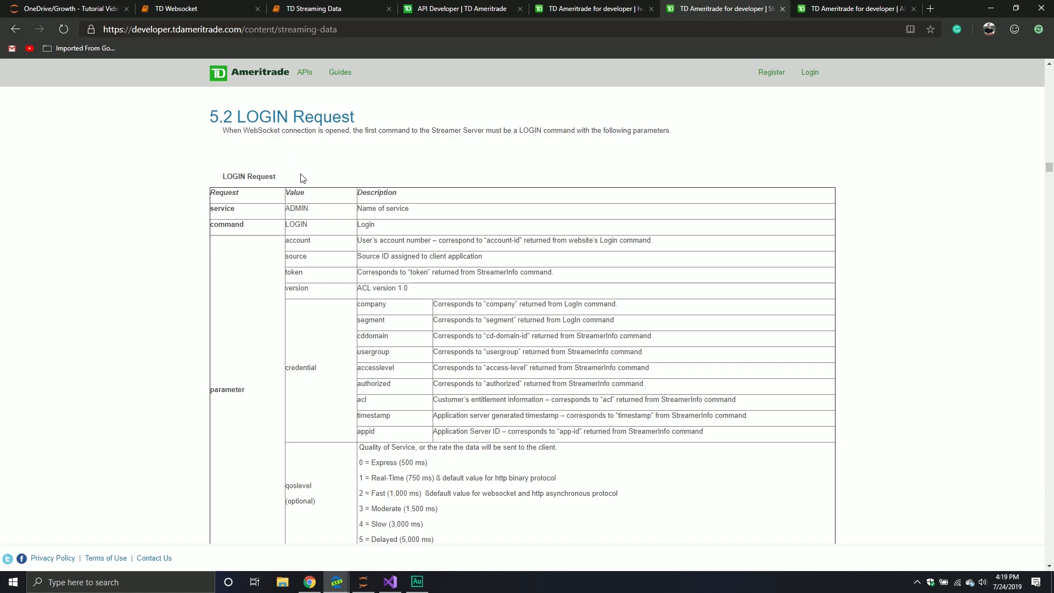
mouse_move(311, 208)
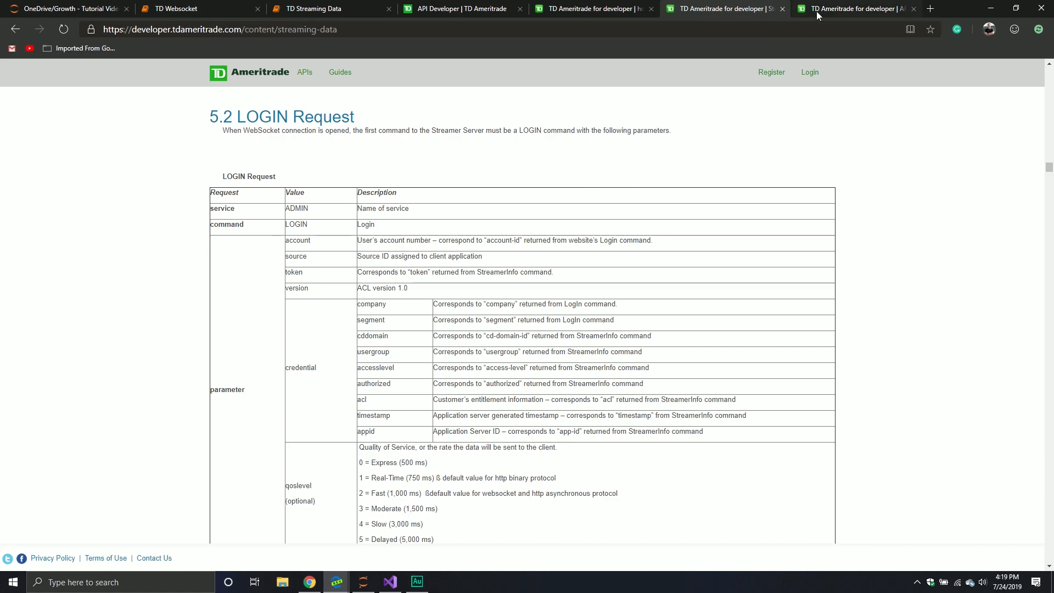
left_click(304, 73)
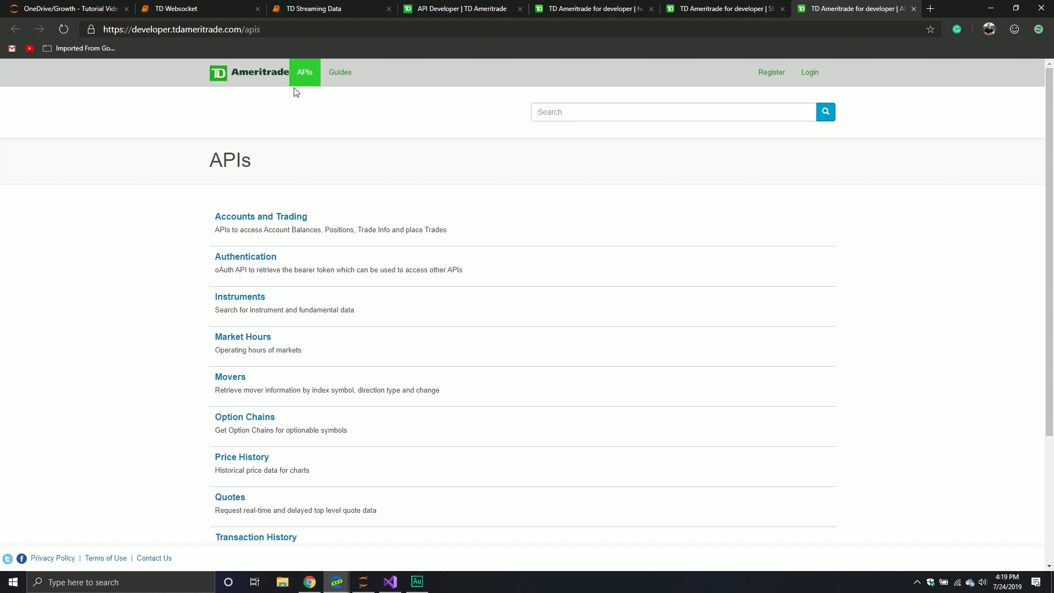
mouse_move(410, 217)
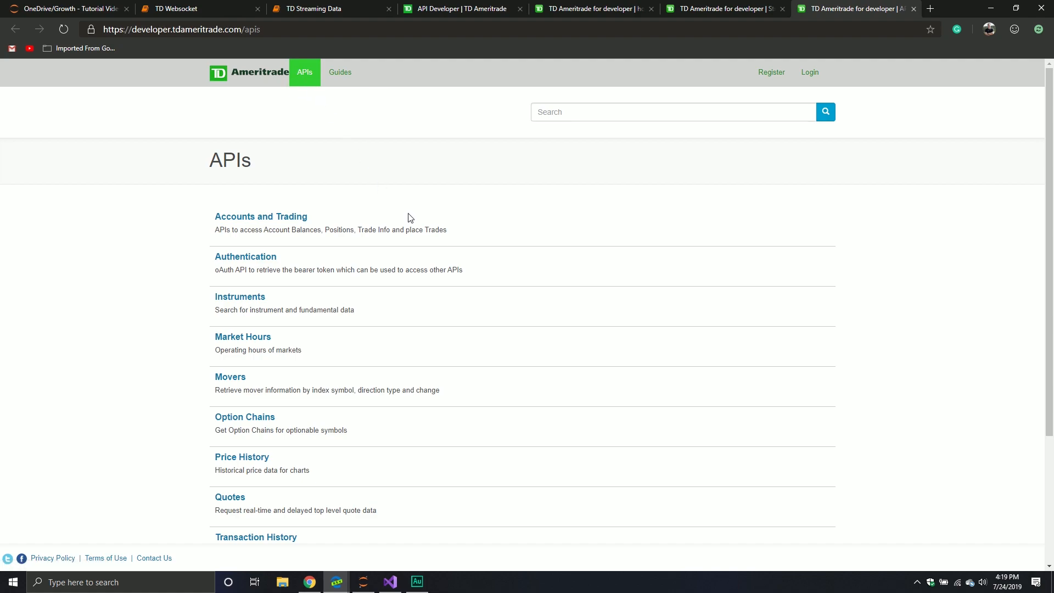
- From User Info & Preferences, check the Quick Start credential fields and open the Get User Principals documentation
scroll("down", 3)
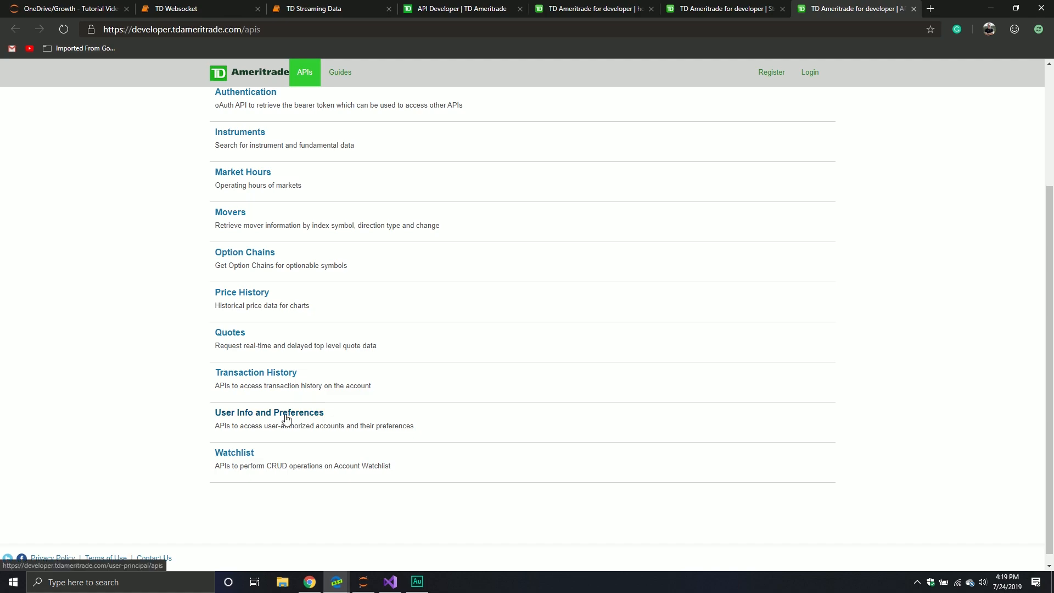
left_click(269, 412)
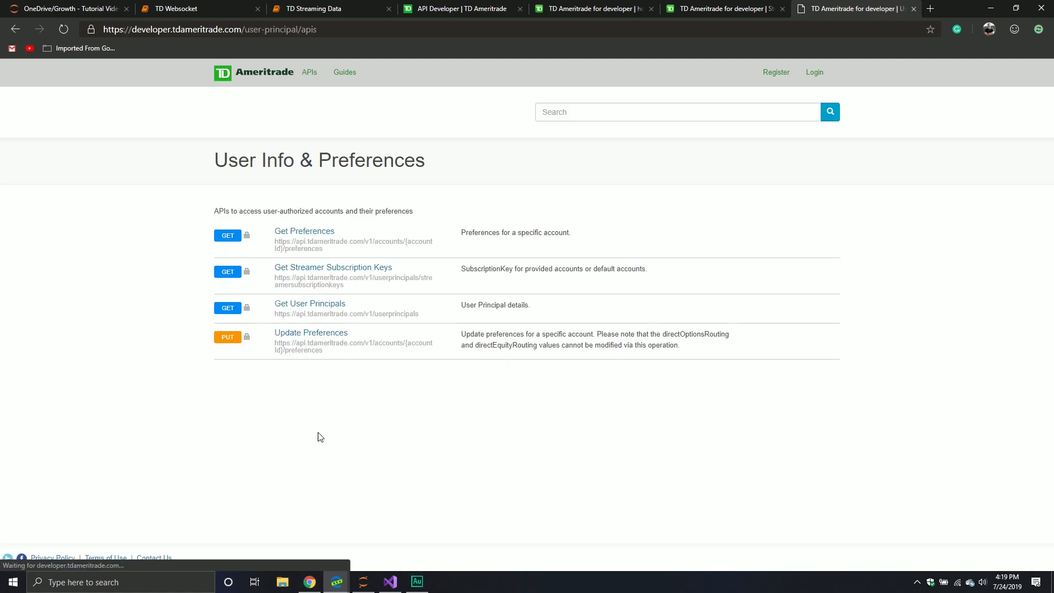
left_click(317, 9)
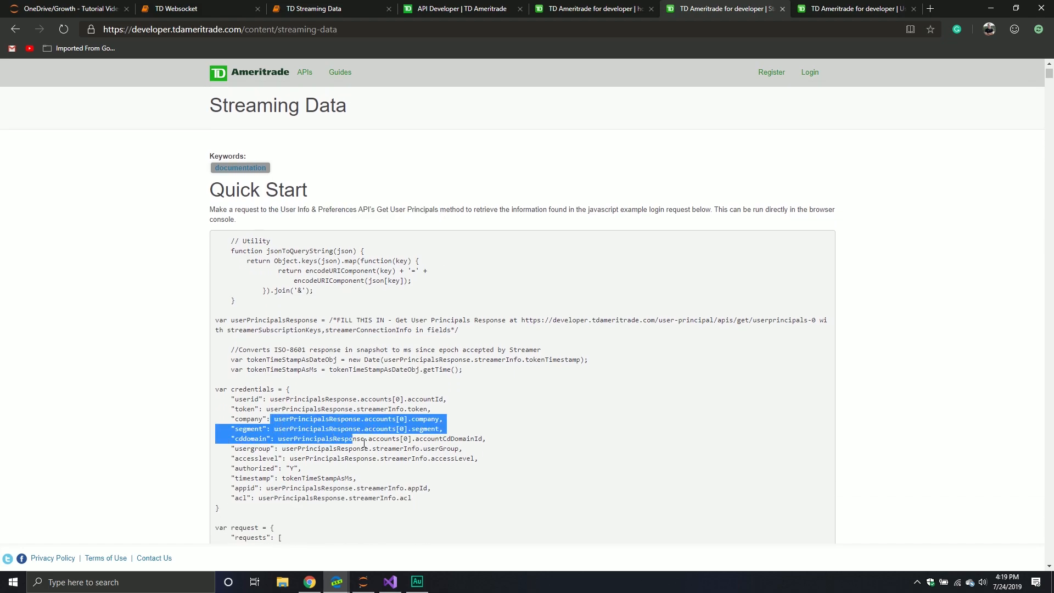
left_click_drag(350, 438, 473, 471)
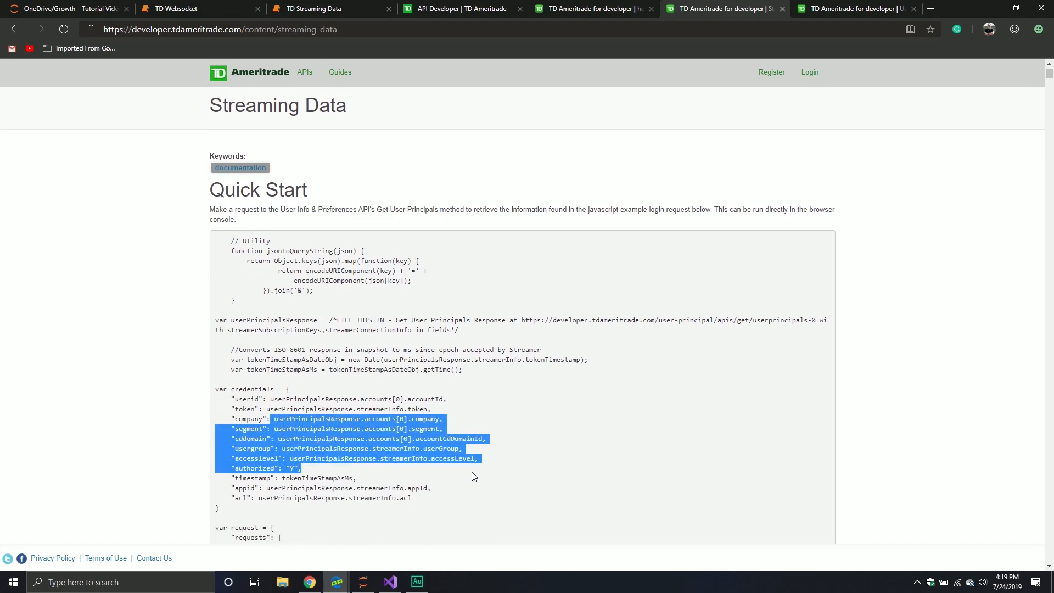
left_click(530, 394)
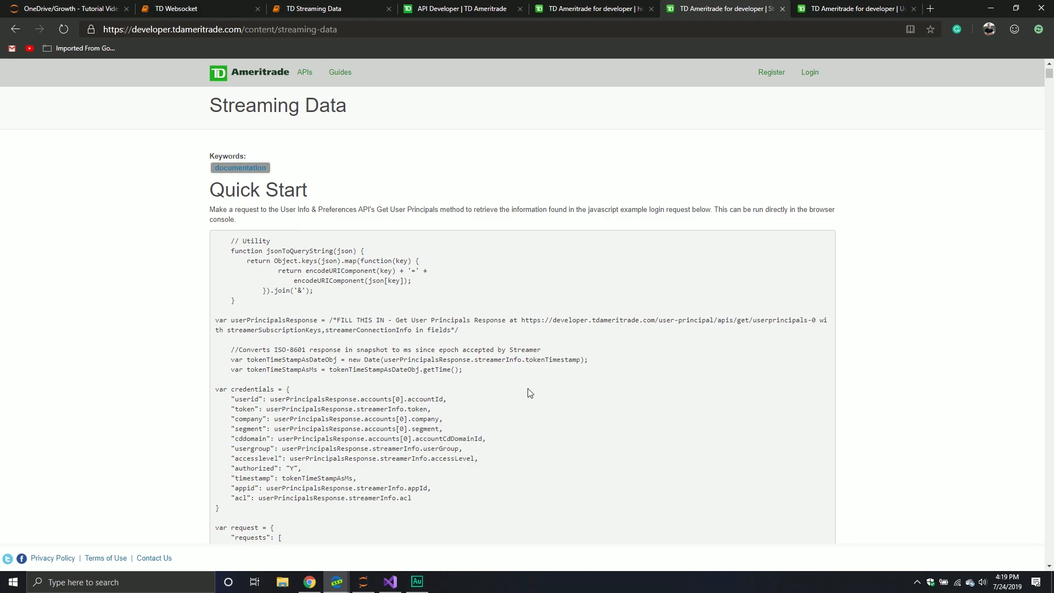
mouse_move(283, 249)
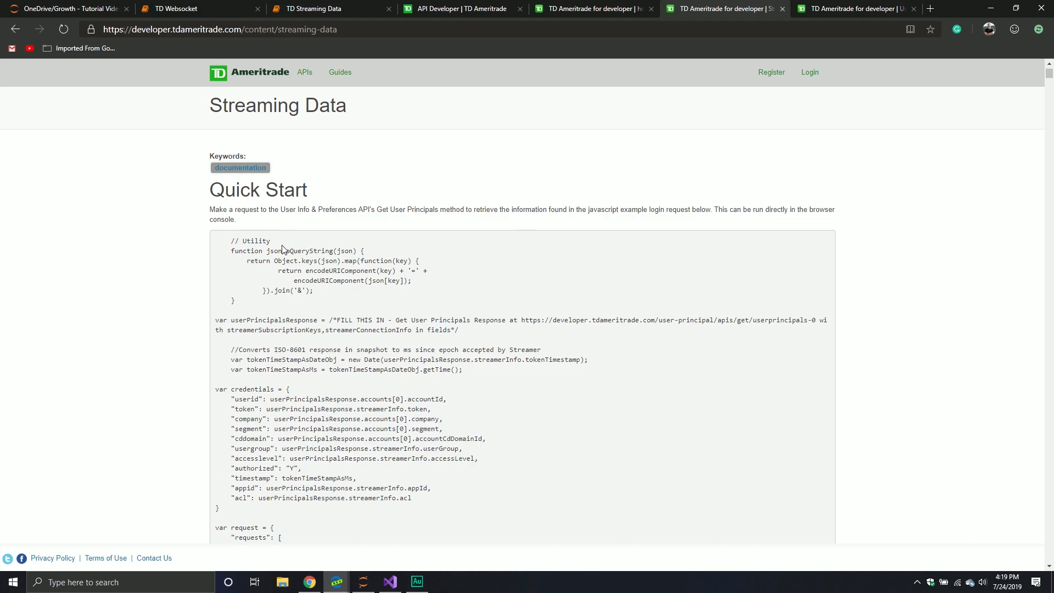
mouse_move(656, 119)
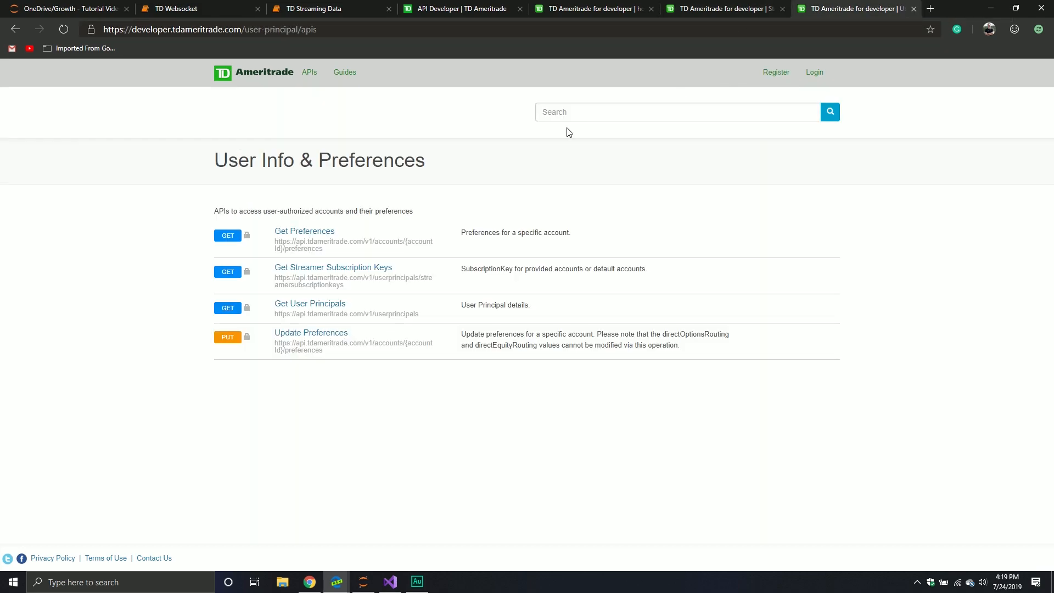
mouse_move(443, 170)
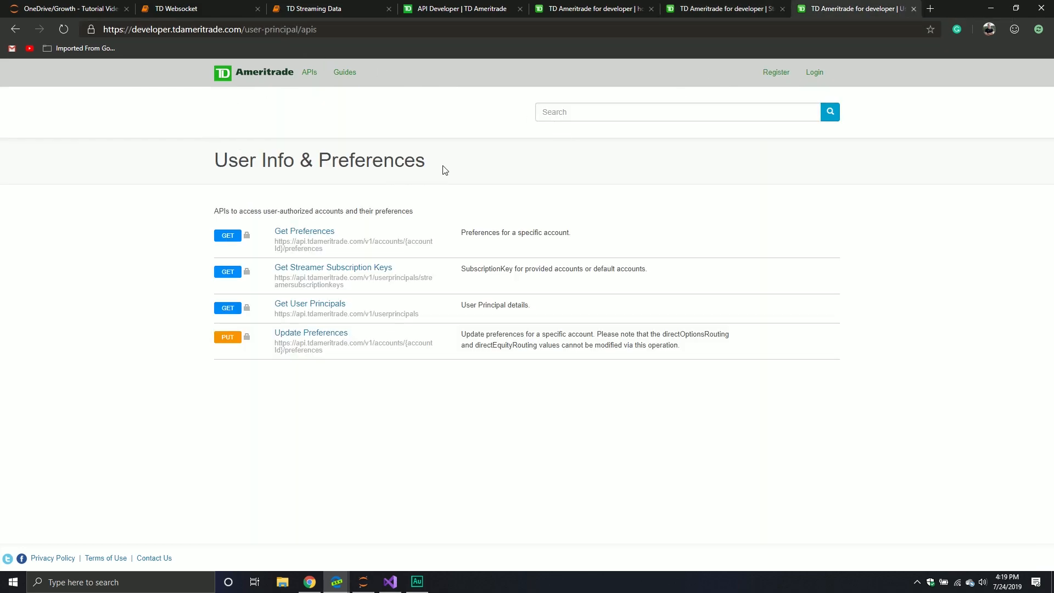
mouse_move(309, 303)
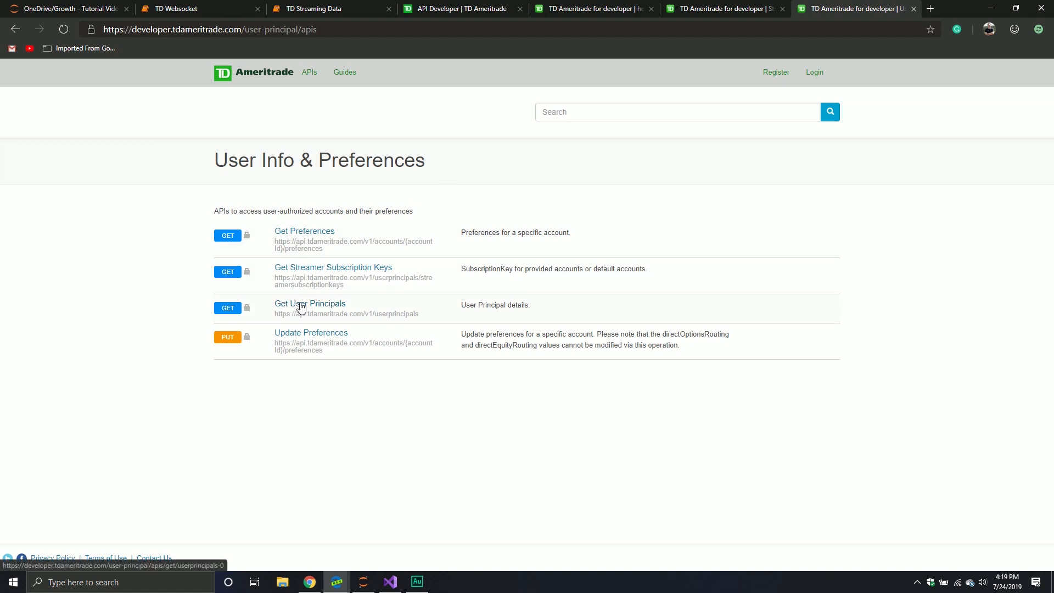
left_click(309, 303)
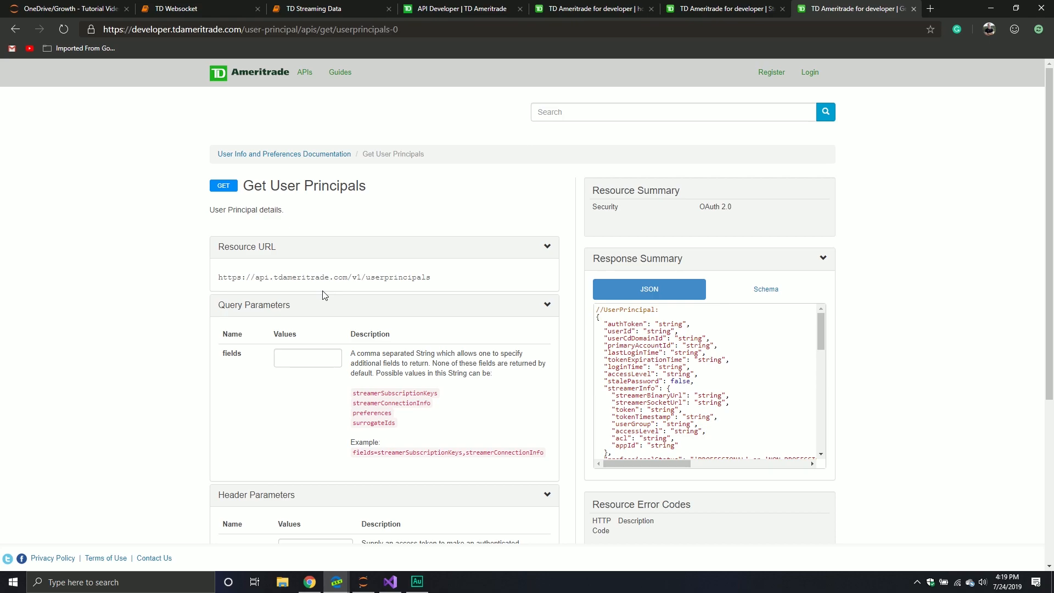
mouse_move(234, 278)
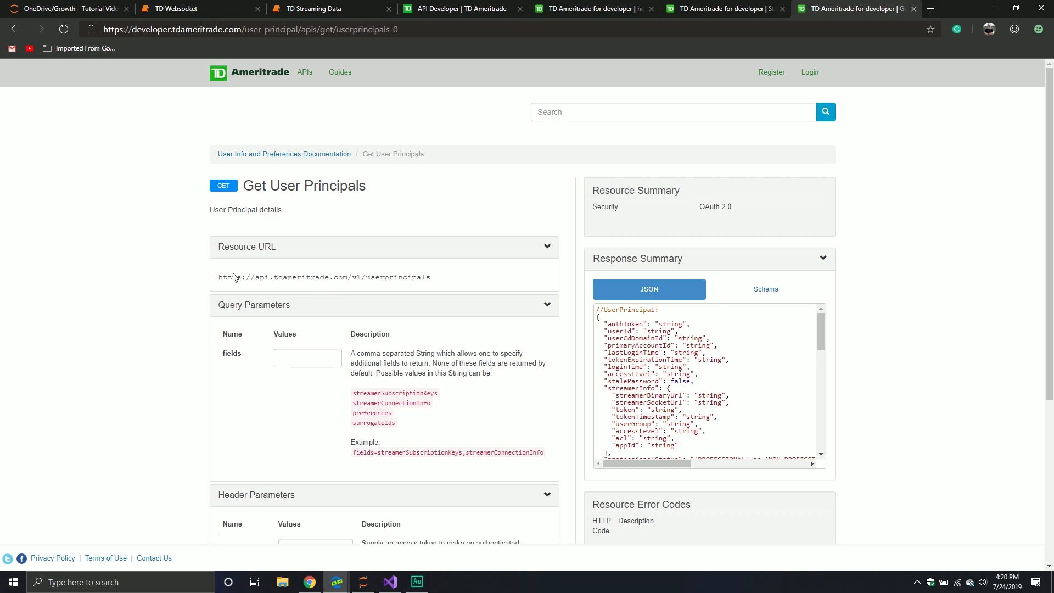
- Enter streamerConnectionInfo as the fields query parameter of Get User Principals, then return to the TD Websocket notebook
scroll("down", 3)
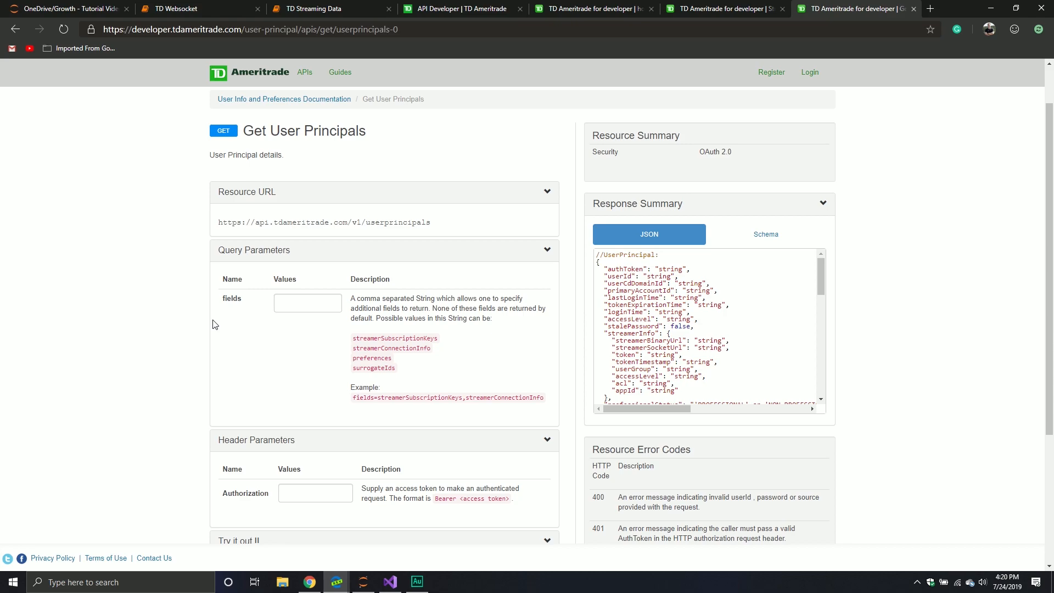
mouse_move(214, 300)
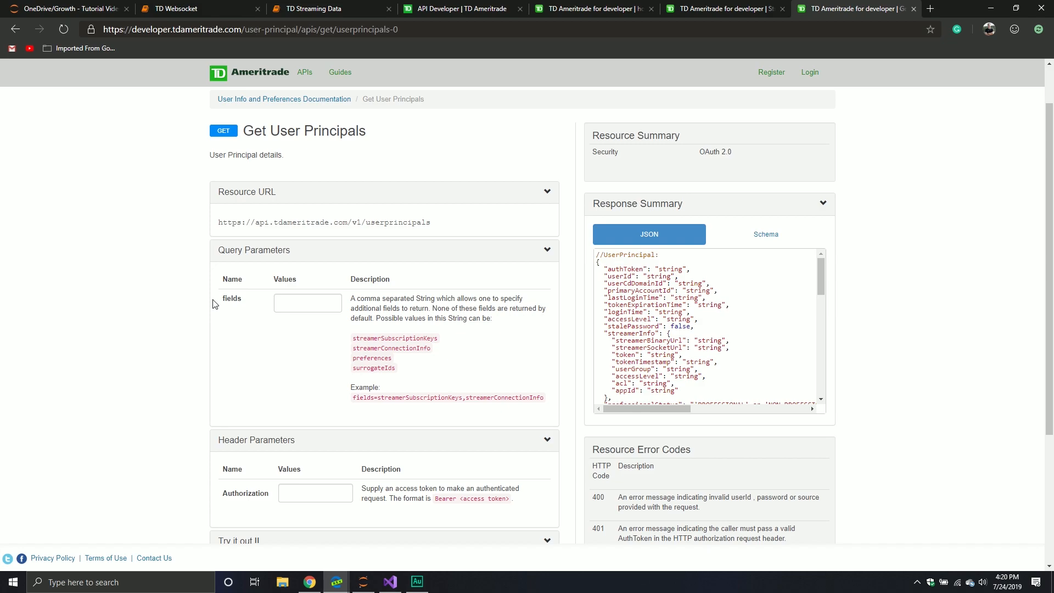
double_click(384, 398)
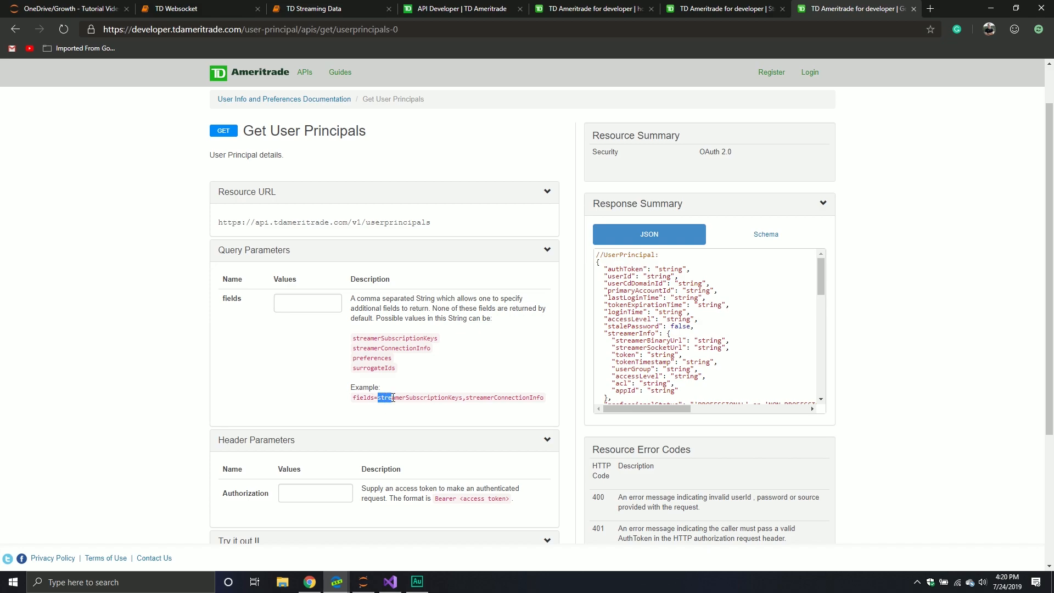
left_click(306, 303)
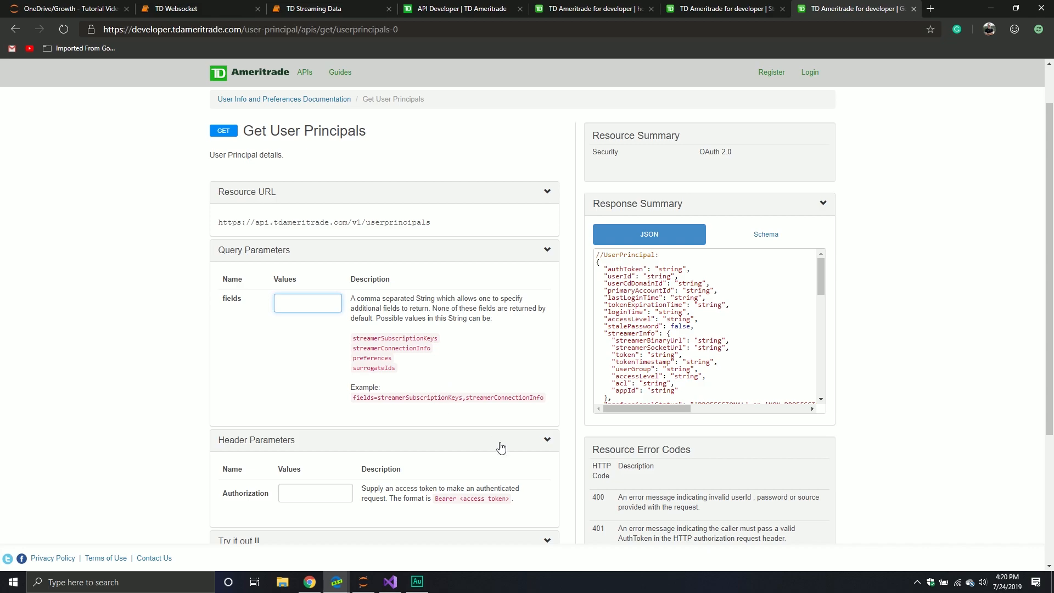
left_click_drag(381, 398, 532, 397)
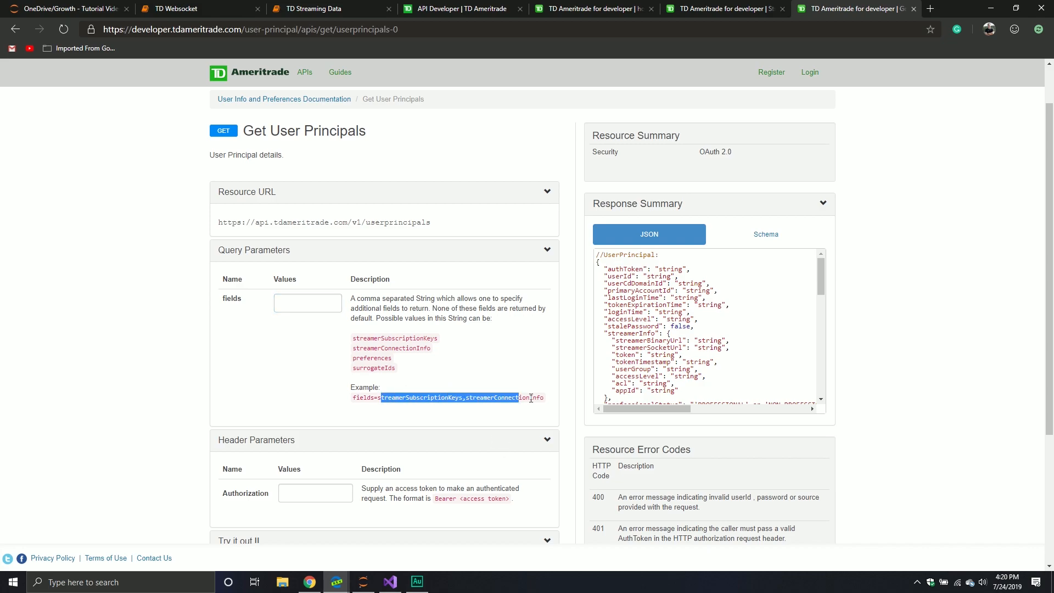
left_click(543, 360)
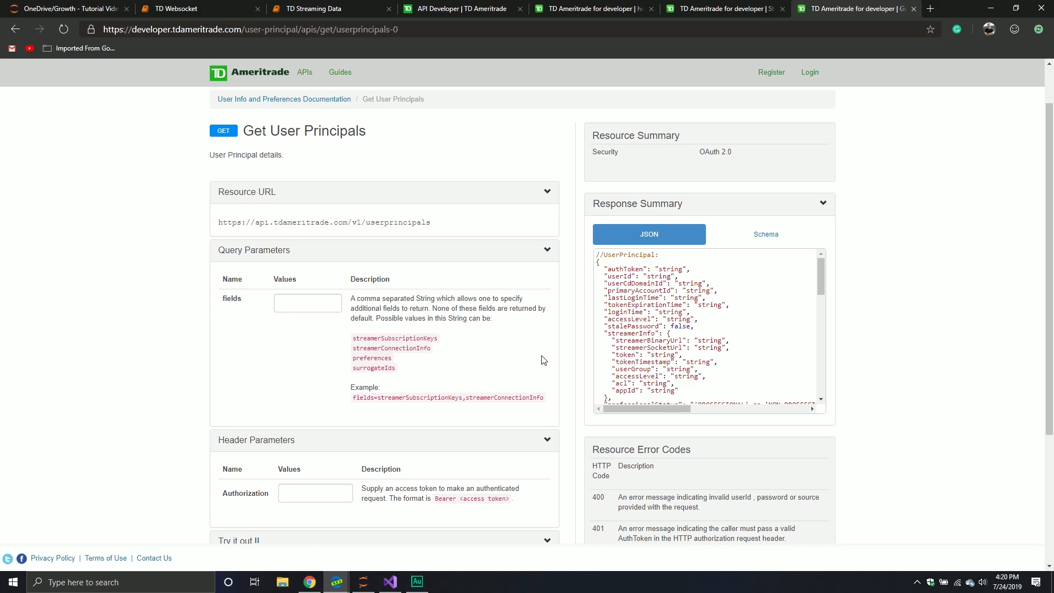
mouse_move(582, 364)
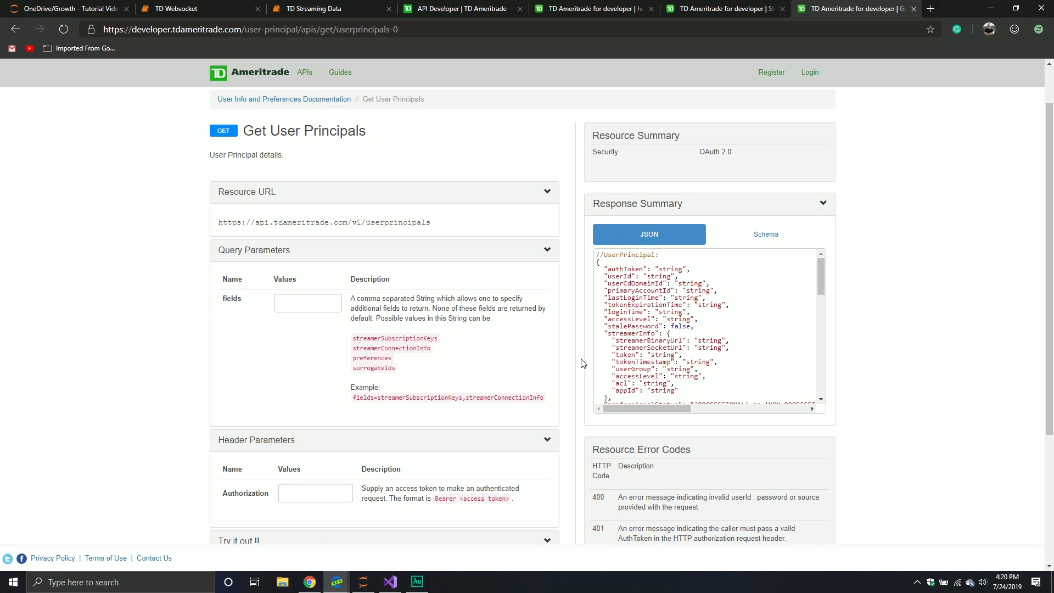
scroll("down", 3)
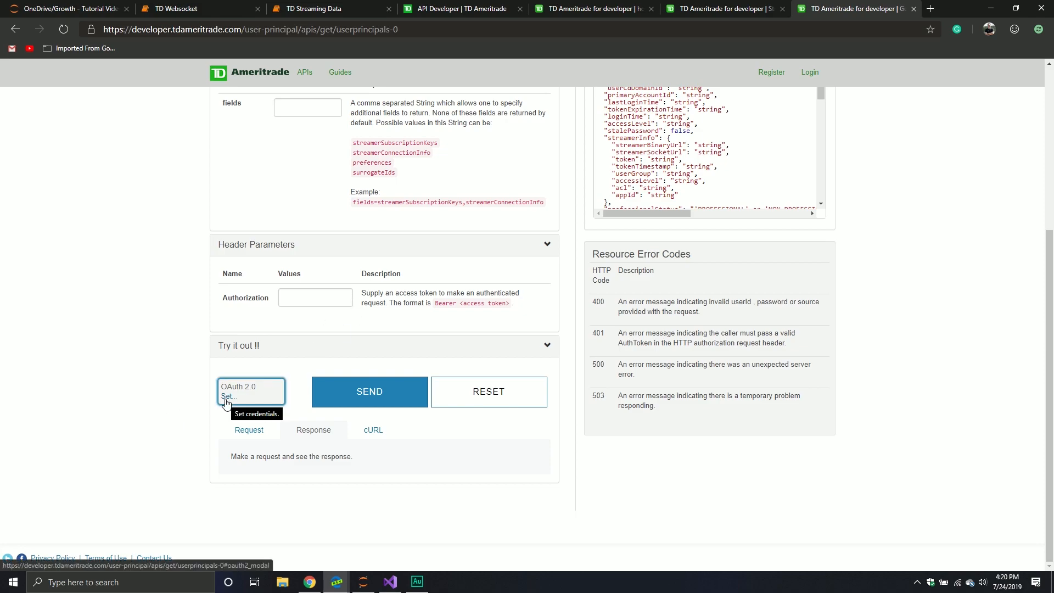
mouse_move(419, 204)
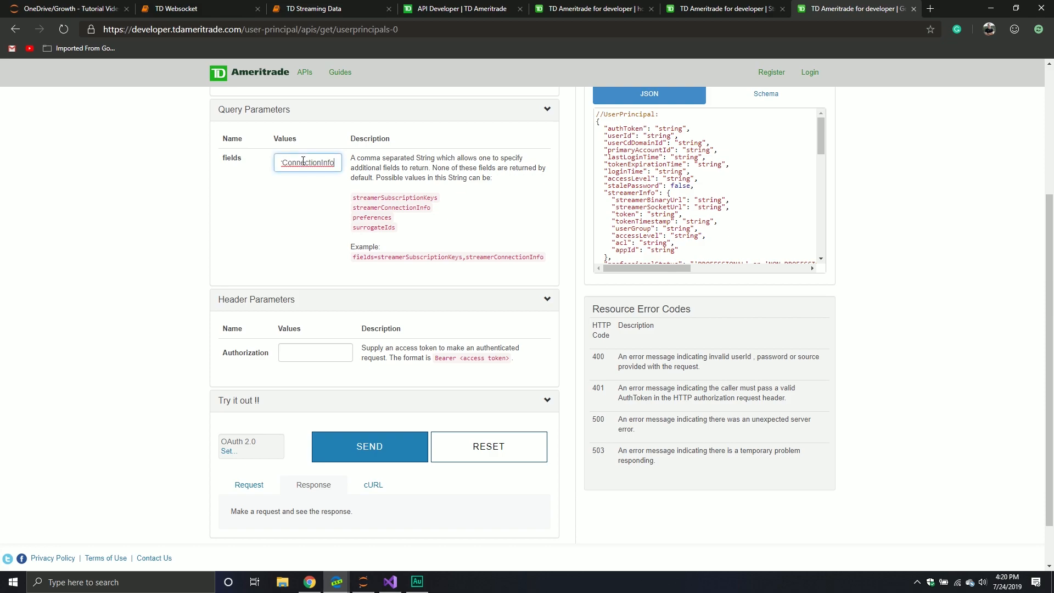
mouse_move(216, 454)
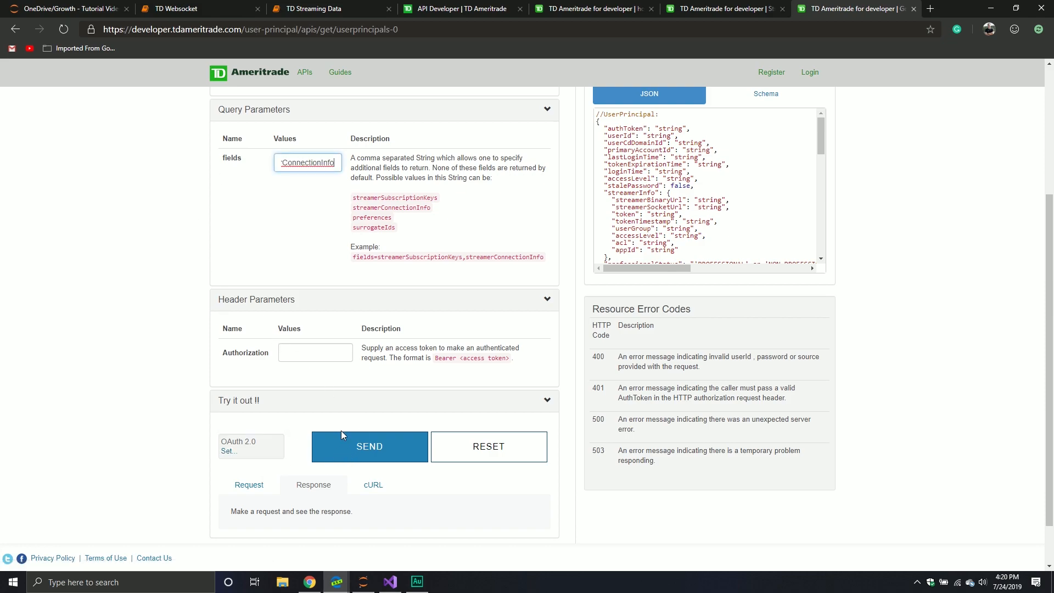
mouse_move(372, 417)
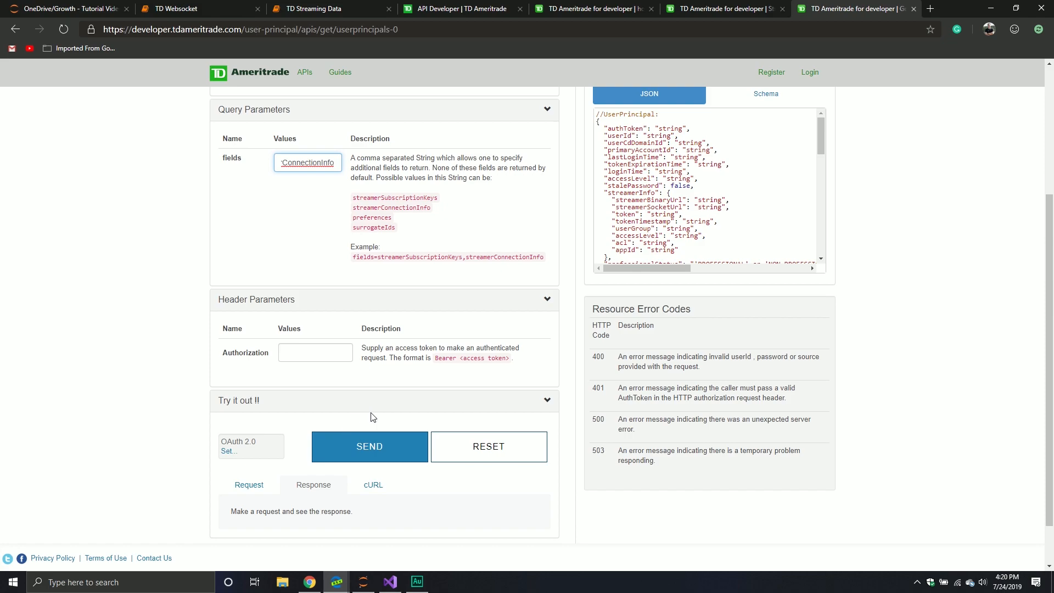
mouse_move(391, 419)
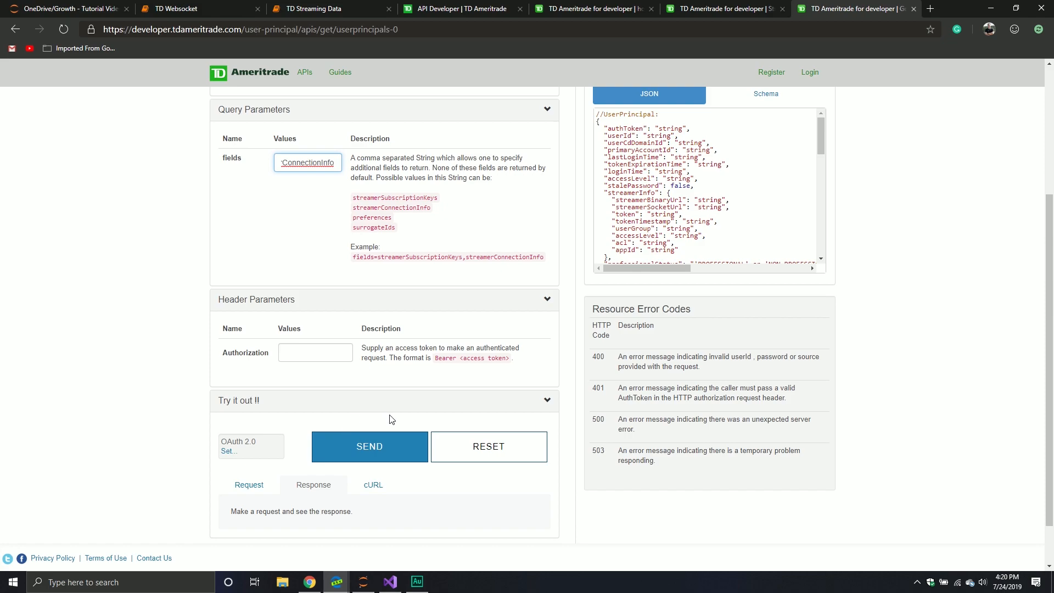
mouse_move(403, 428)
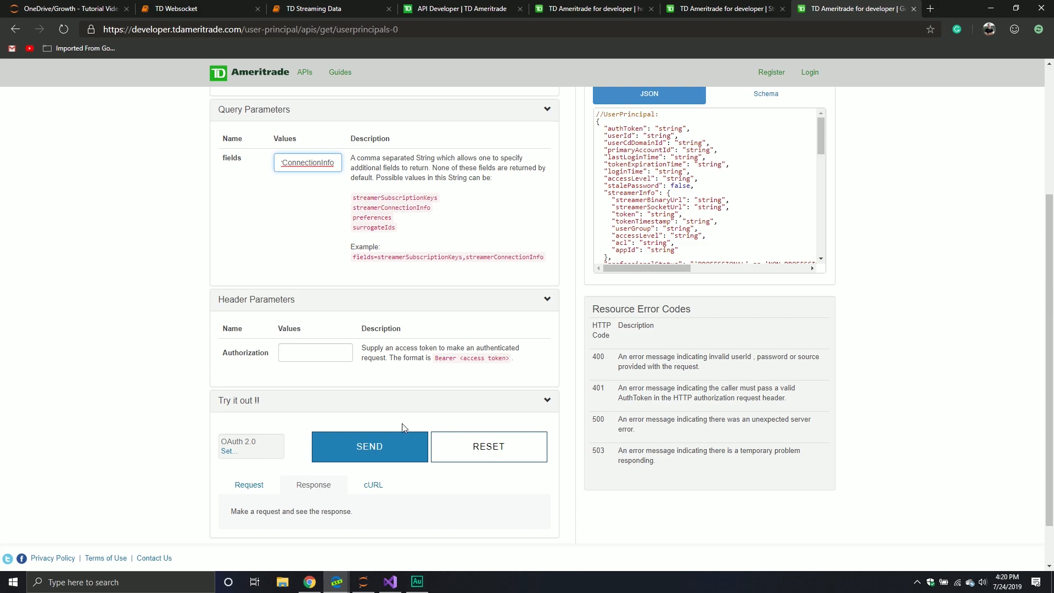
left_click(188, 7)
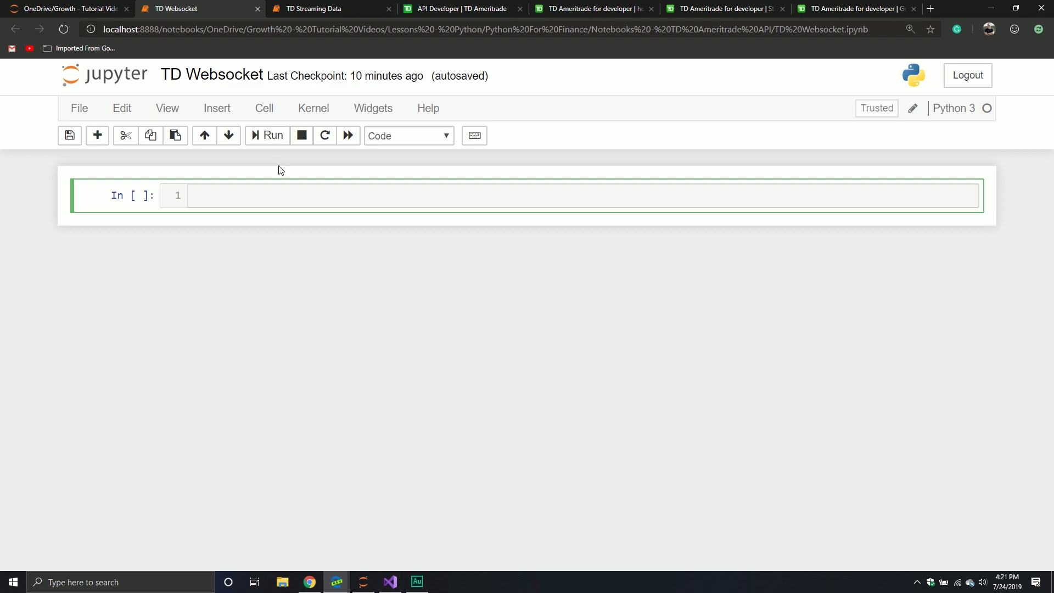
- Write 'import urllib' and 'import json' in the notebook's first cell
type("import")
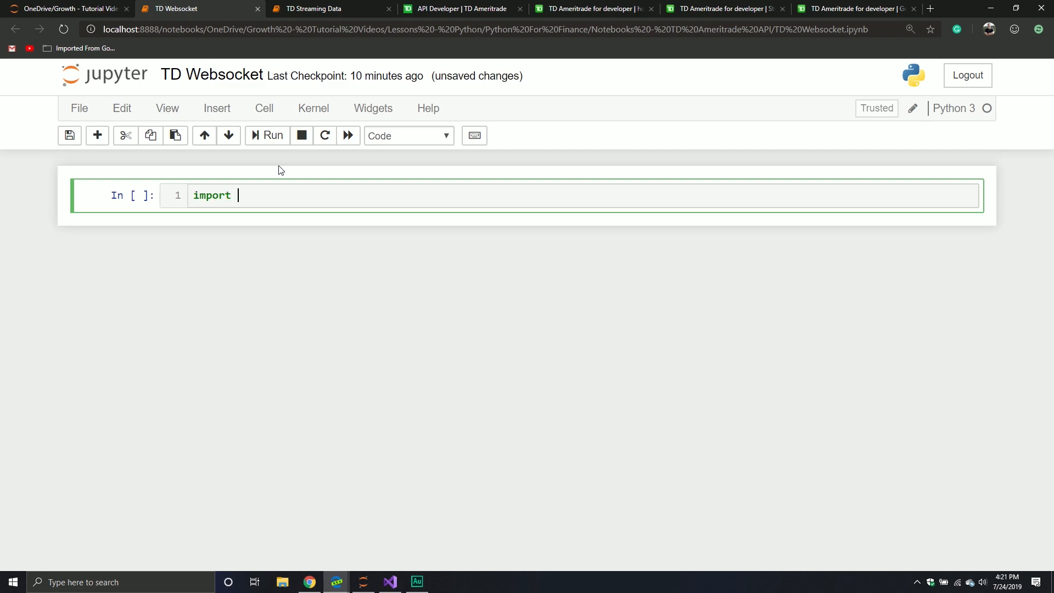
type("ur")
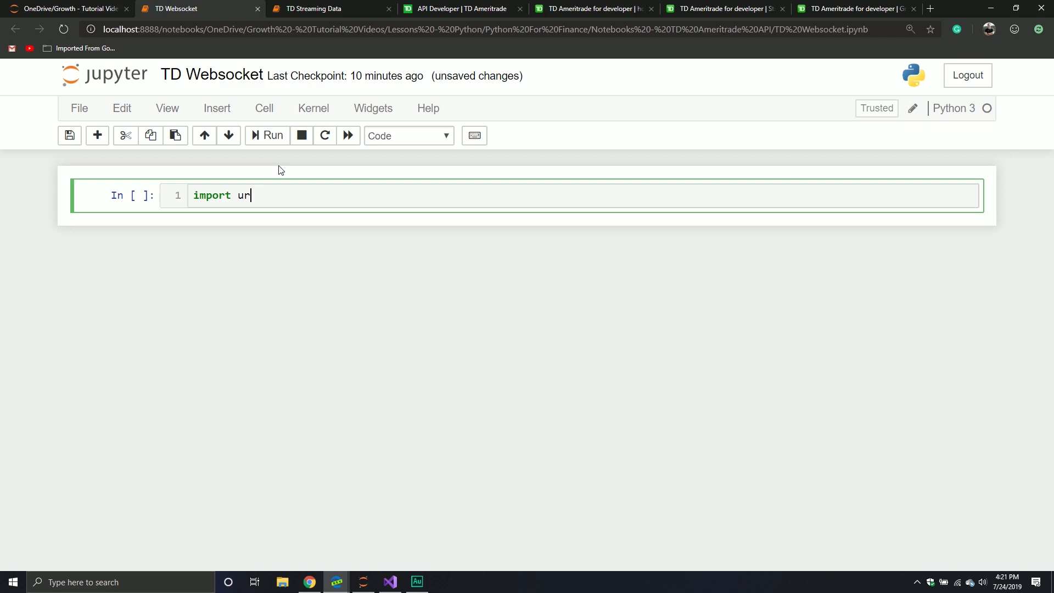
type("llib")
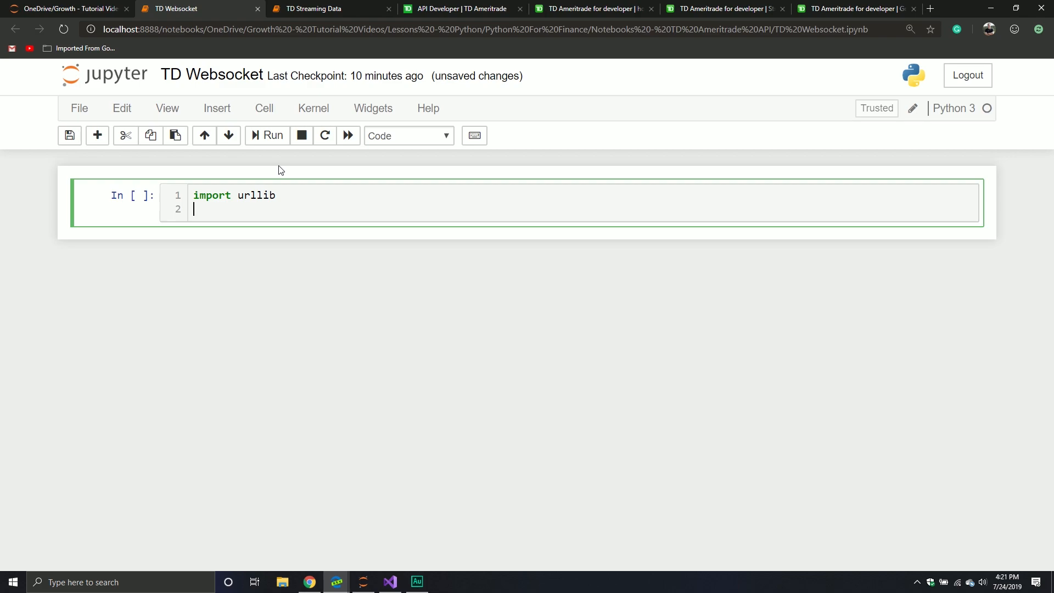
type("import j")
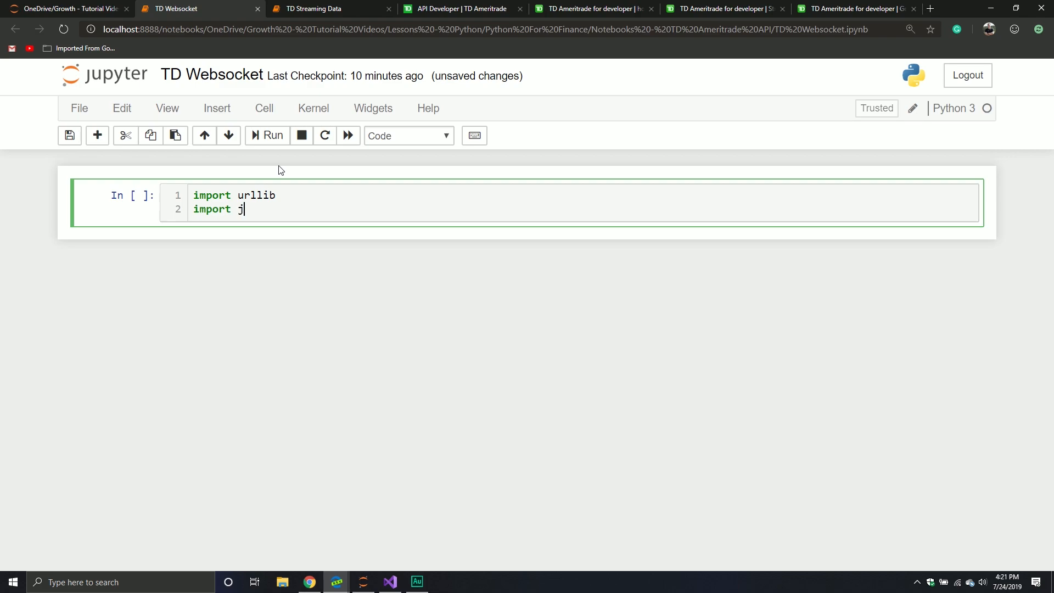
type("son")
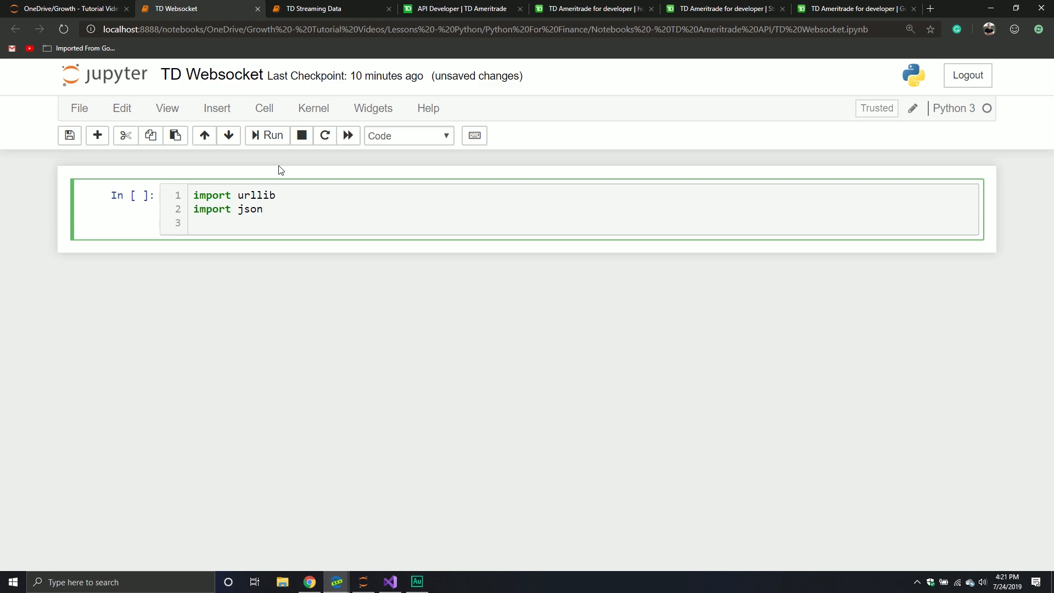
left_click(202, 223)
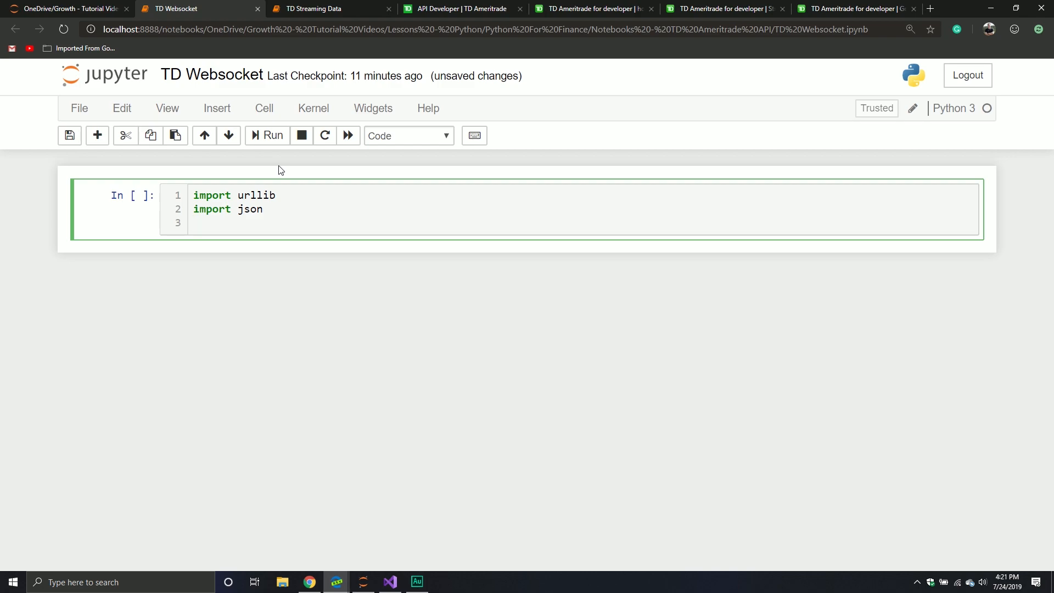
- Add 'import requests' and 'import dateutil.parser' lines to the import cell
type("import requests")
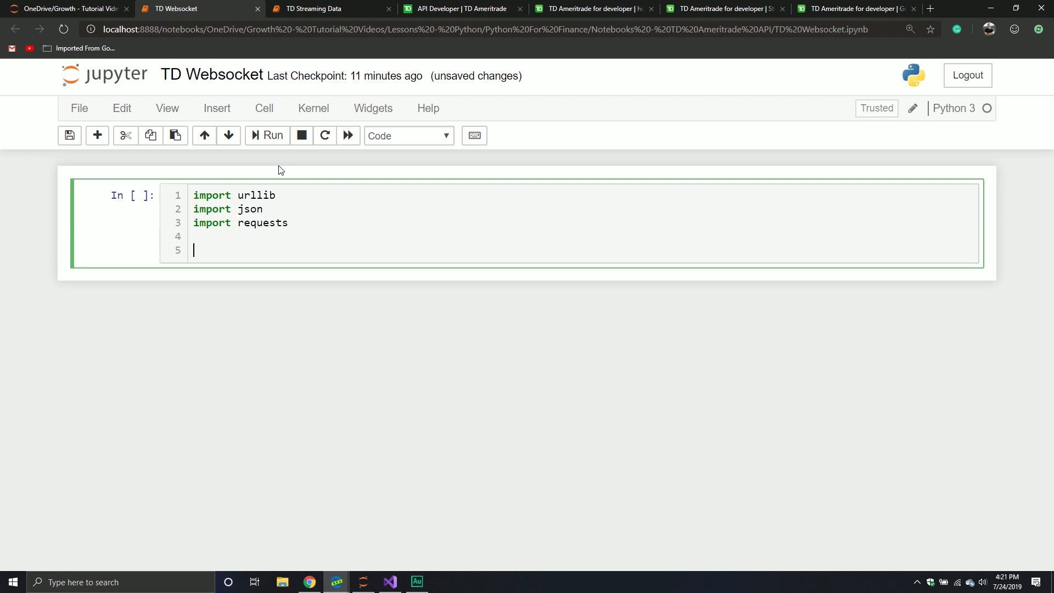
key("backspace")
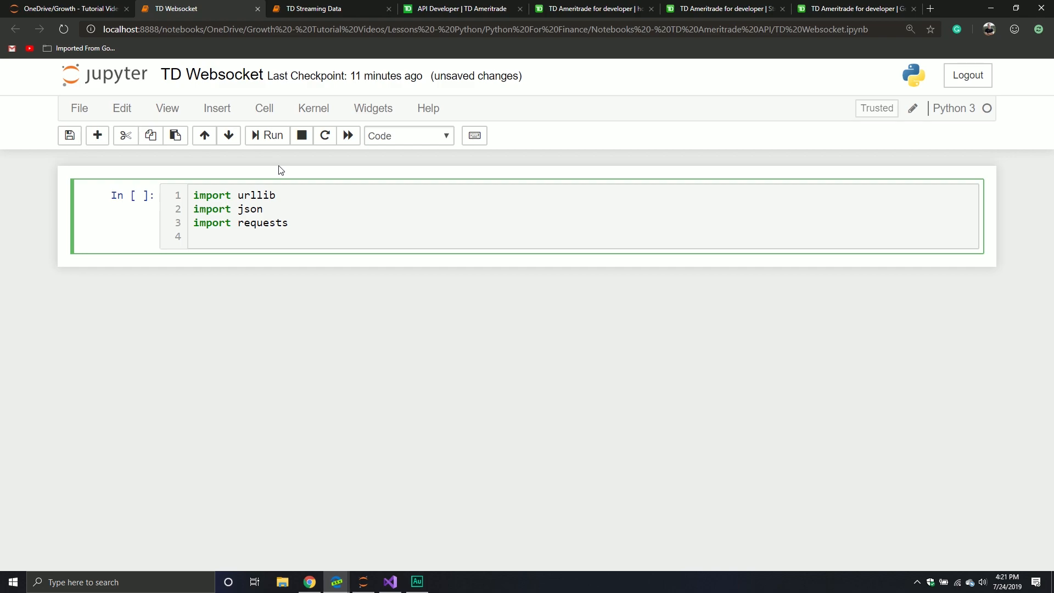
type("import d")
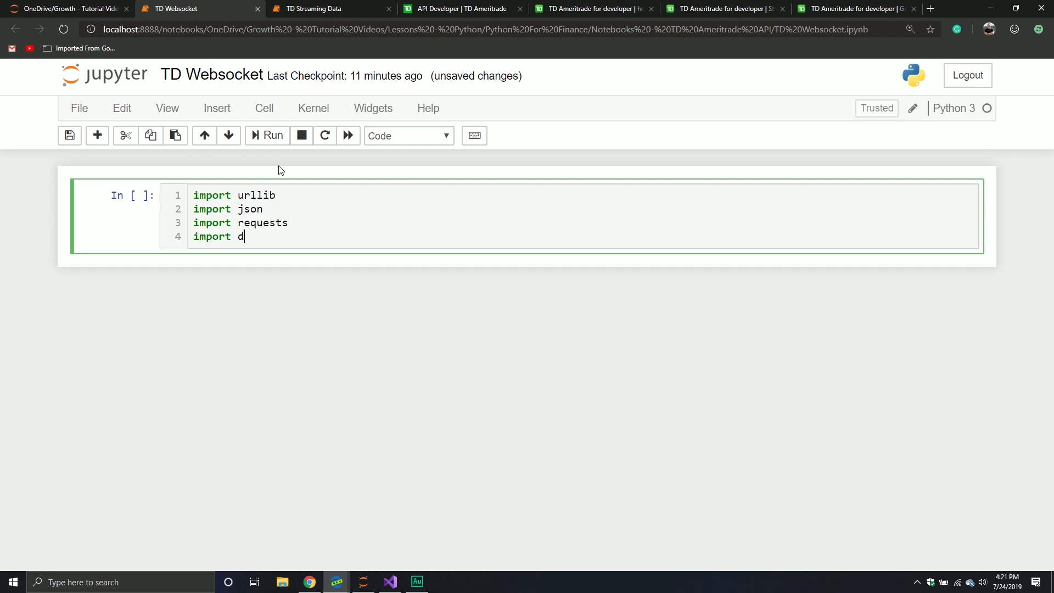
type("ateutil.")
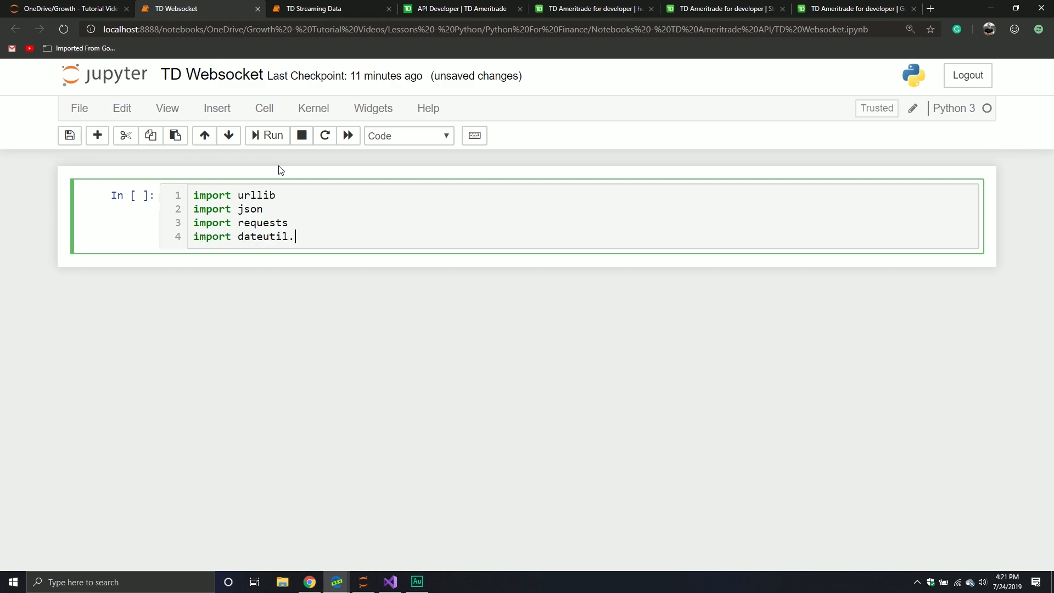
type("parser")
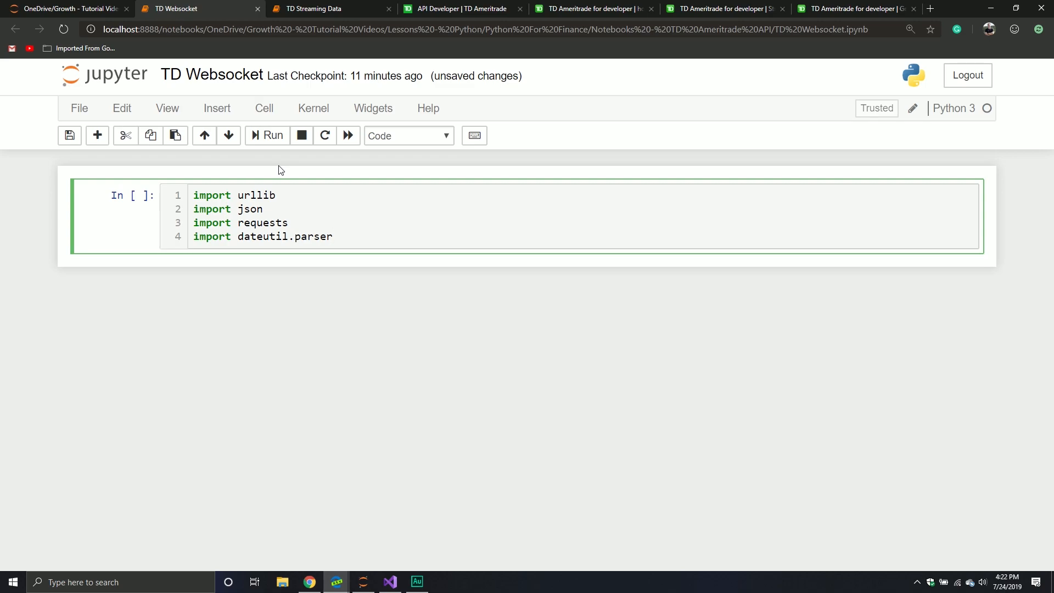
key("enter")
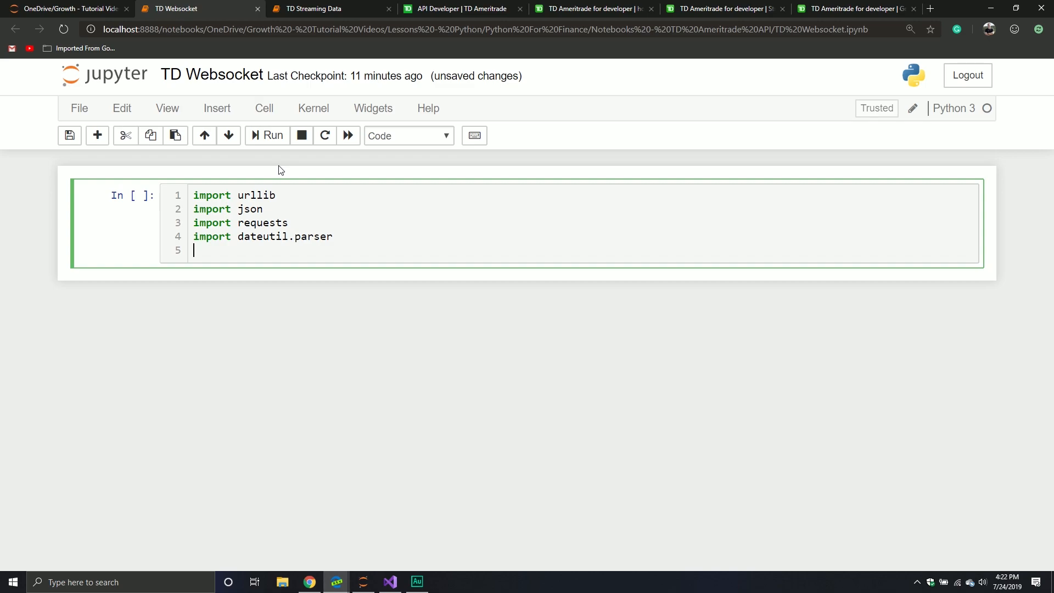
- Add 'from datetime import datetime' and begin the next from-import line
type("from")
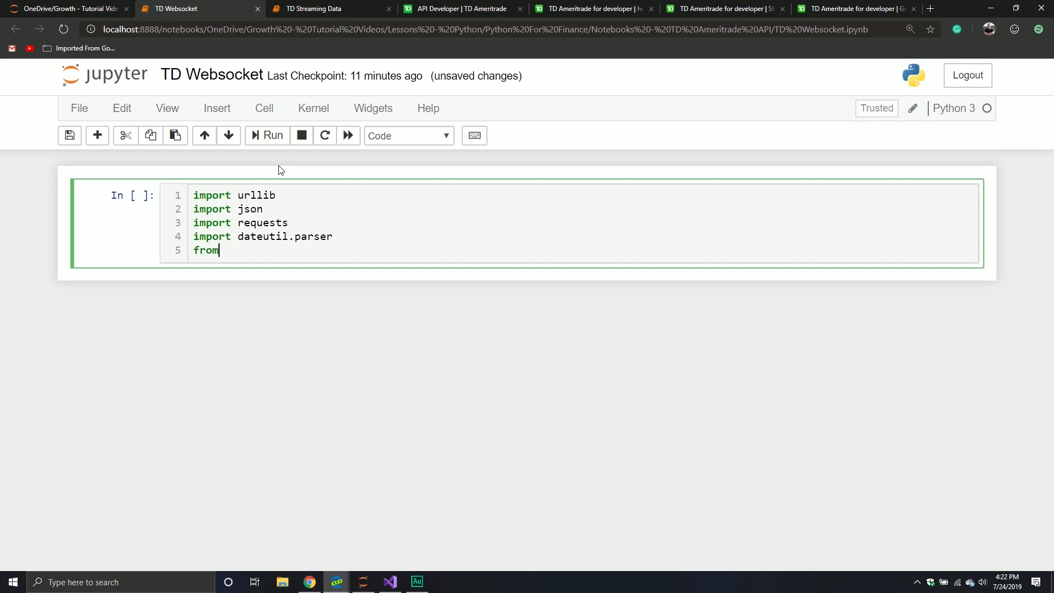
type("dateti")
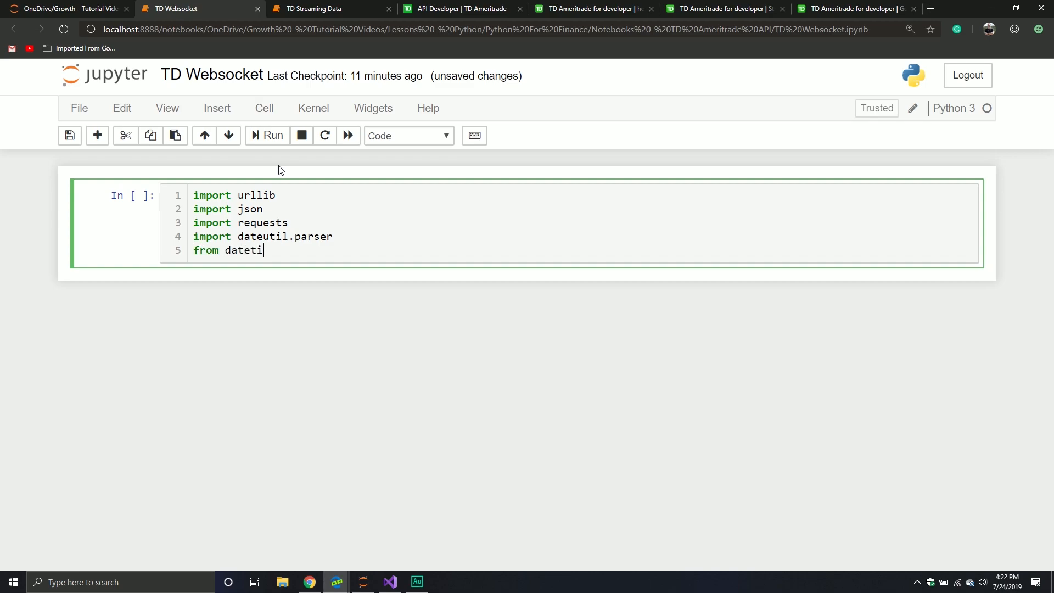
type("me import")
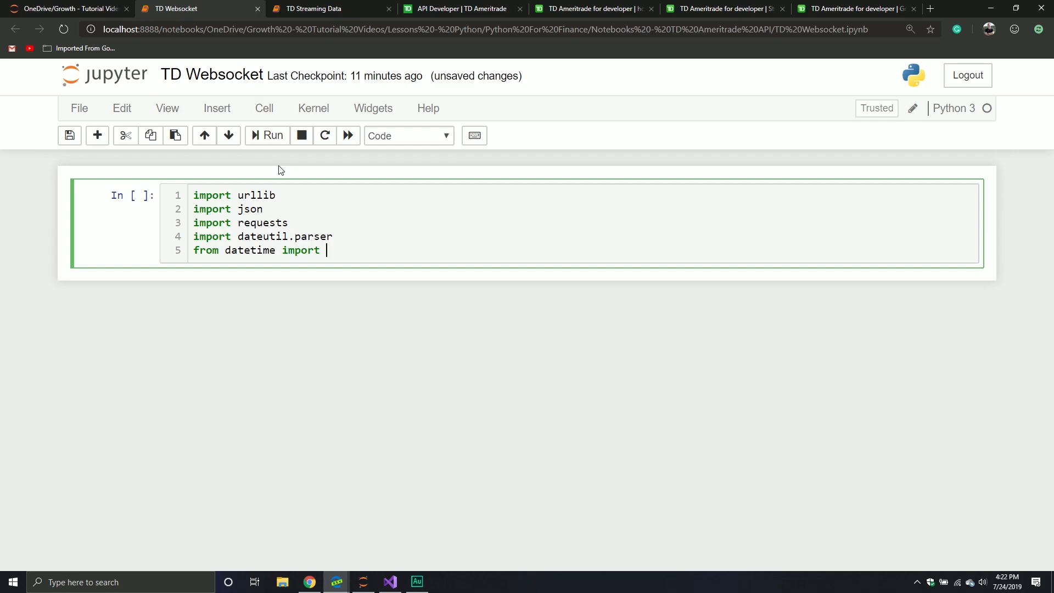
type("dat")
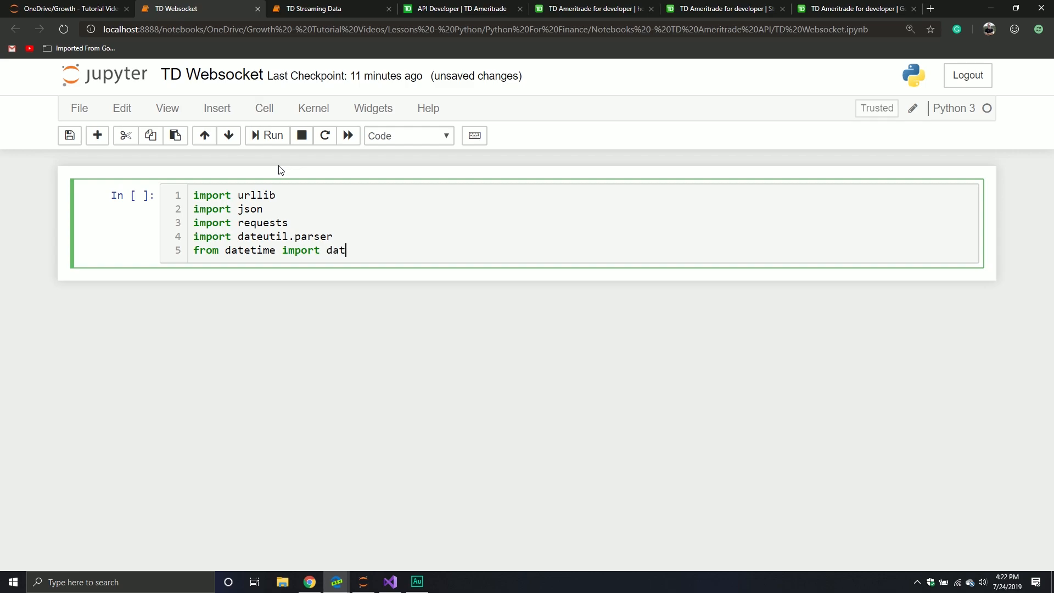
type("etime")
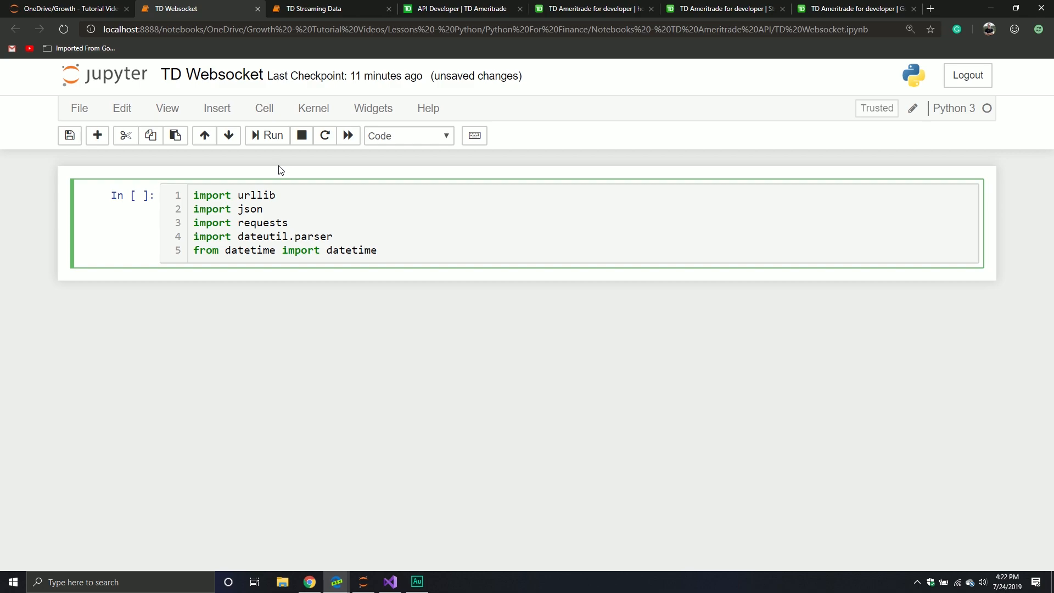
key("Enter")
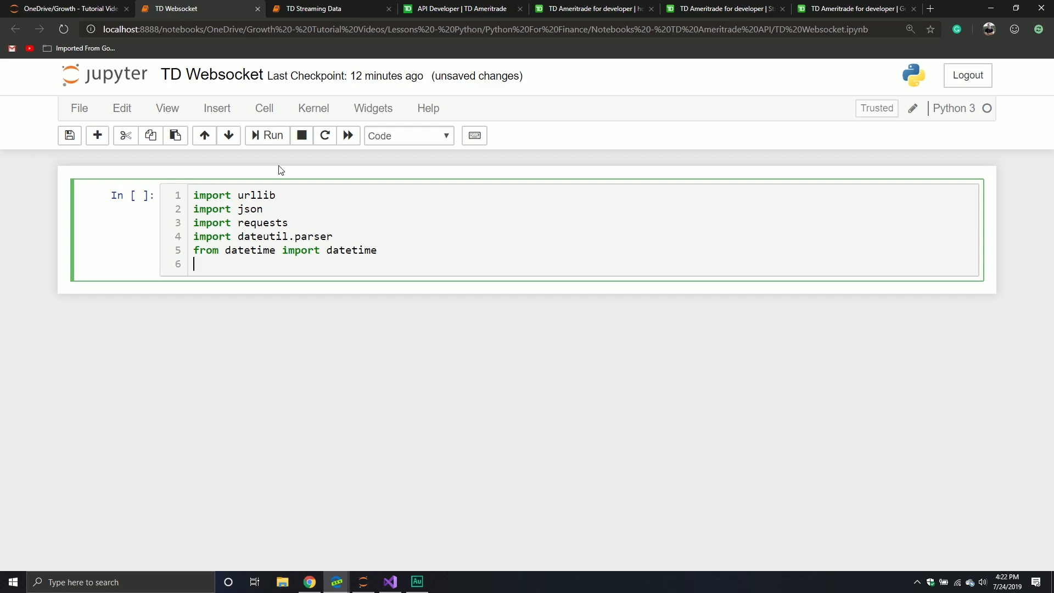
type("from")
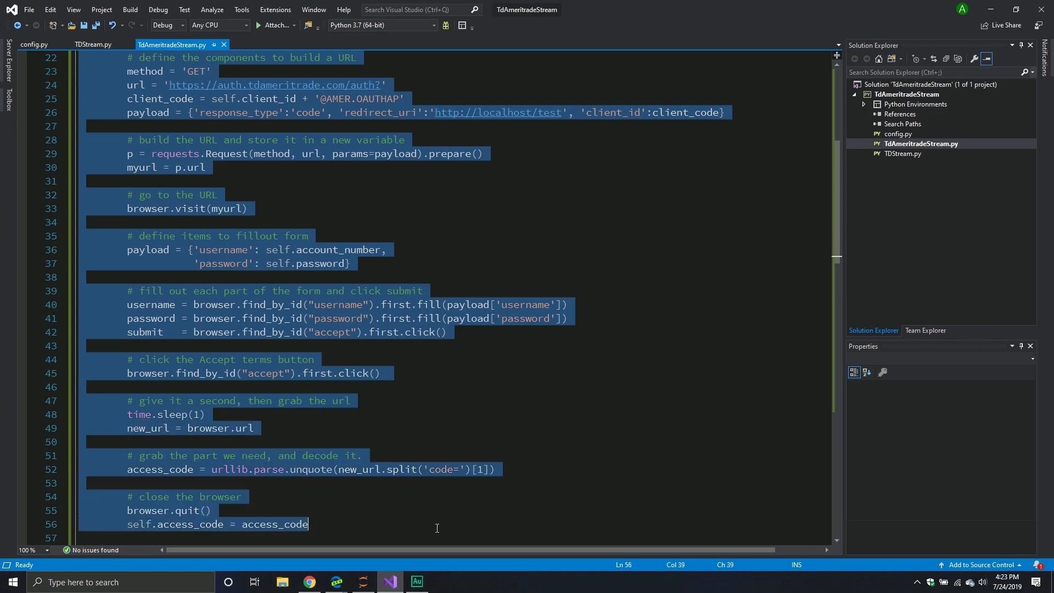
mouse_move(443, 469)
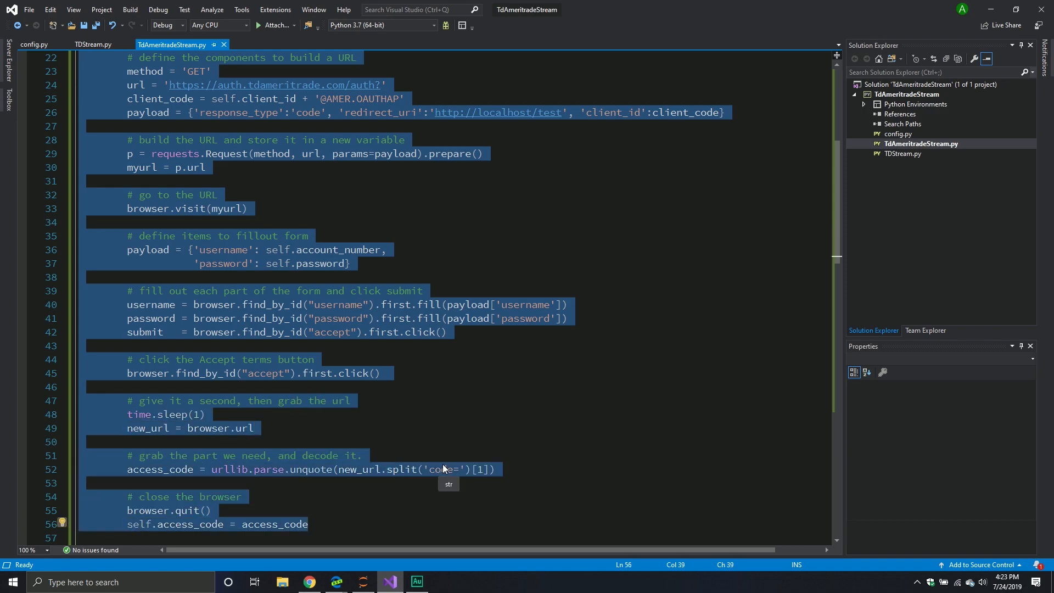
- Review get_access_code, get_access_token and authenticate in TdAmeritradeStream.py
left_click(362, 290)
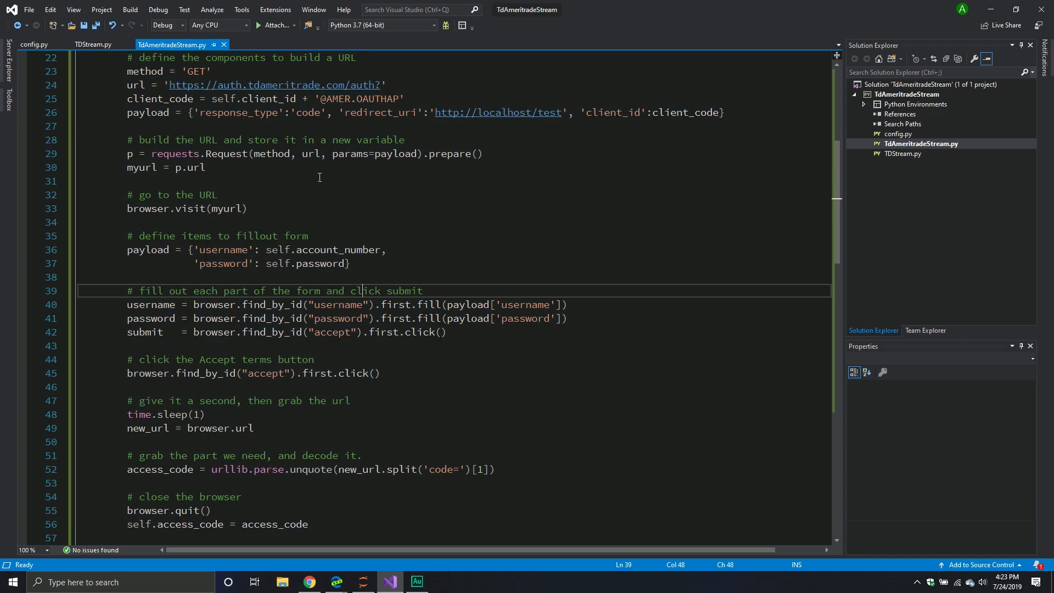
mouse_move(326, 343)
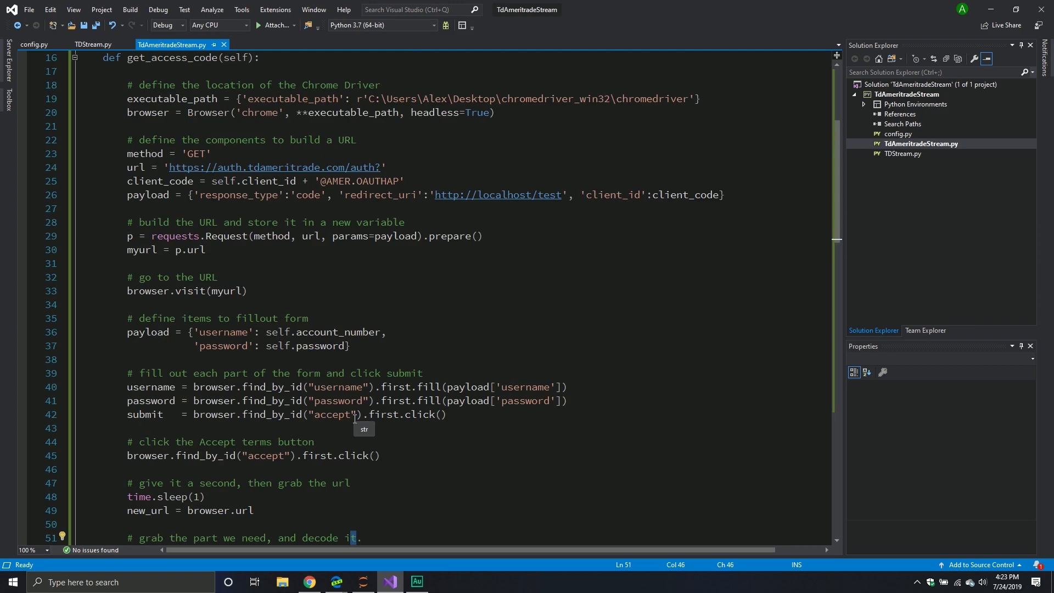
scroll("down", 3)
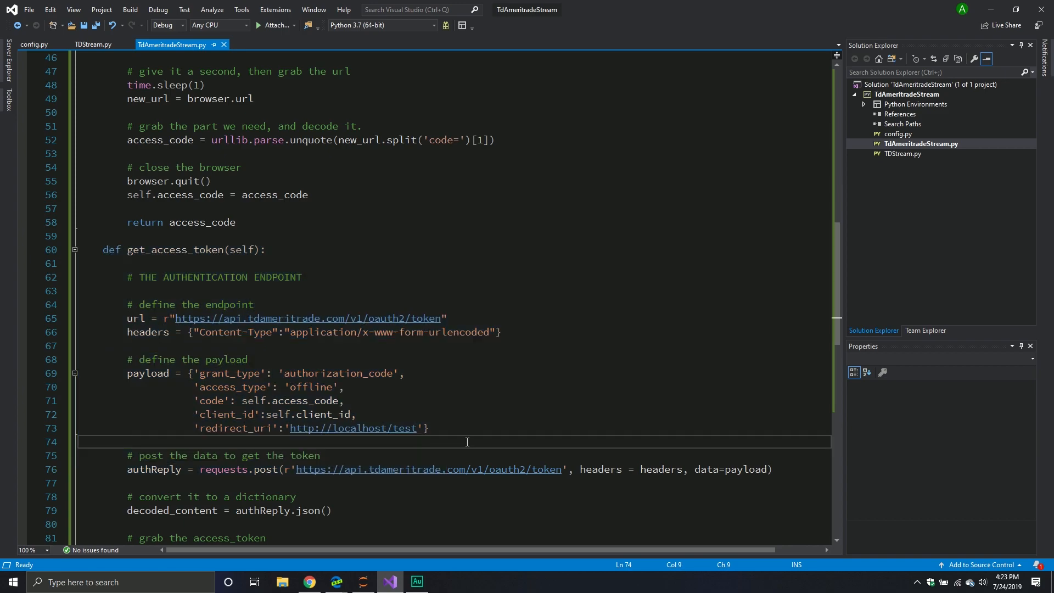
scroll("down", 3)
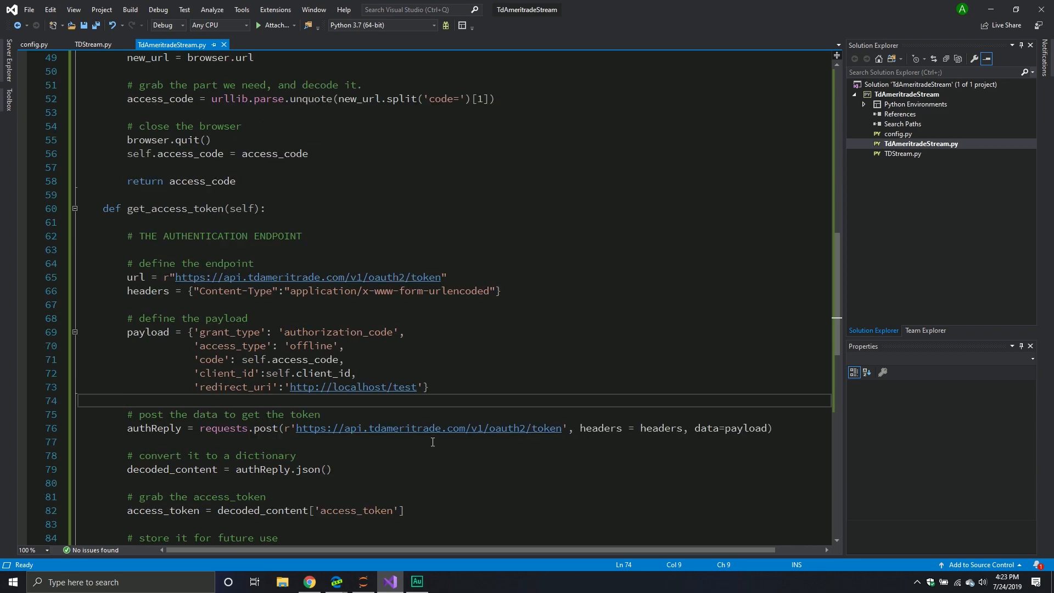
scroll("down", 3)
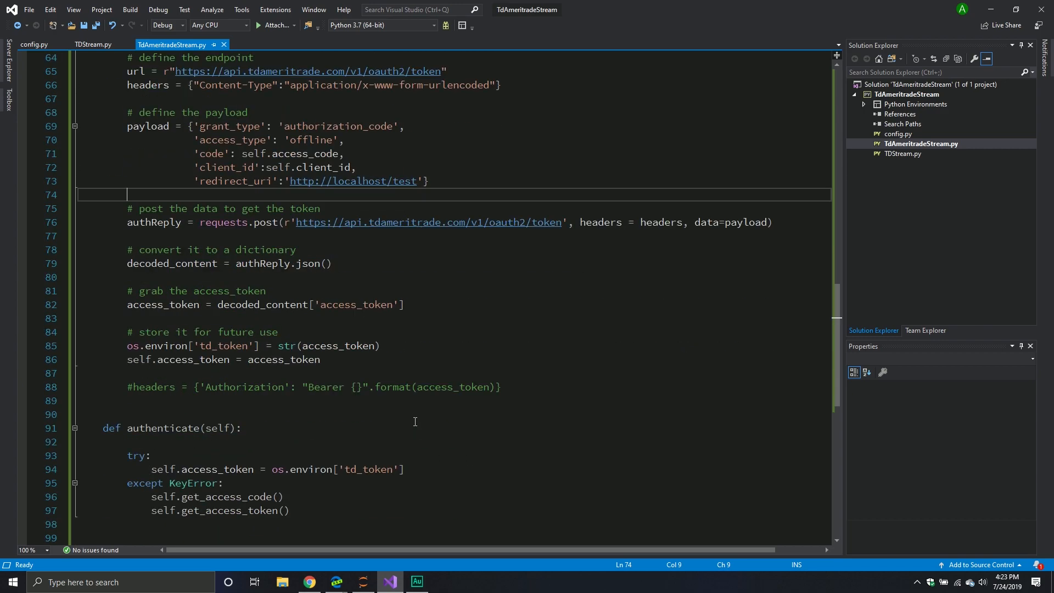
left_click(308, 582)
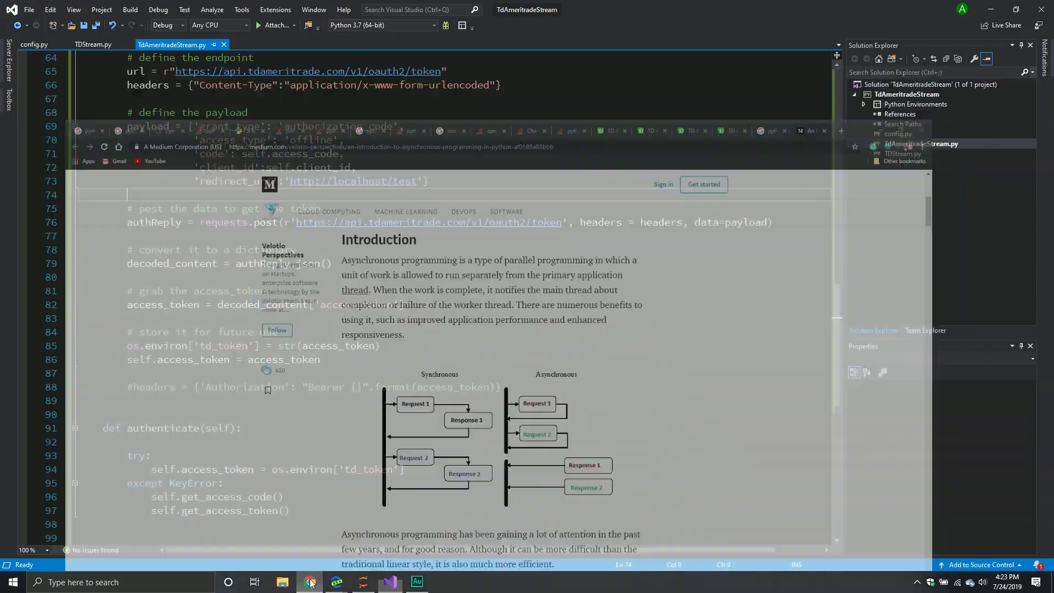
- Add 'from TdAmeritradeStream import TDAuthentication' to the first cell of the TD Websocket notebook
left_click(309, 583)
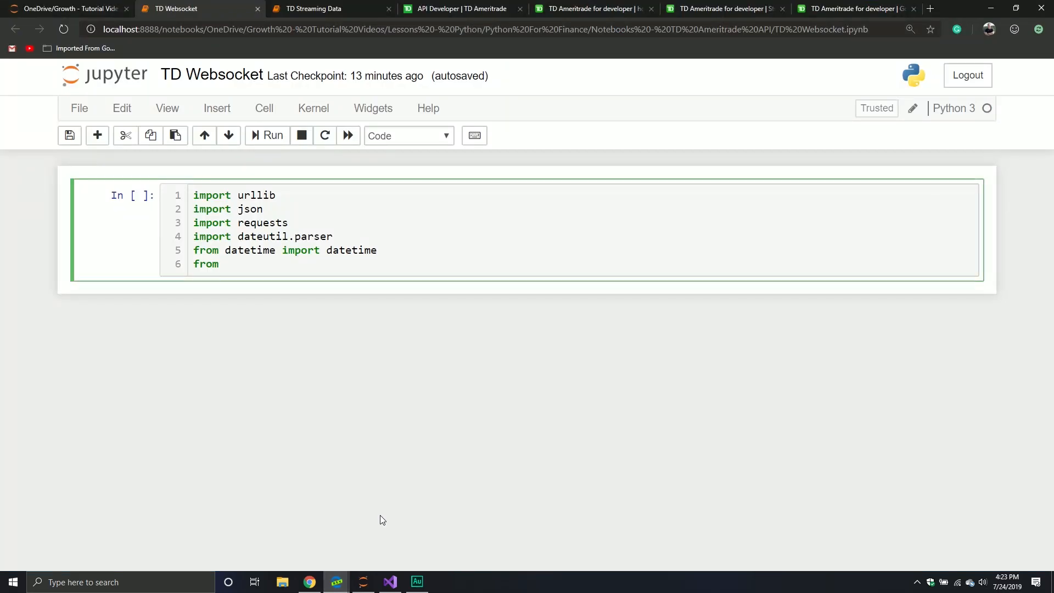
type("TdA")
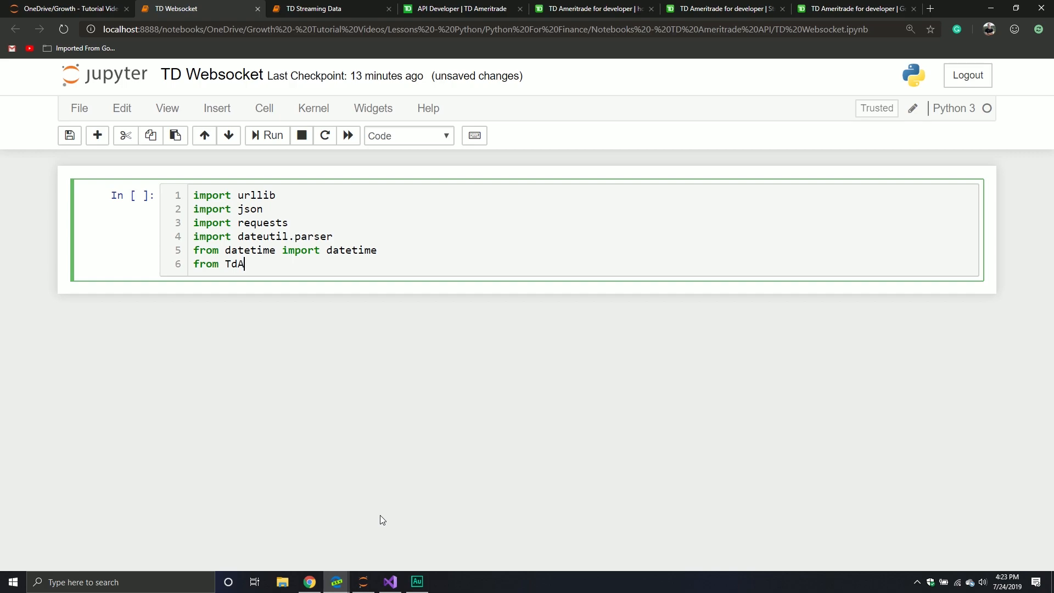
type("meritr")
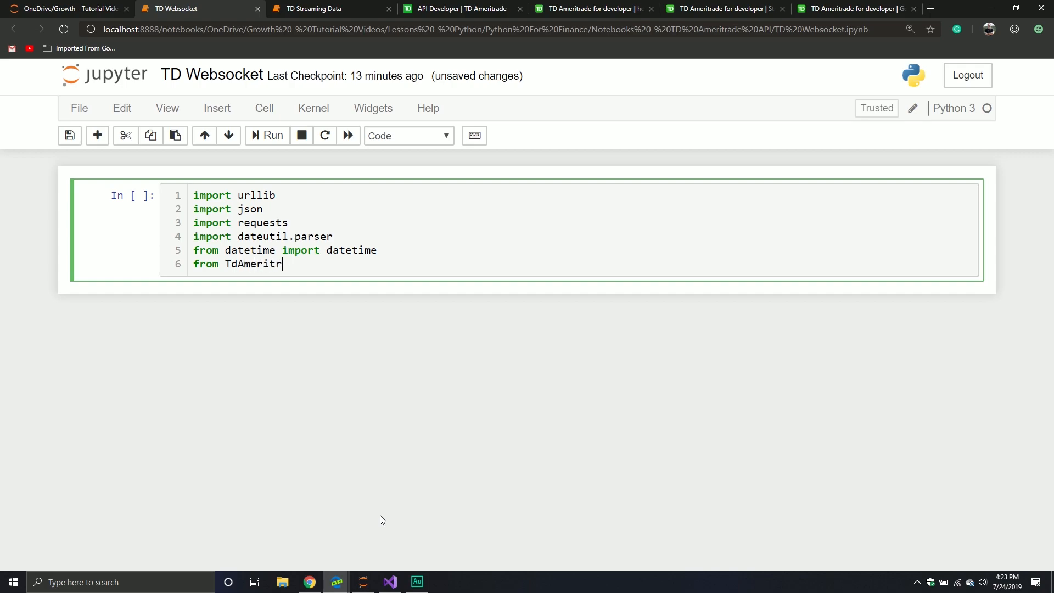
type("adeStream")
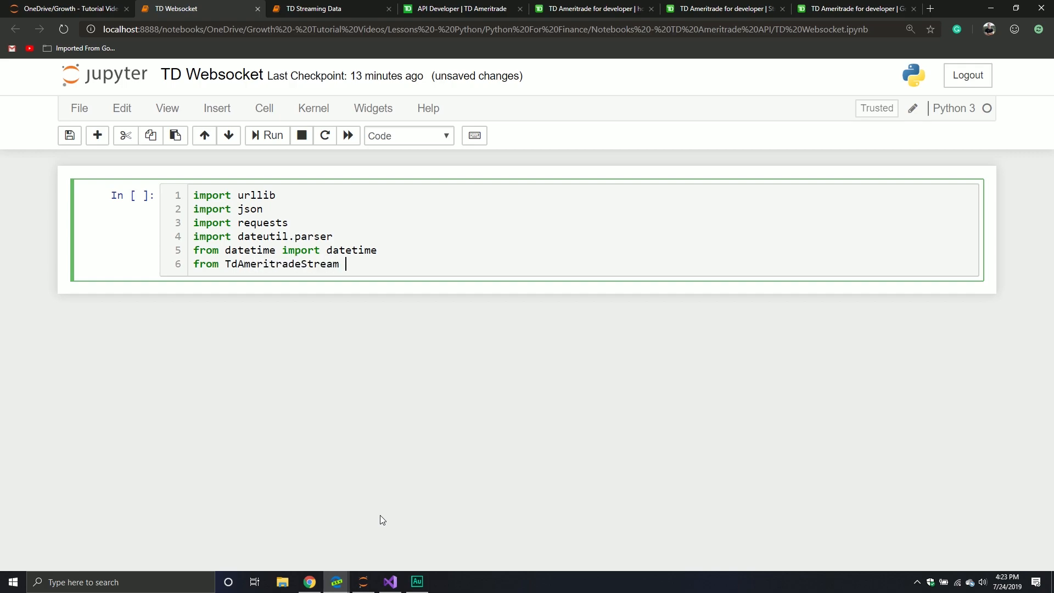
type("im")
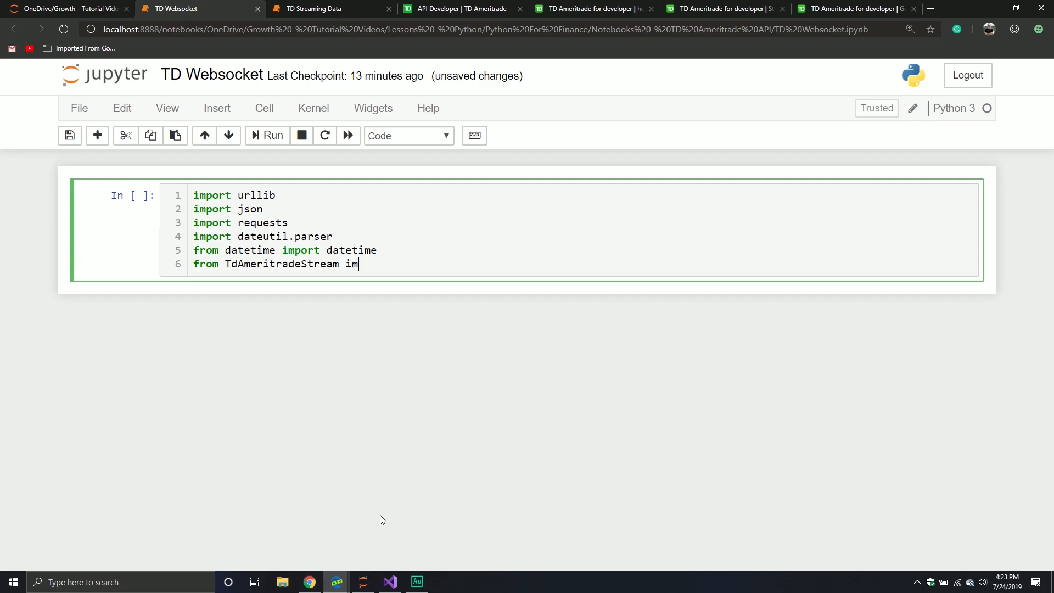
type("port T")
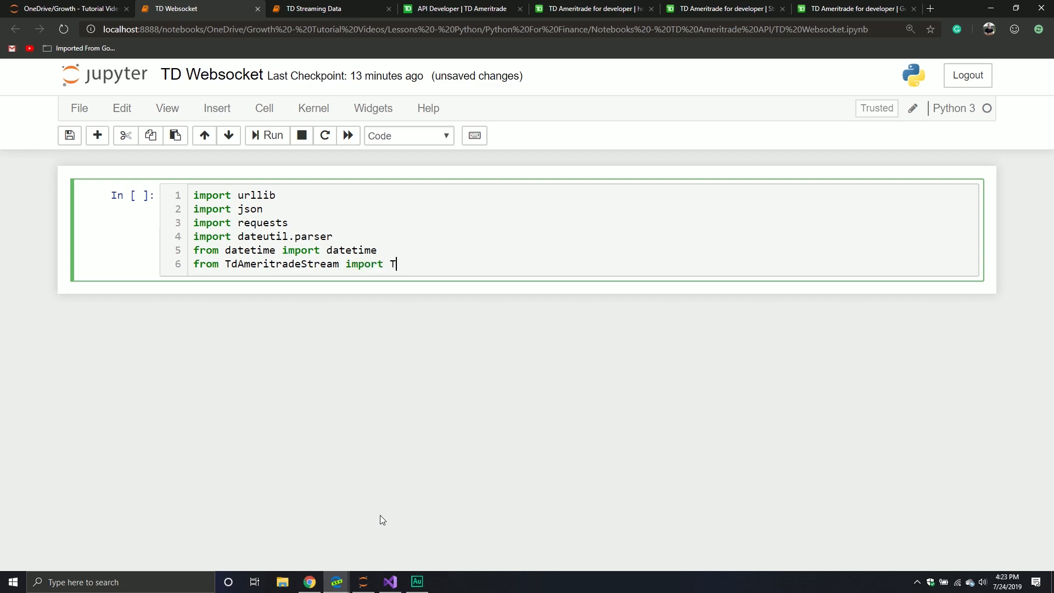
type("DA")
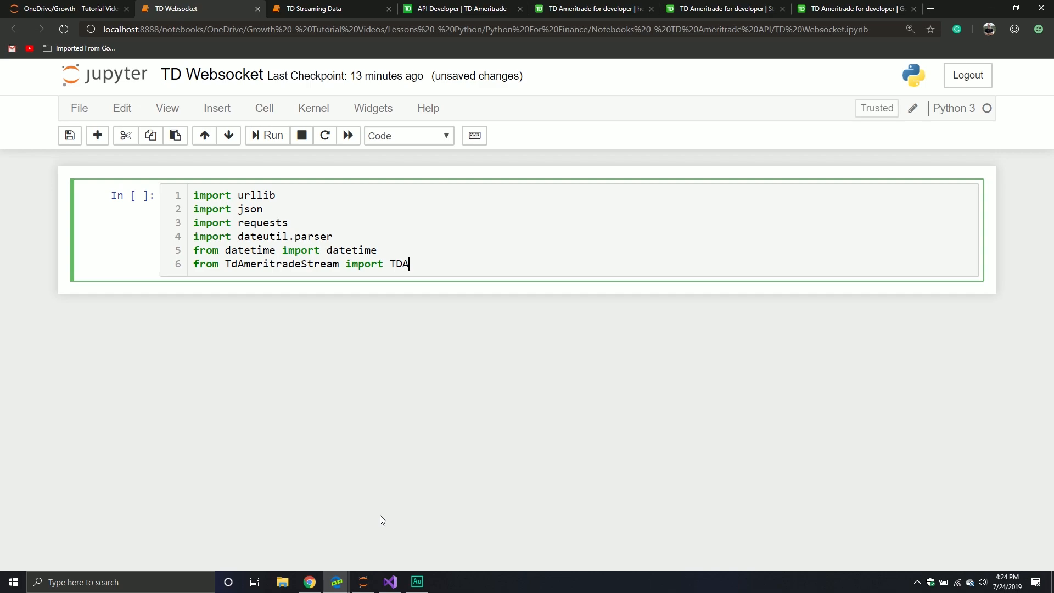
type("uthentication")
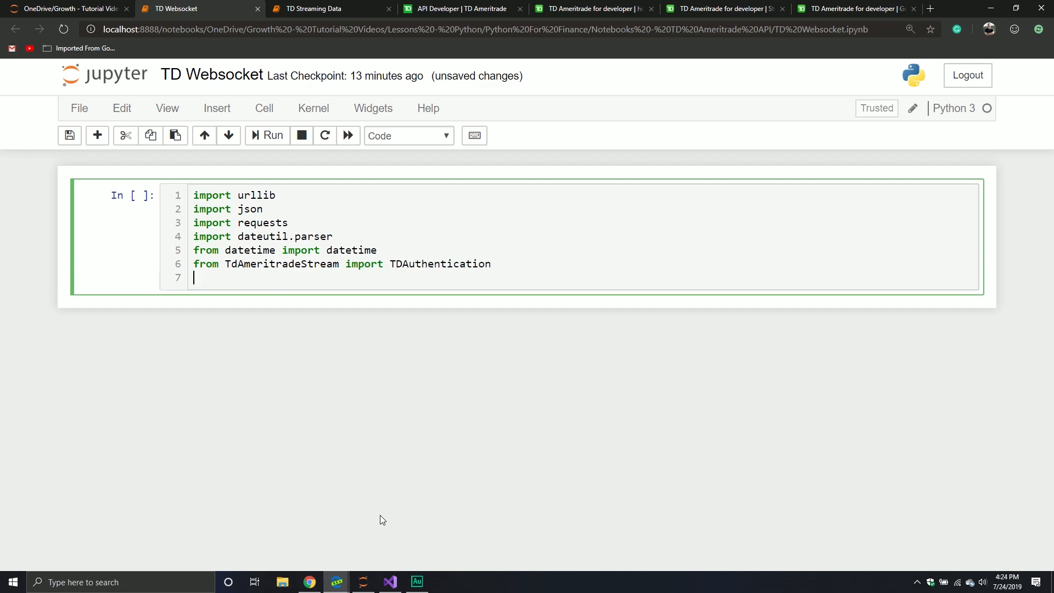
- Add 'from config import password, account_number, client_id' on the next line
type("from")
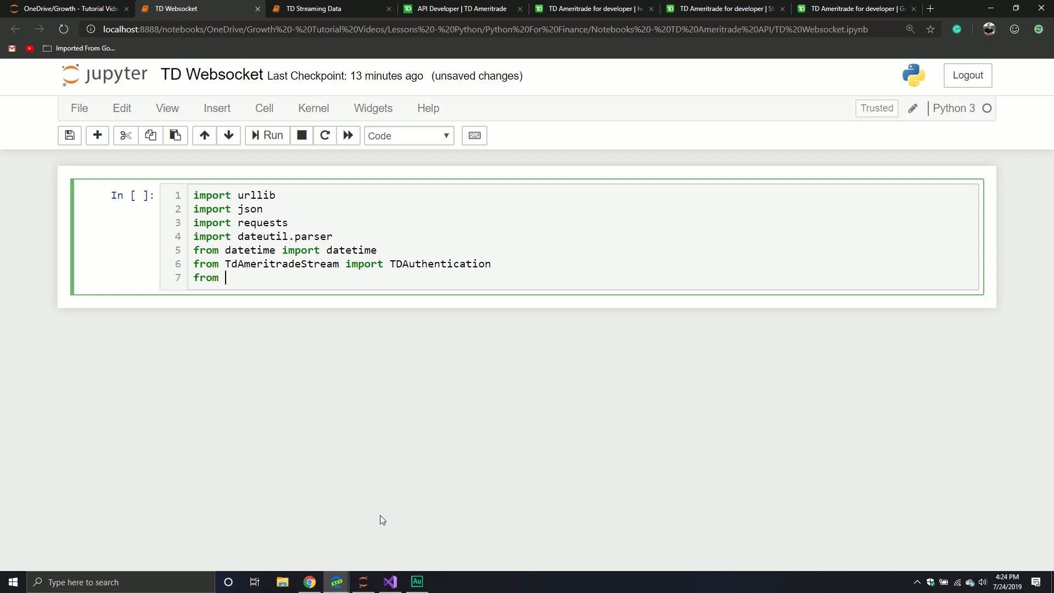
type("config i")
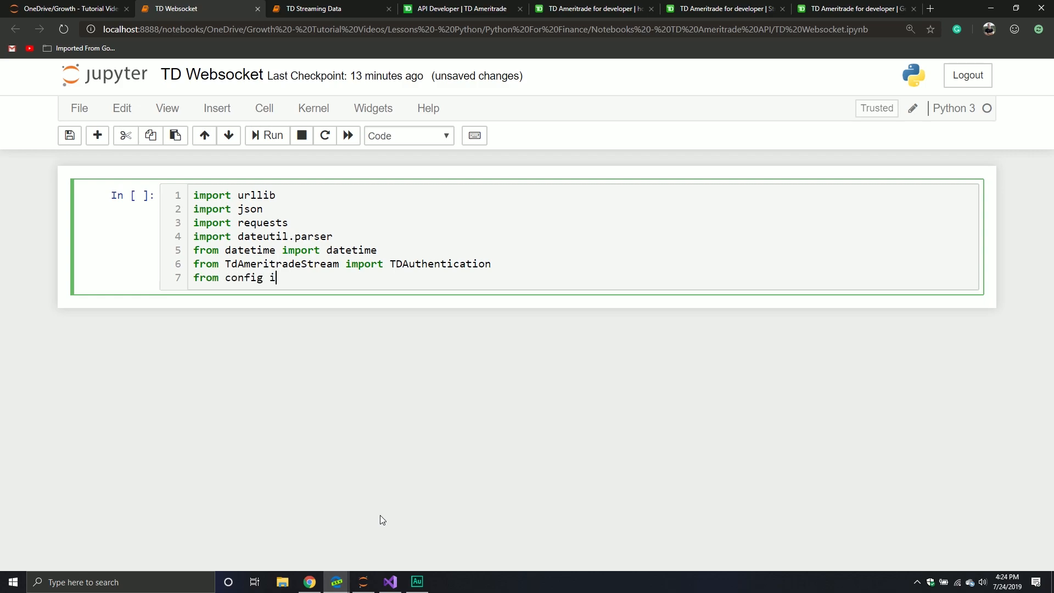
type("mport password,")
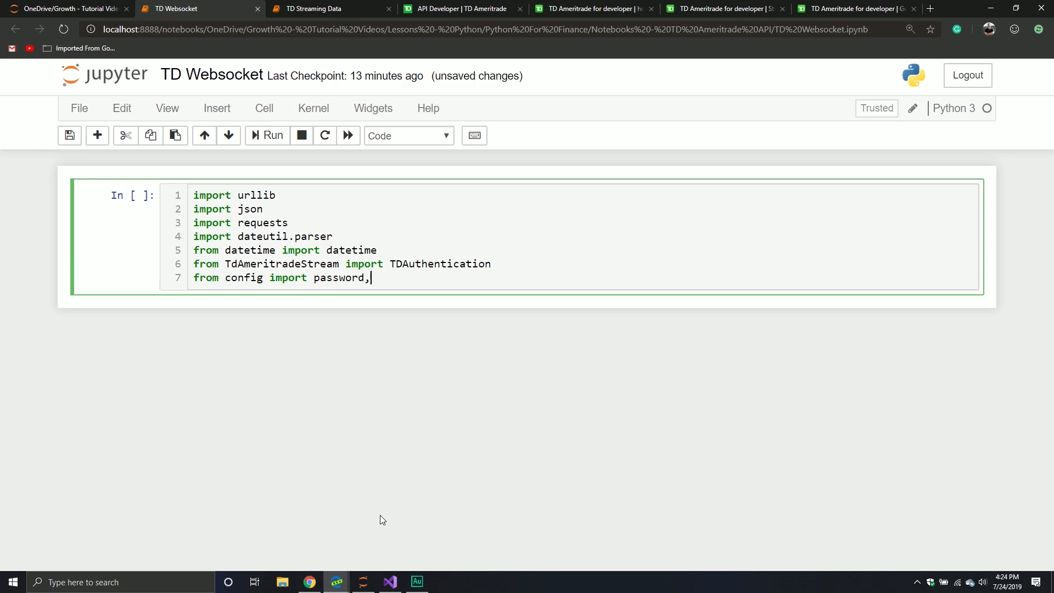
type("account_")
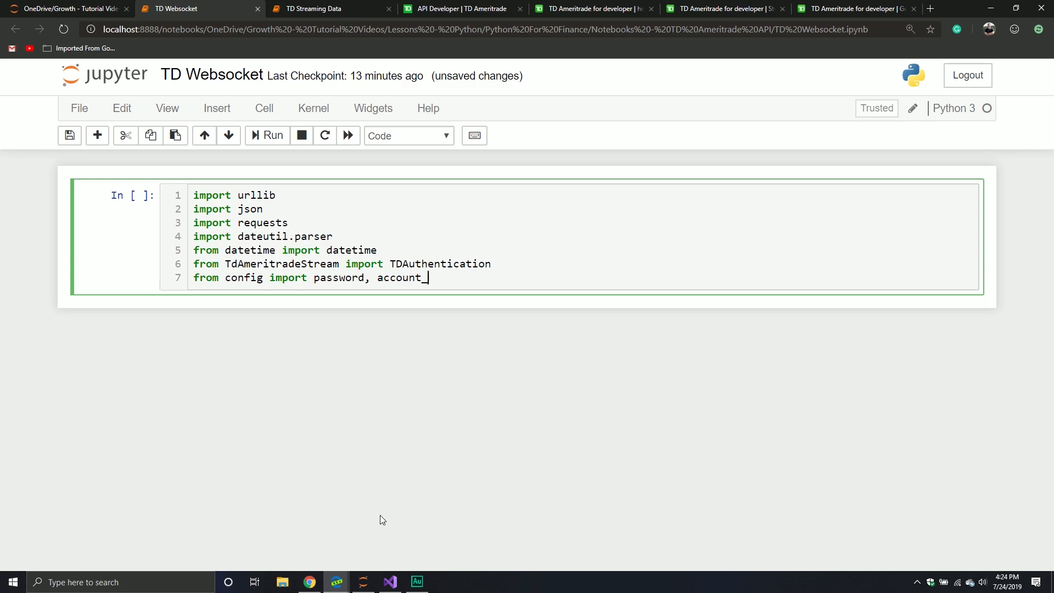
type("number, cli")
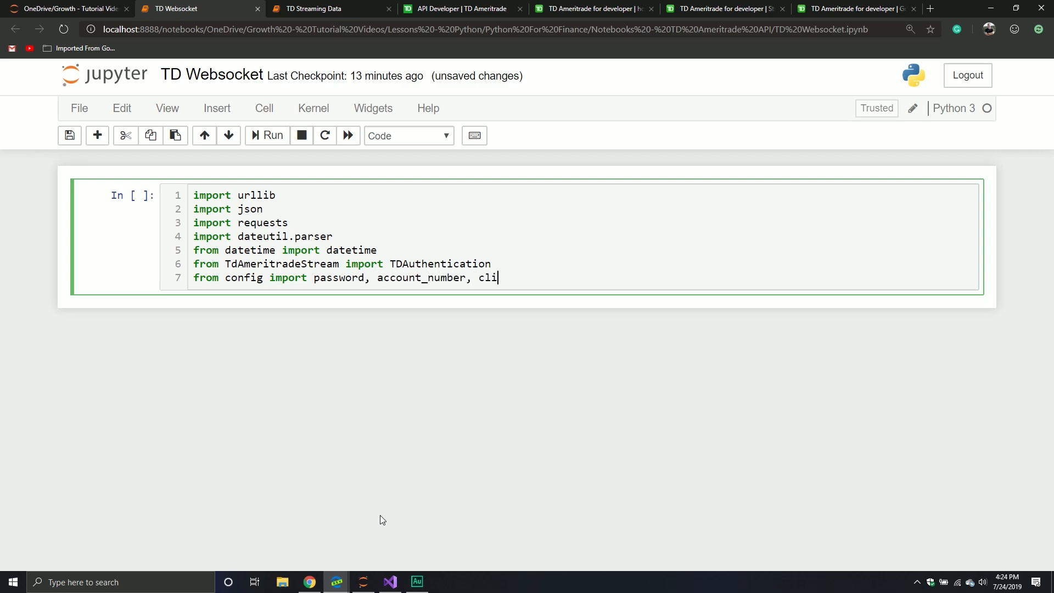
type("ent_id")
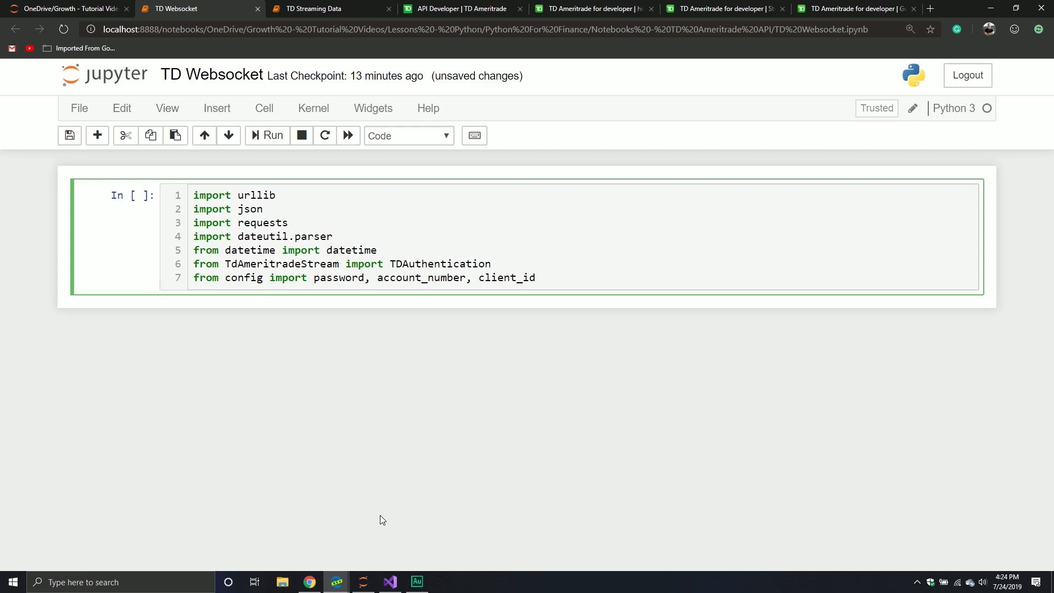
mouse_move(458, 328)
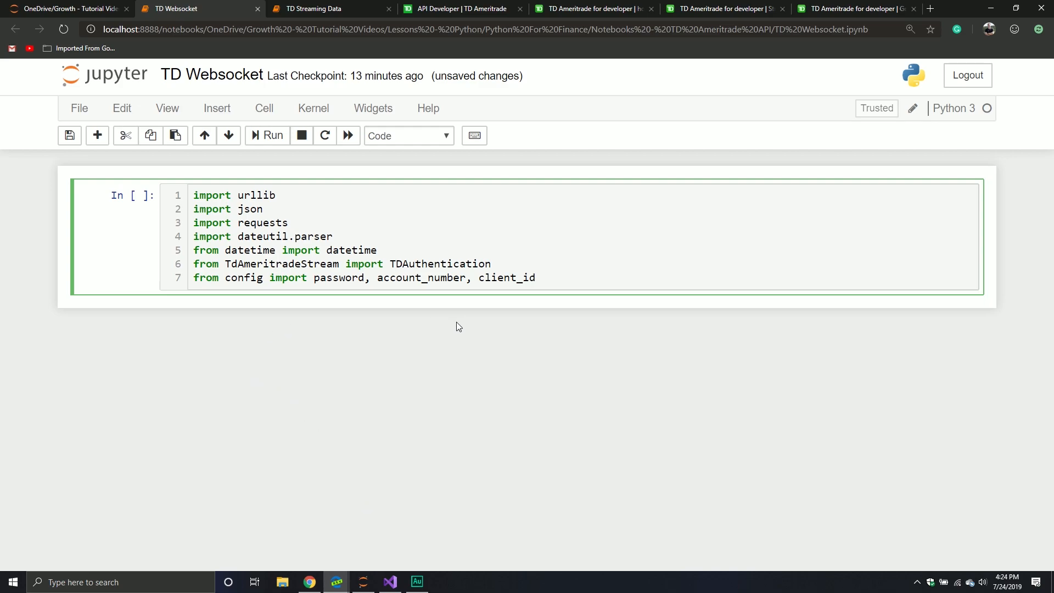
- Create TDClient = TDAuthentication(client_id, account_number, password) in the cell
type("Td")
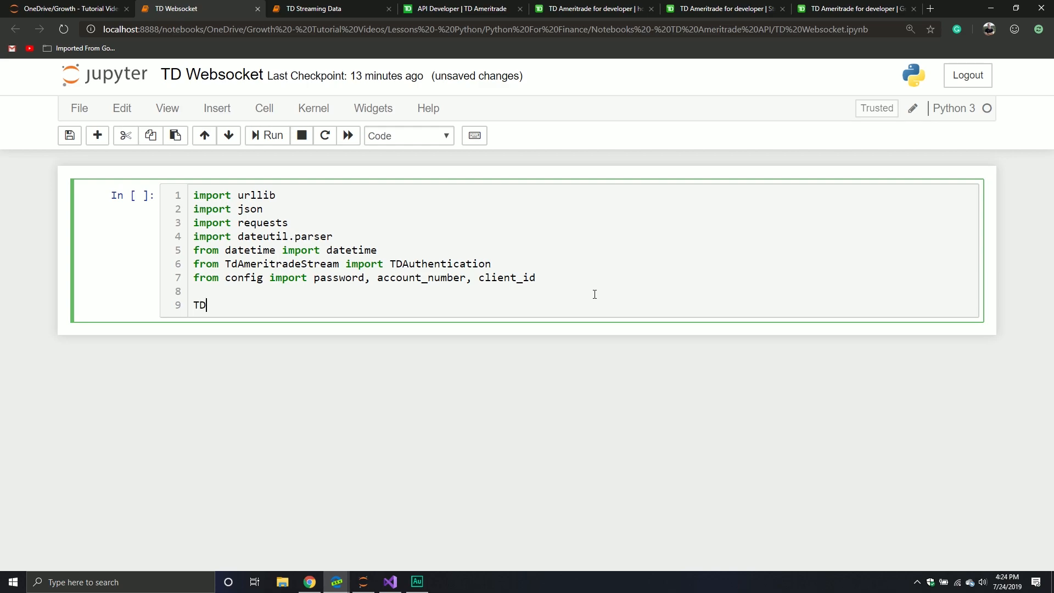
type("Client =")
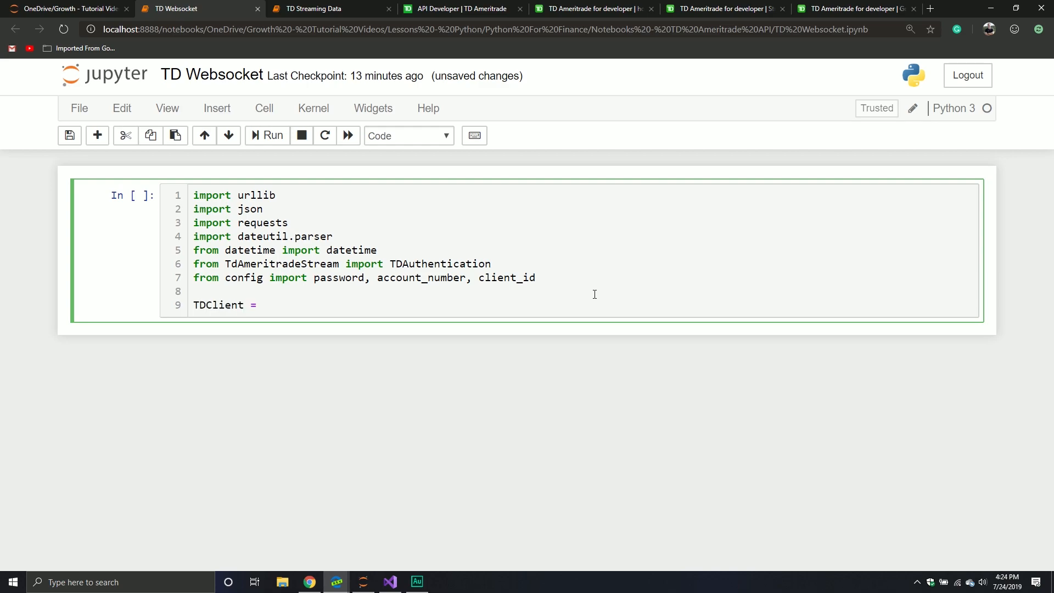
type("T")
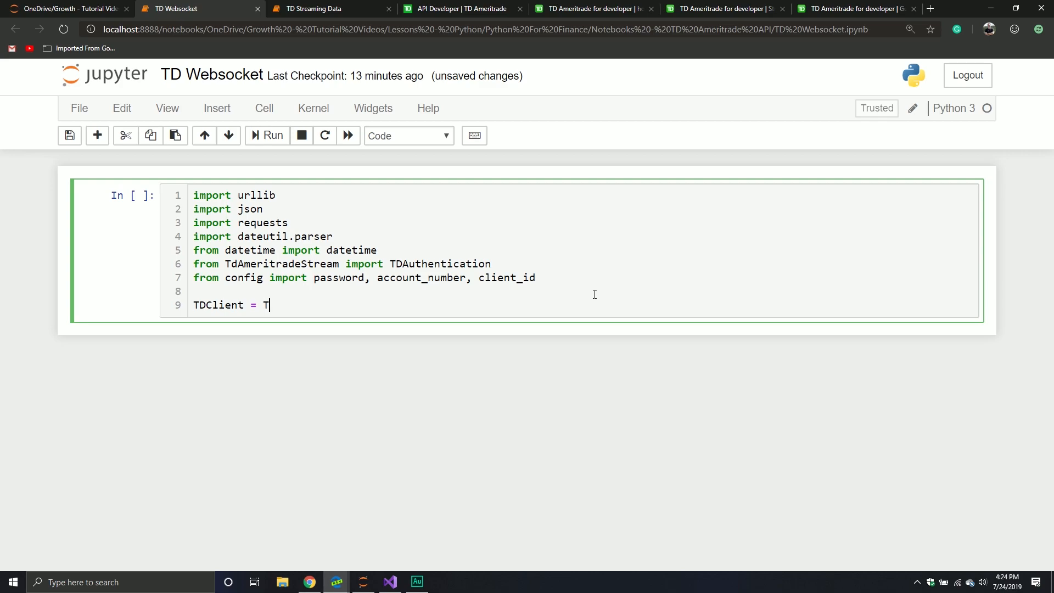
type("DAuthentic")
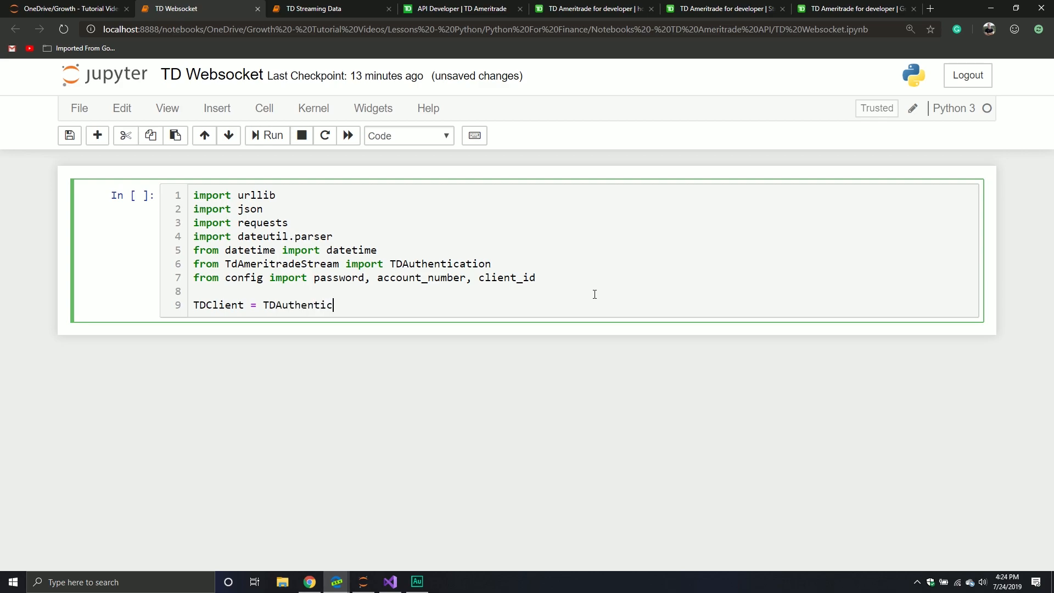
type("ation()")
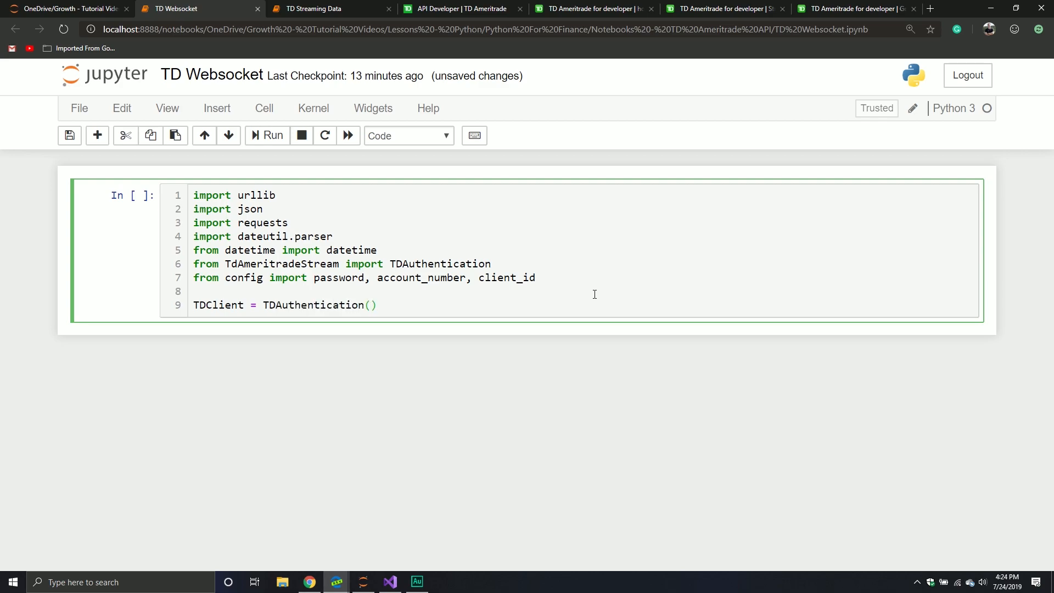
type("client_id,")
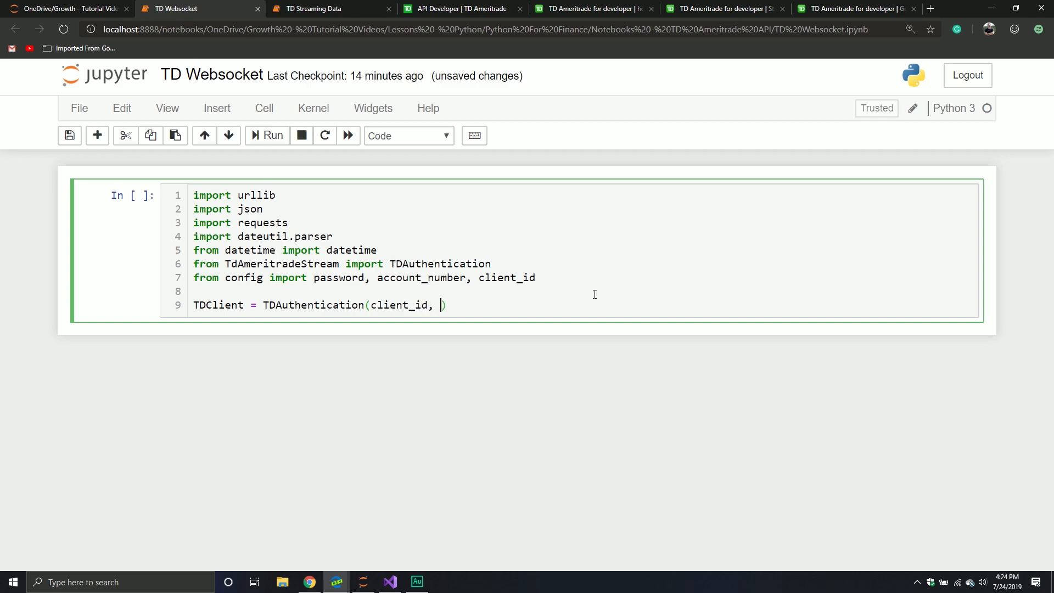
type("account_number, pa")
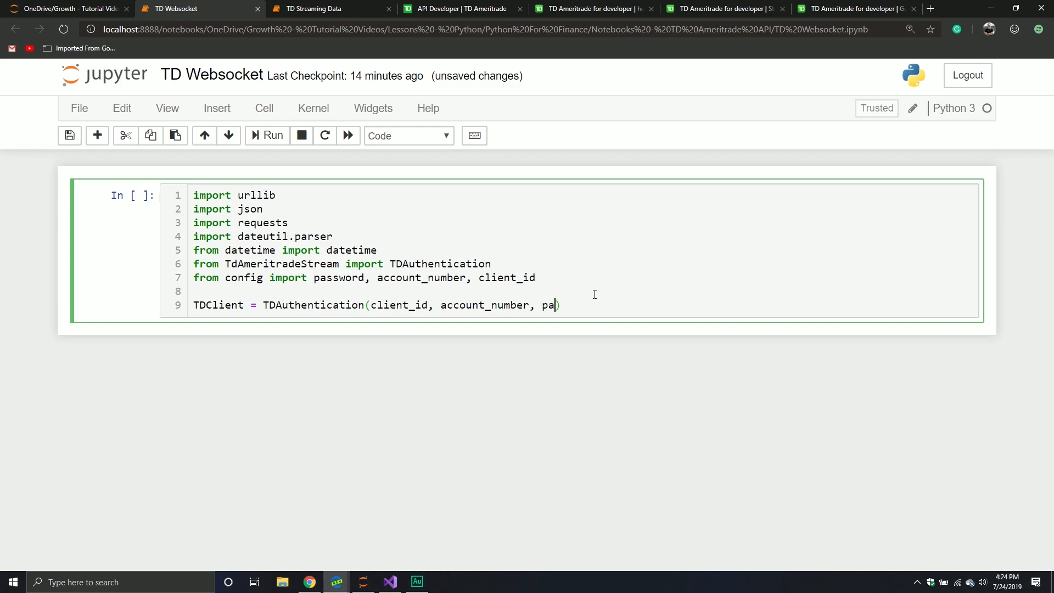
type("ssword")
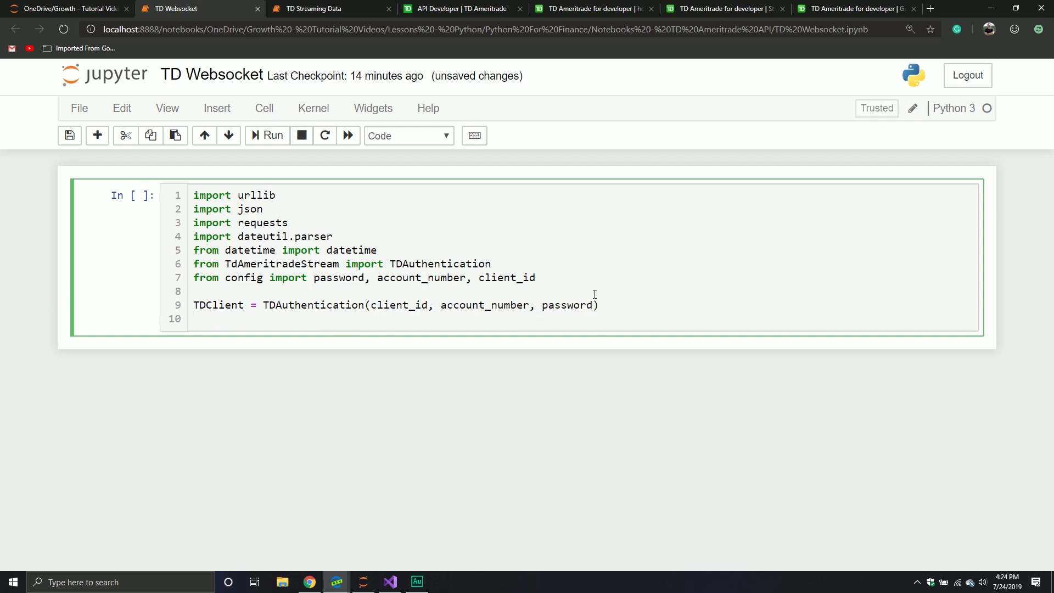
- Call TDClient.authenticate() and store access_token = TDClient.access_token
type("TDClient.")
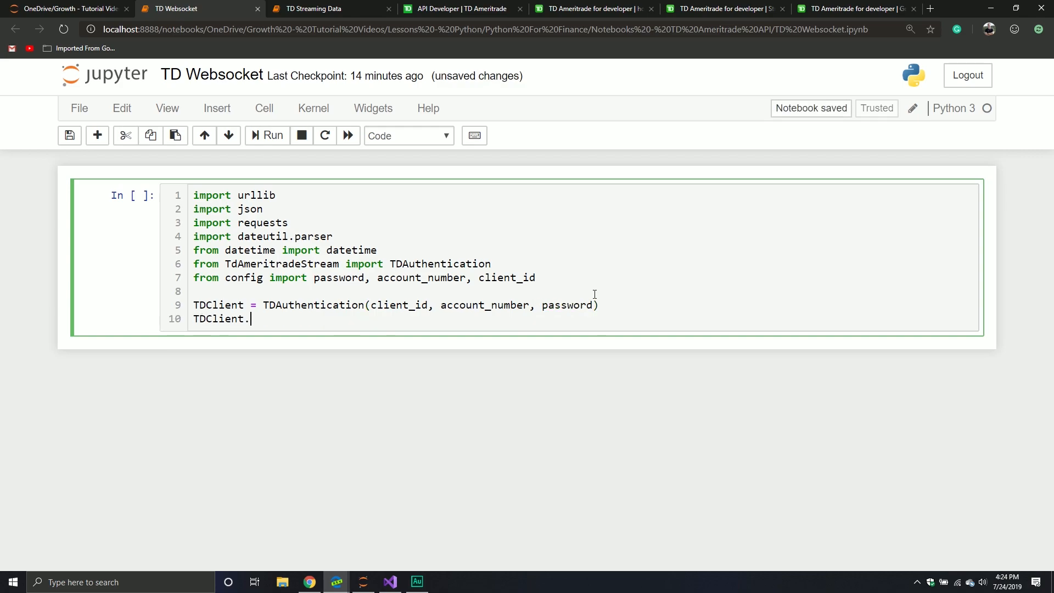
type("a")
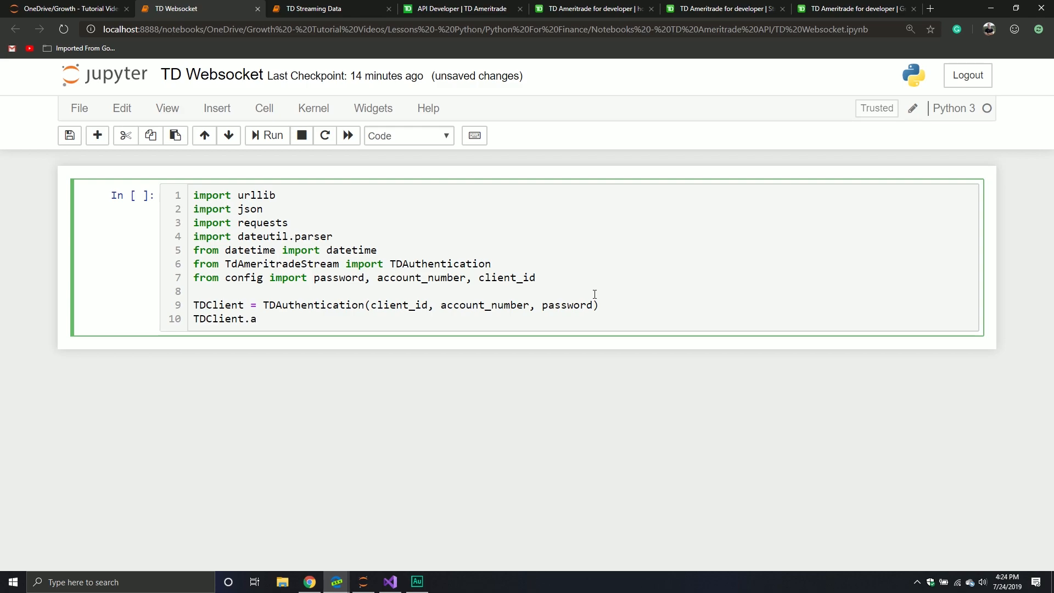
type("uthenticate()")
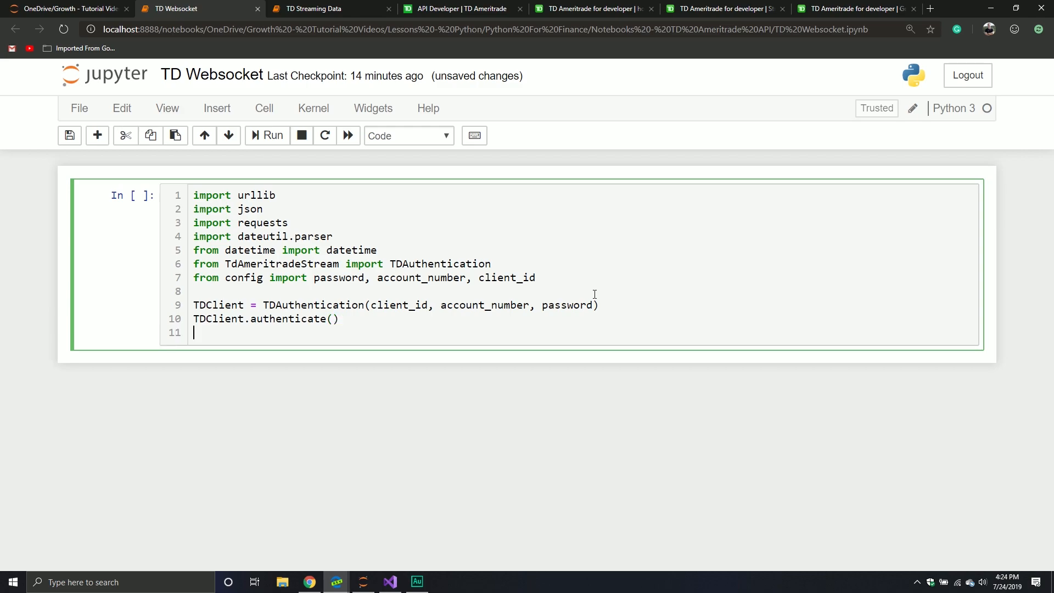
type("access")
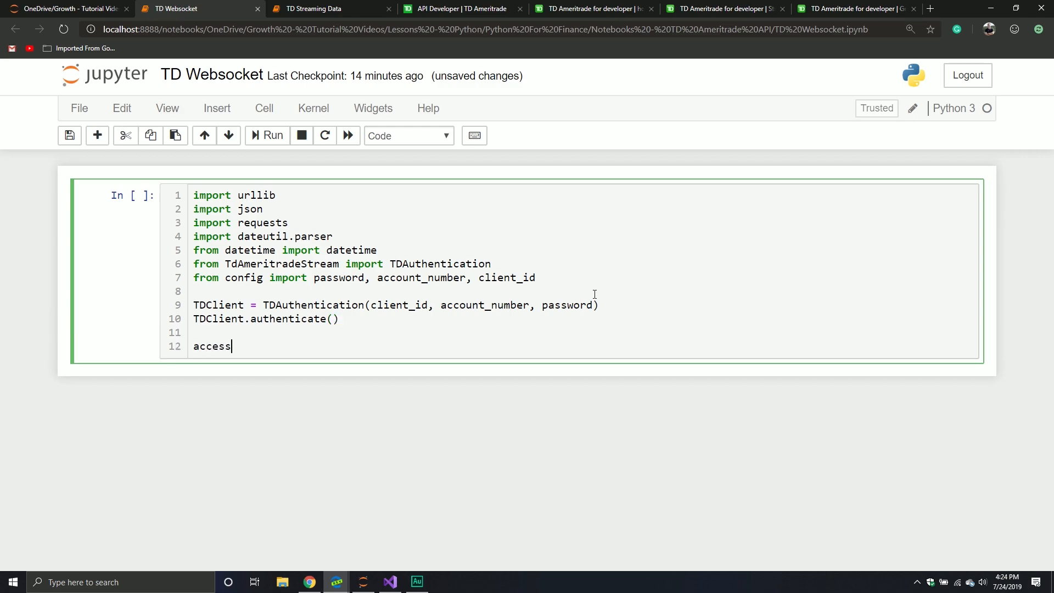
type("_token")
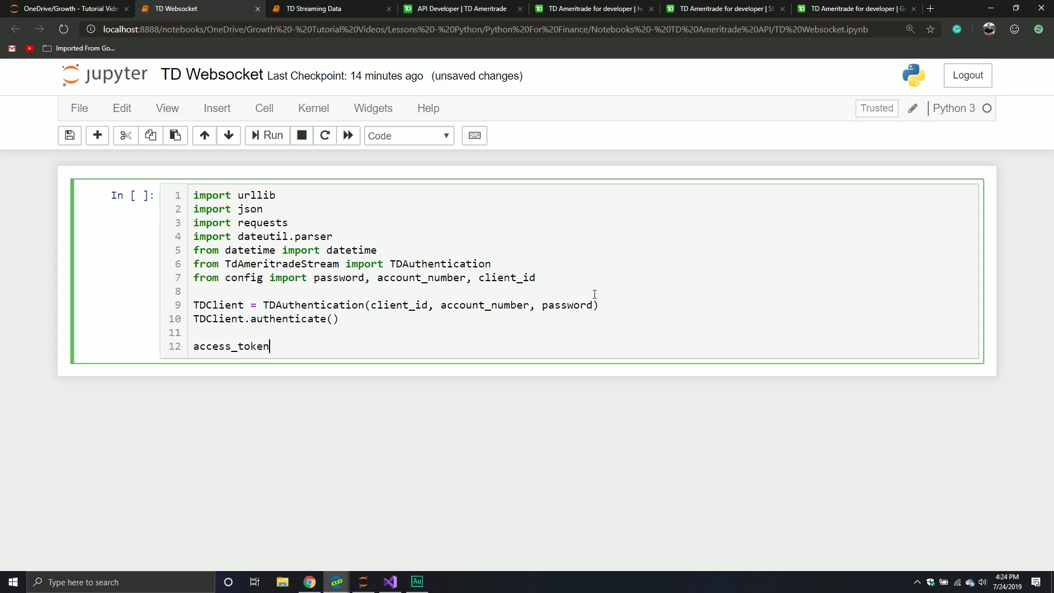
type(".")
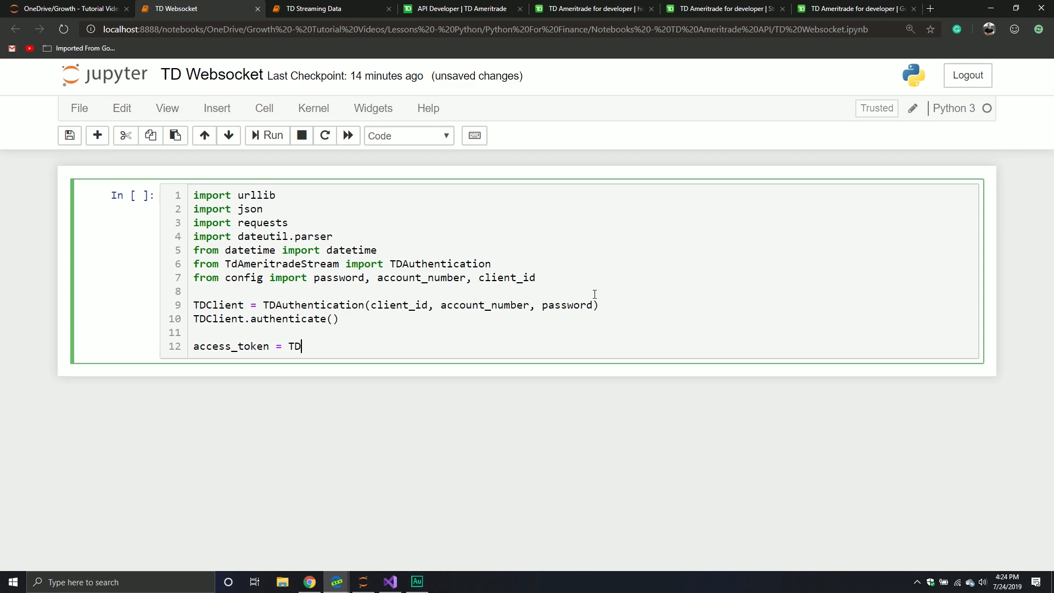
type("Client.")
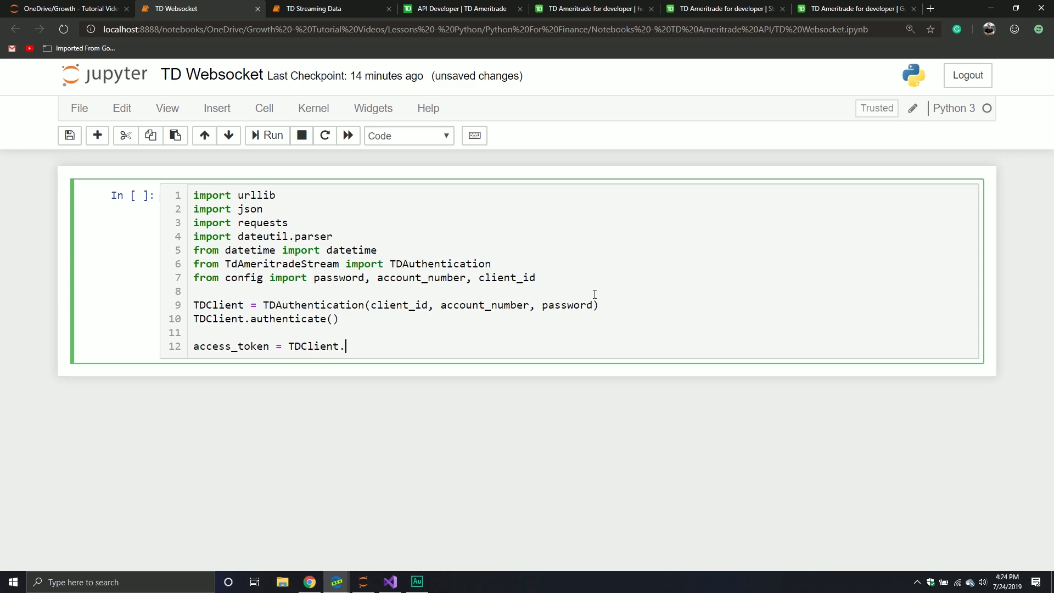
type("ac")
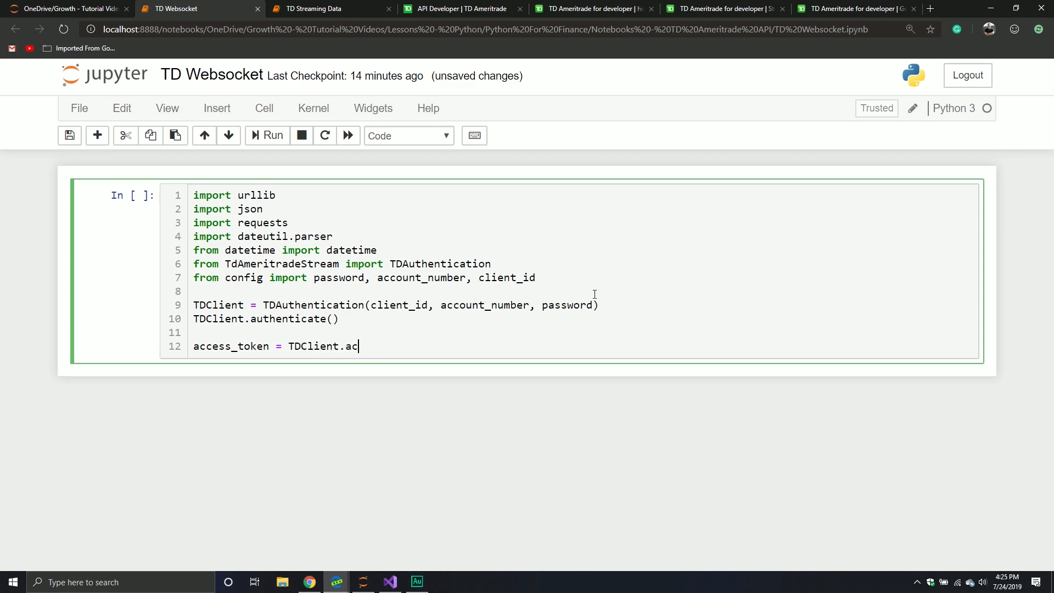
type("cess_tok")
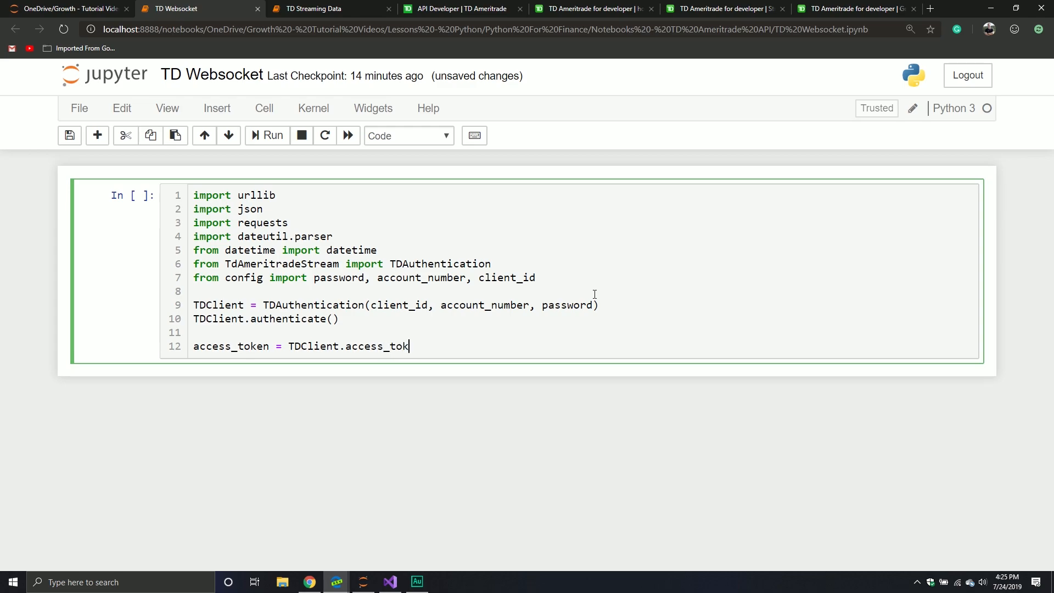
type("en")
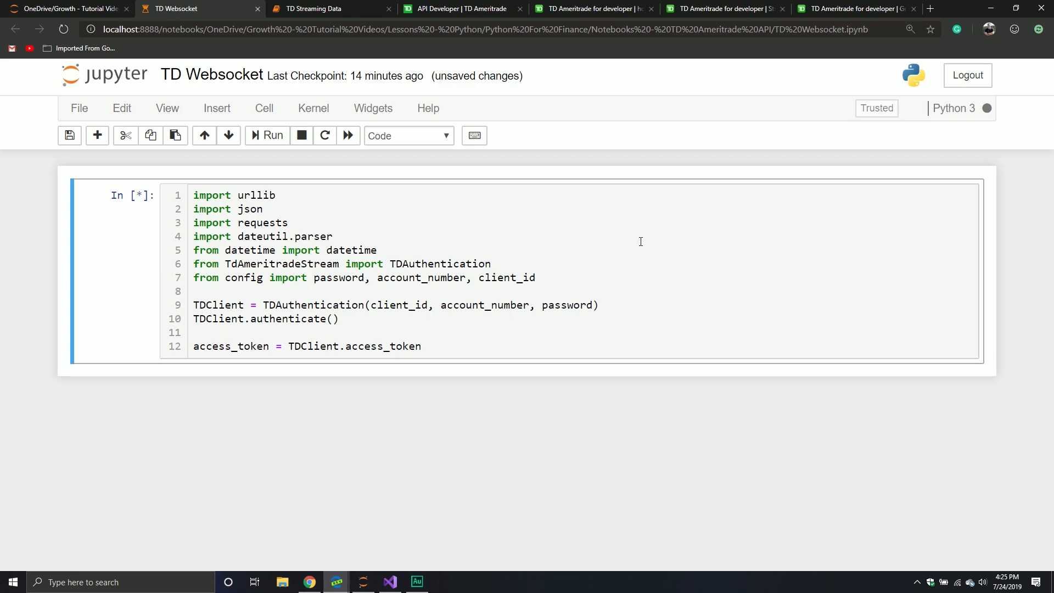
mouse_move(573, 183)
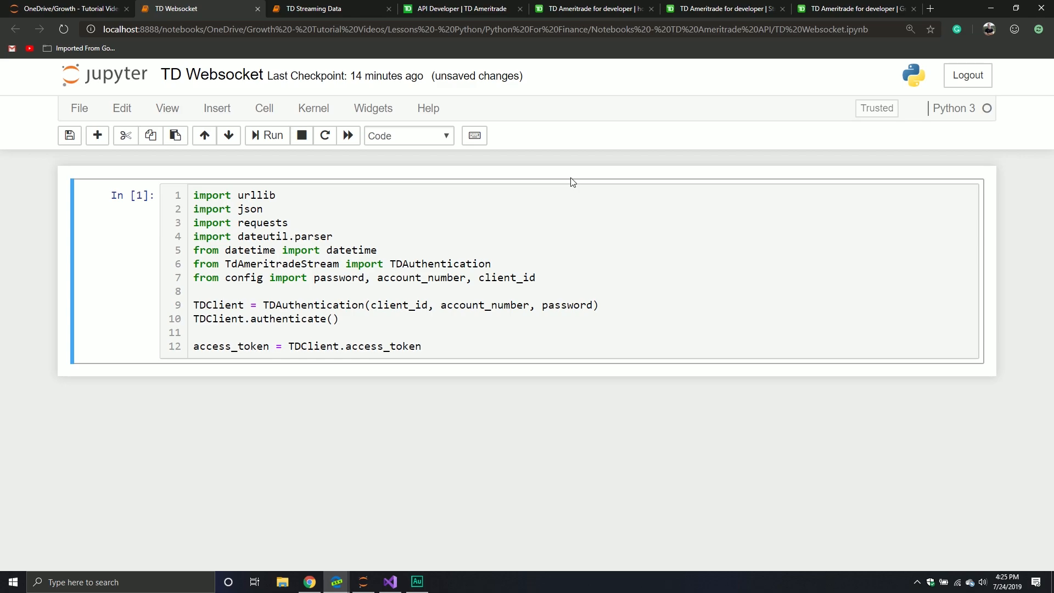
- Show the Insert menu of the TD Websocket notebook
left_click(216, 109)
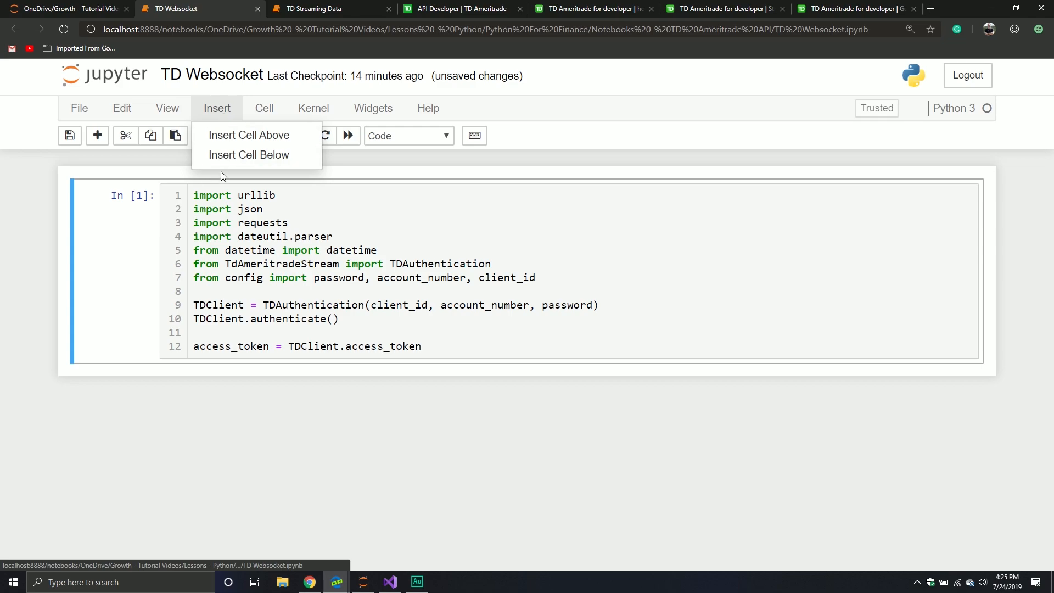
- Insert an empty code cell below the authentication cell
left_click(249, 154)
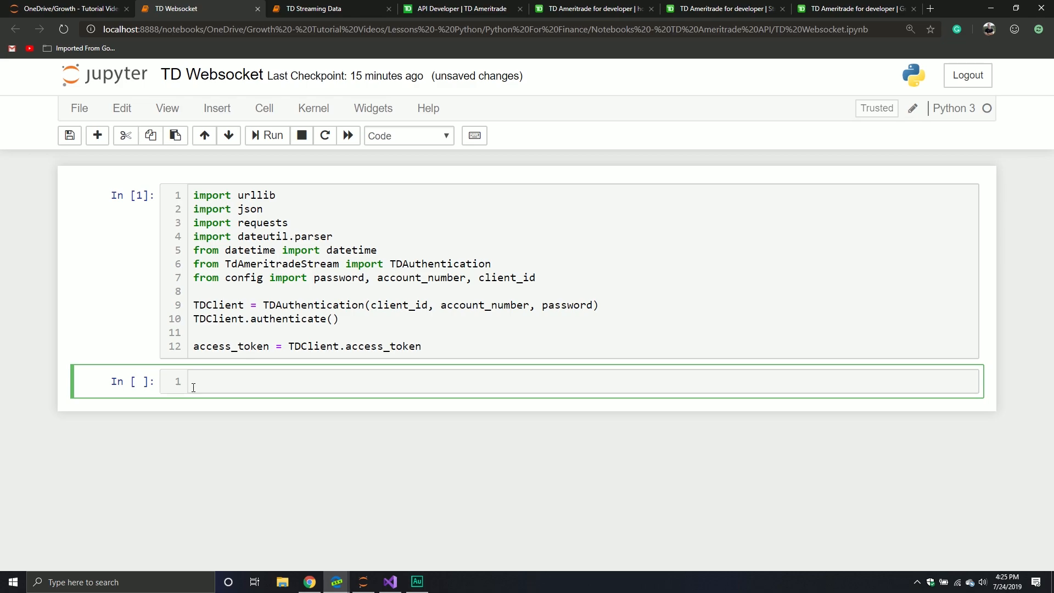
- Define unix_time_millis(dt) with its signature line in the new cell
type("e")
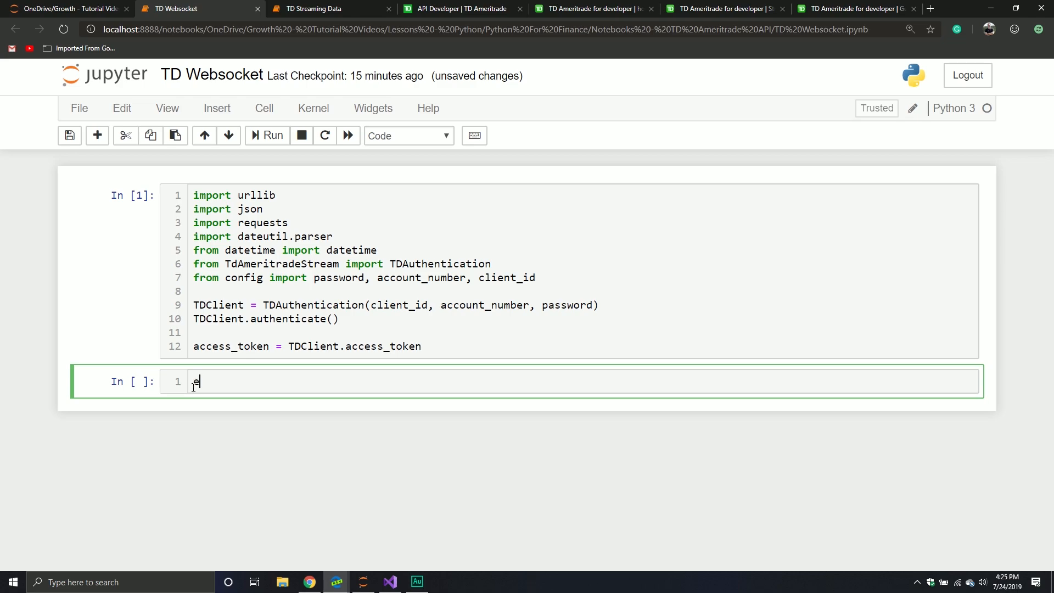
type("def")
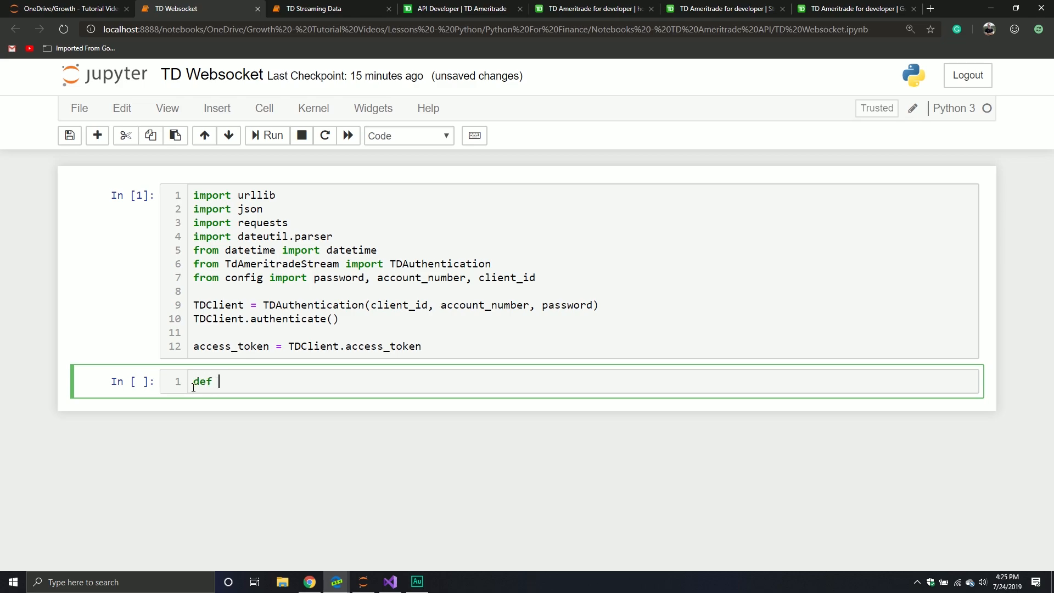
type("unix")
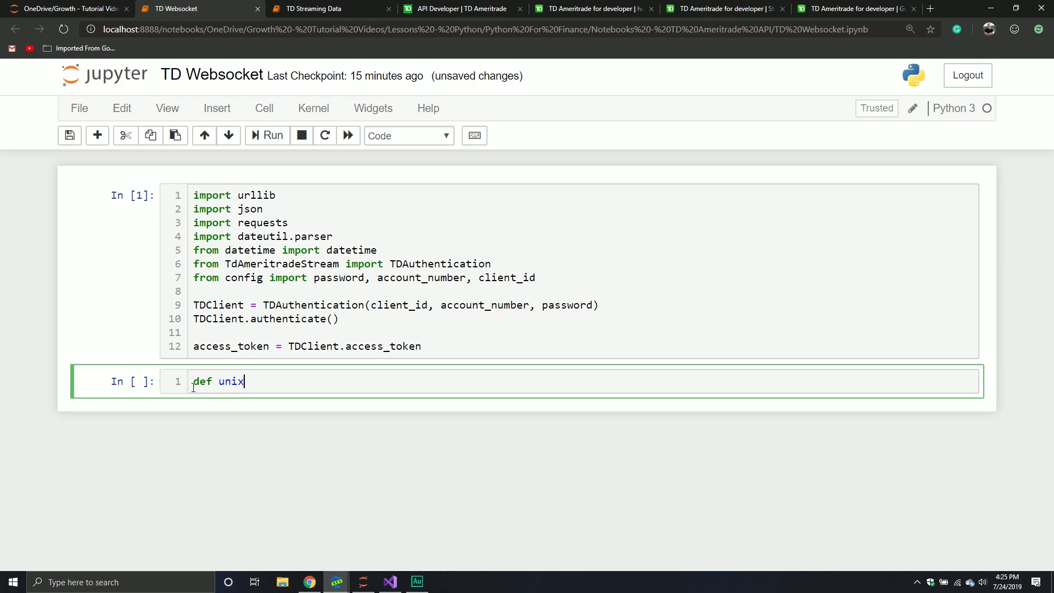
type("_time")
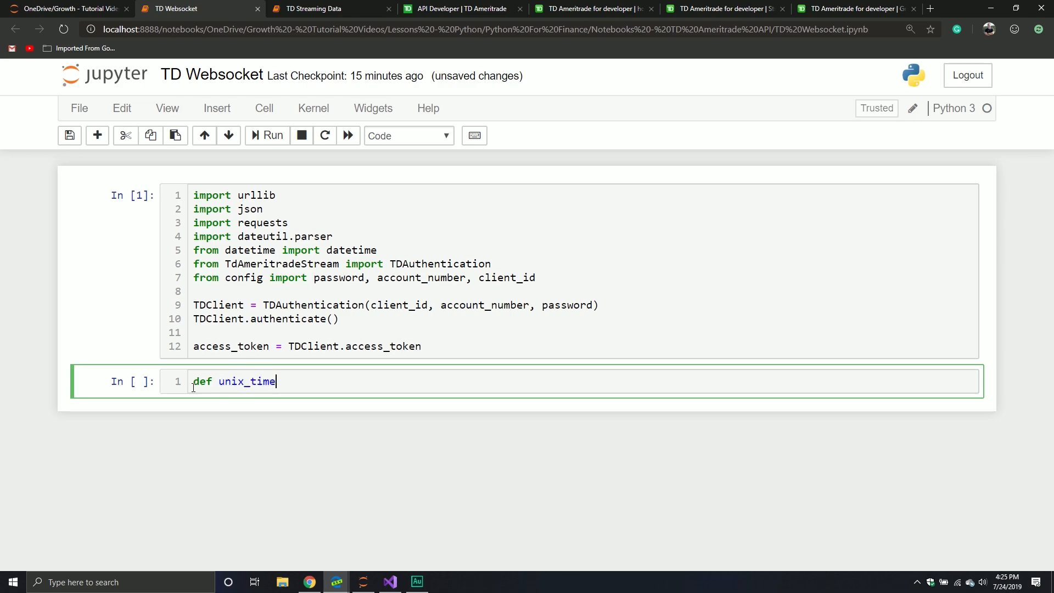
type("_milis")
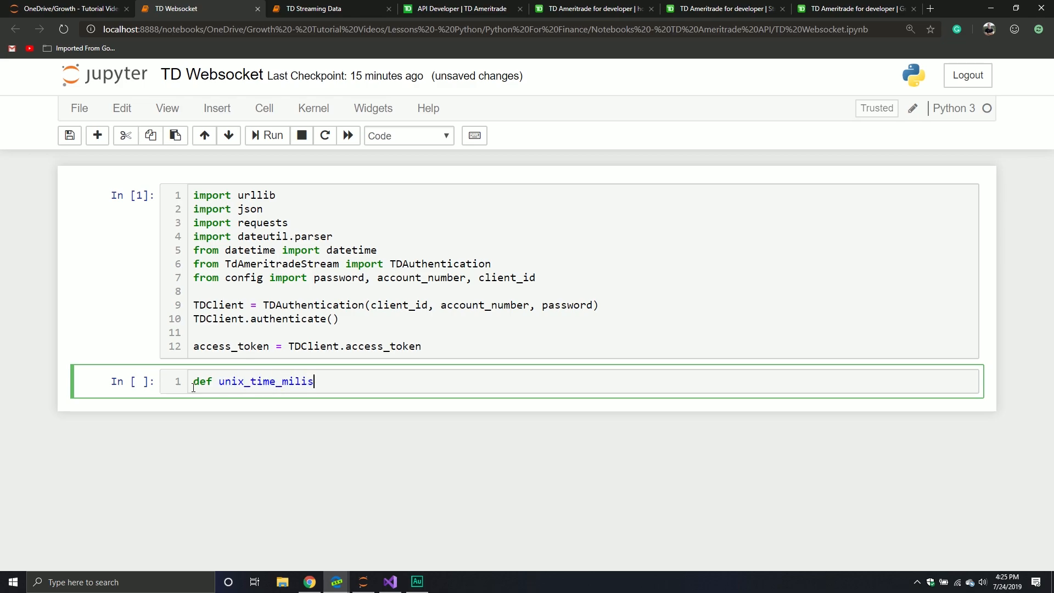
type("s()")
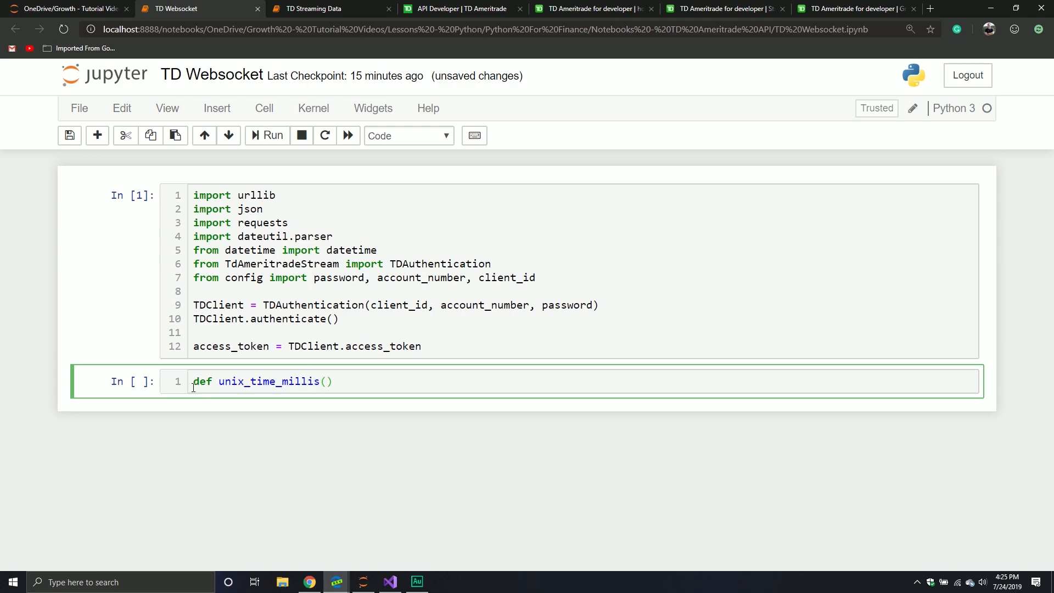
type("dt")
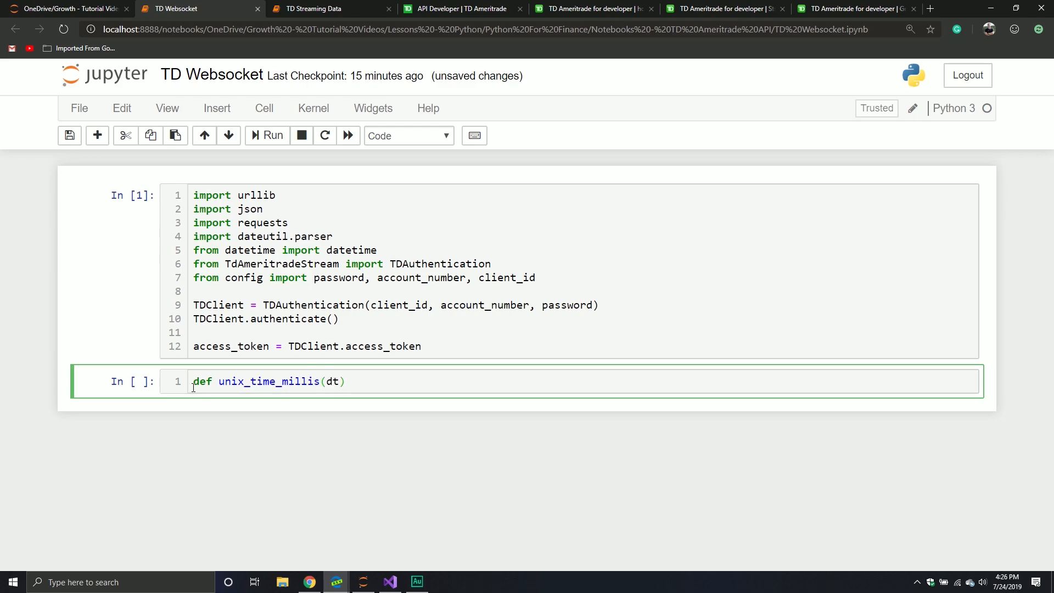
type(":")
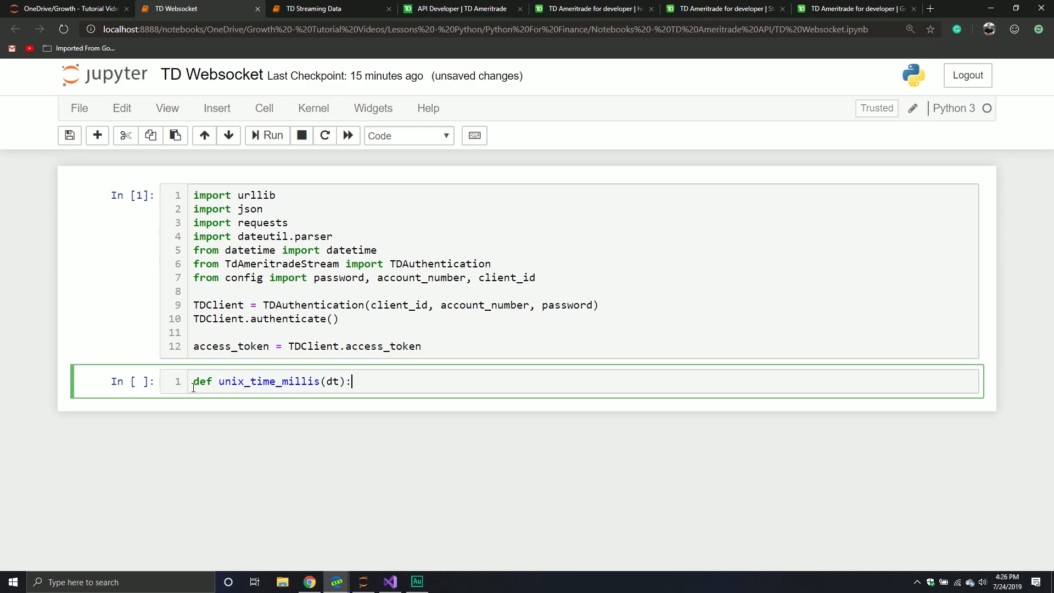
key("enter")
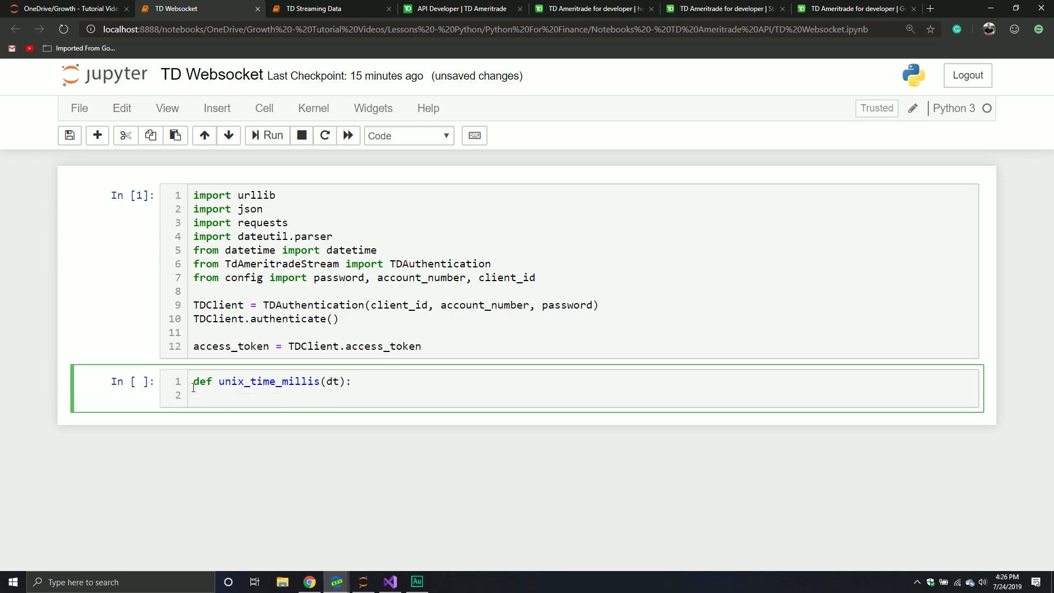
- Set epoch = datetime.datetime.utcfromtimestamp(0) in the function body
type("epoch")
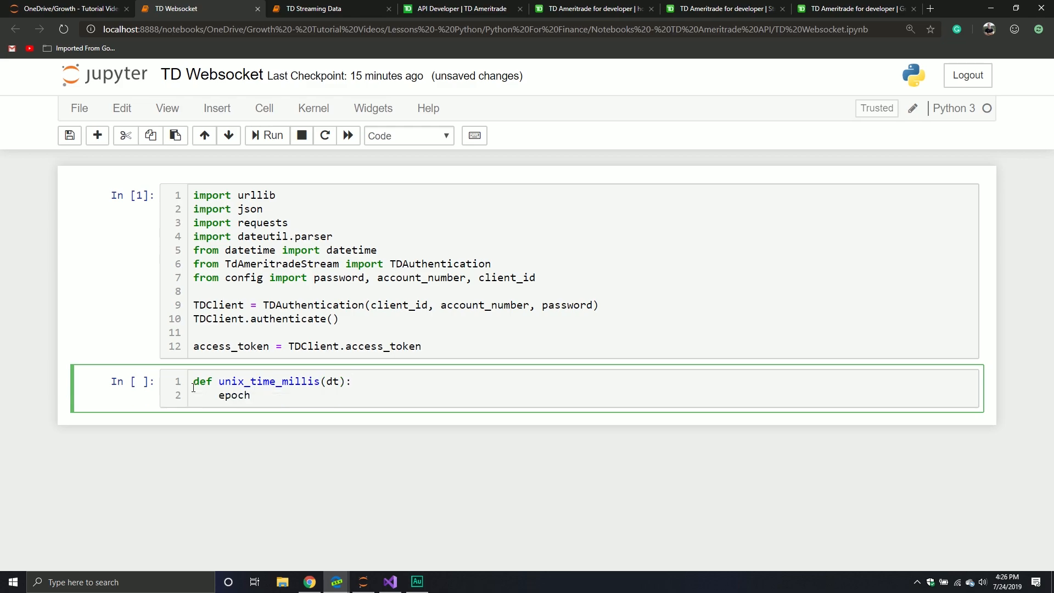
type("= datetime")
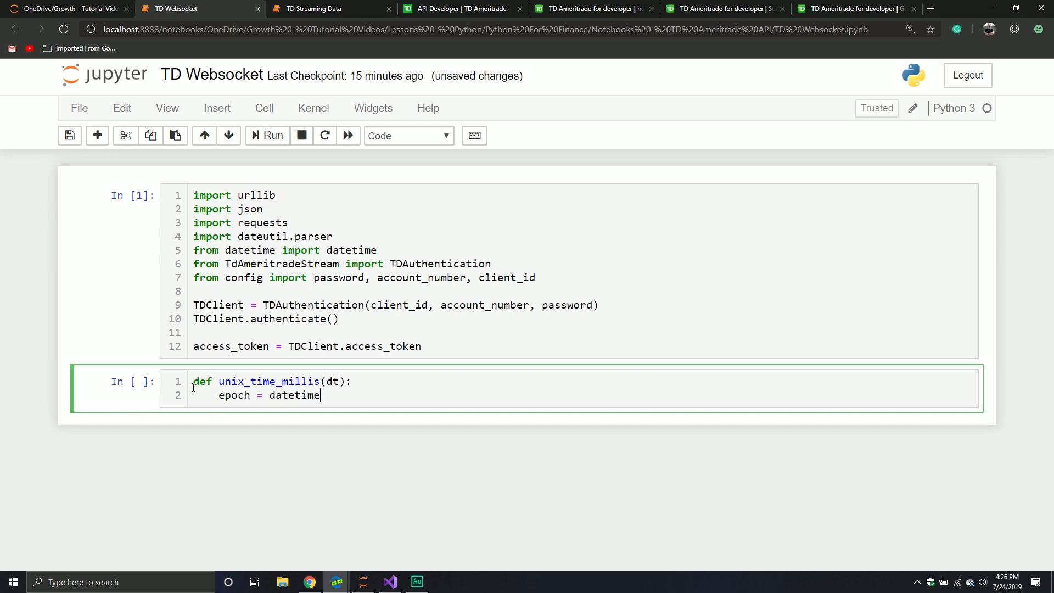
type(".dateti")
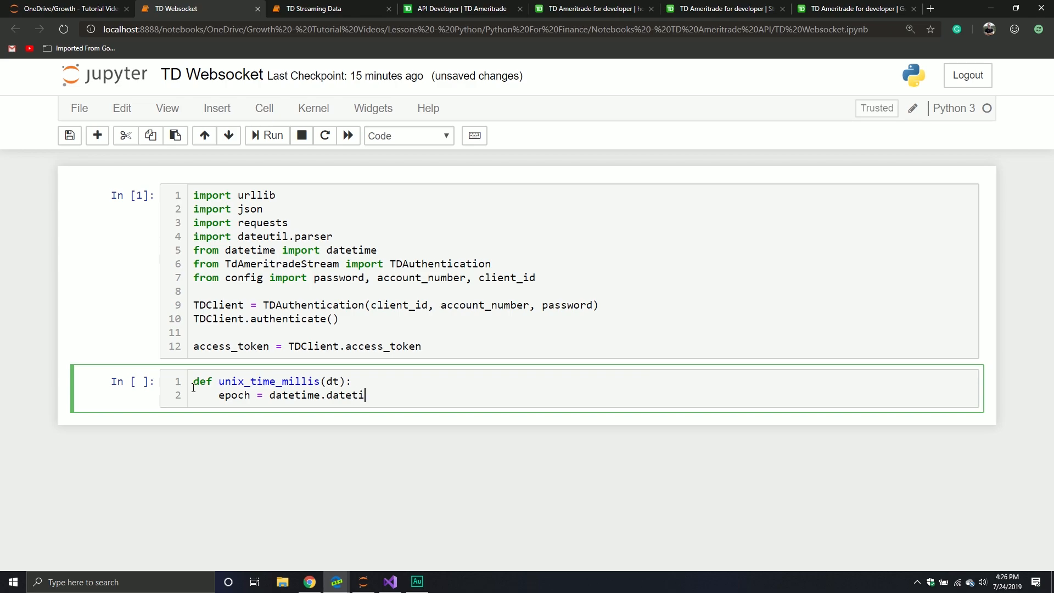
type("me.")
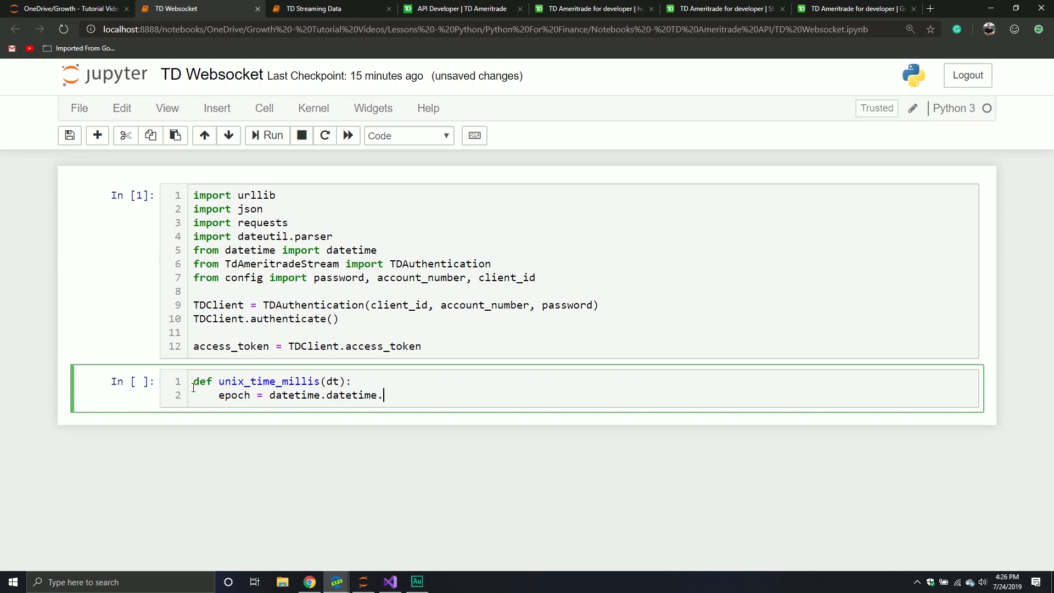
type("utc")
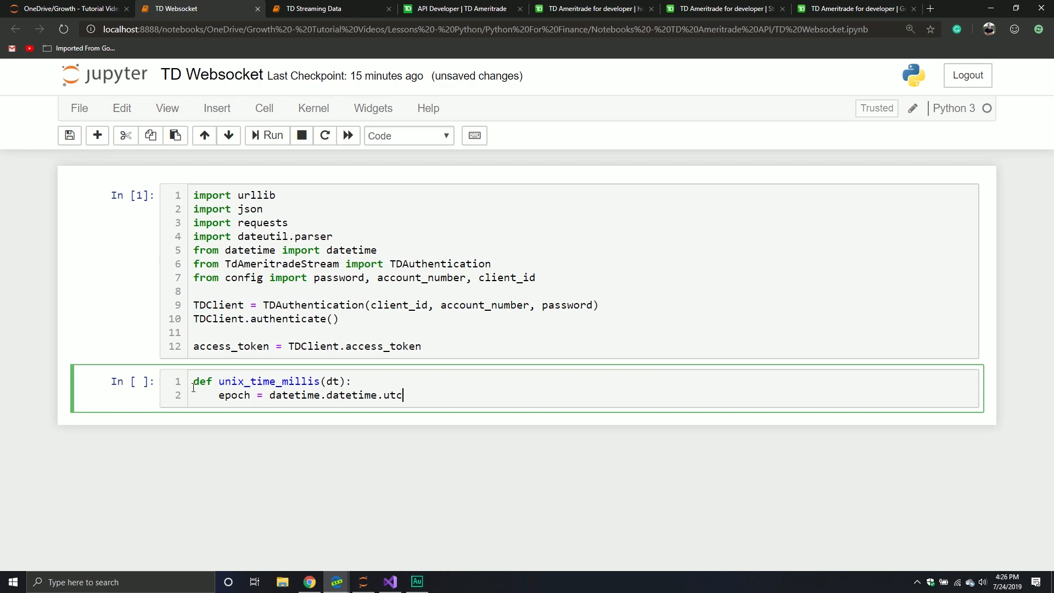
type("fromti")
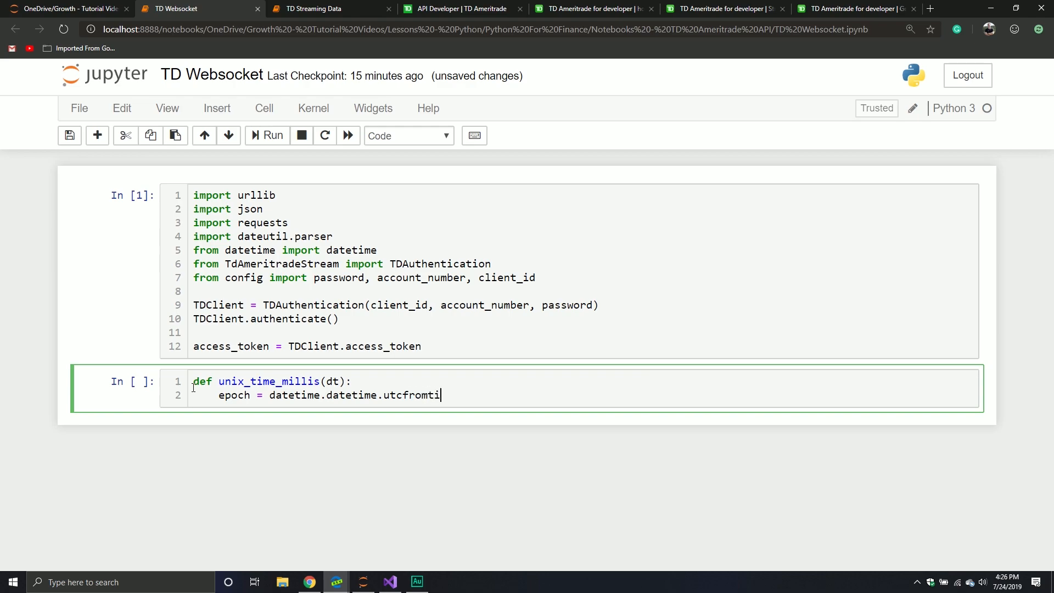
type("mestamp()")
type("r")
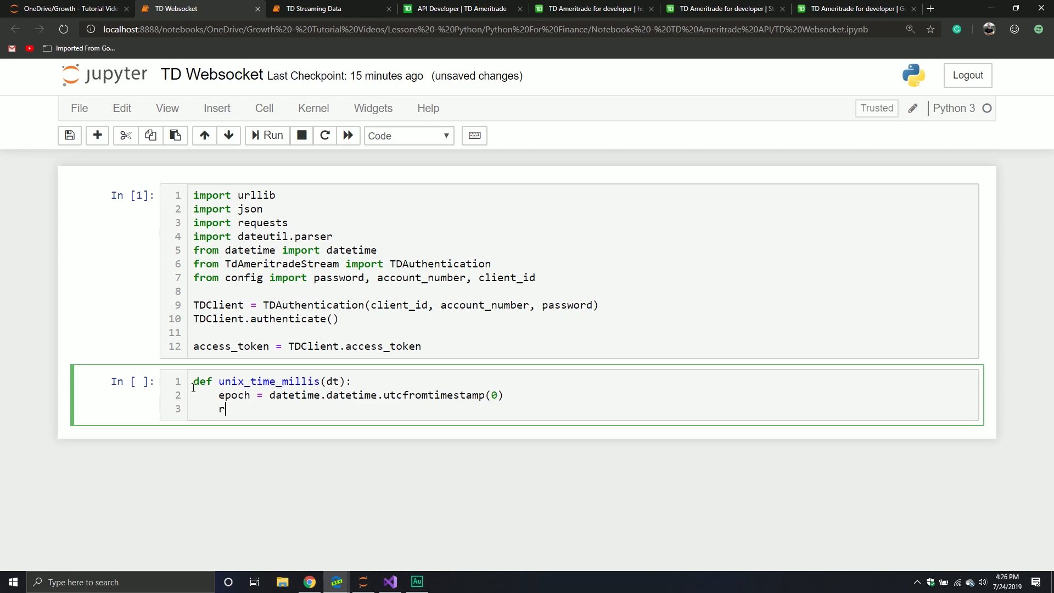
- Return (dt - epoch).total_seconds() * 1000.0, run the cell and add an empty cell below
type("eturn ()")
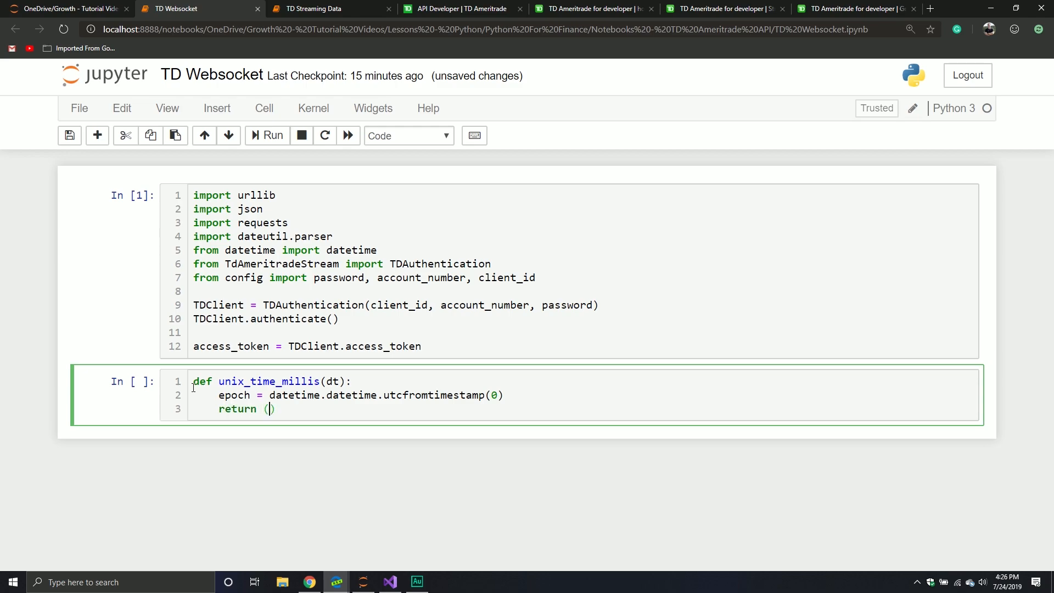
type("dt -")
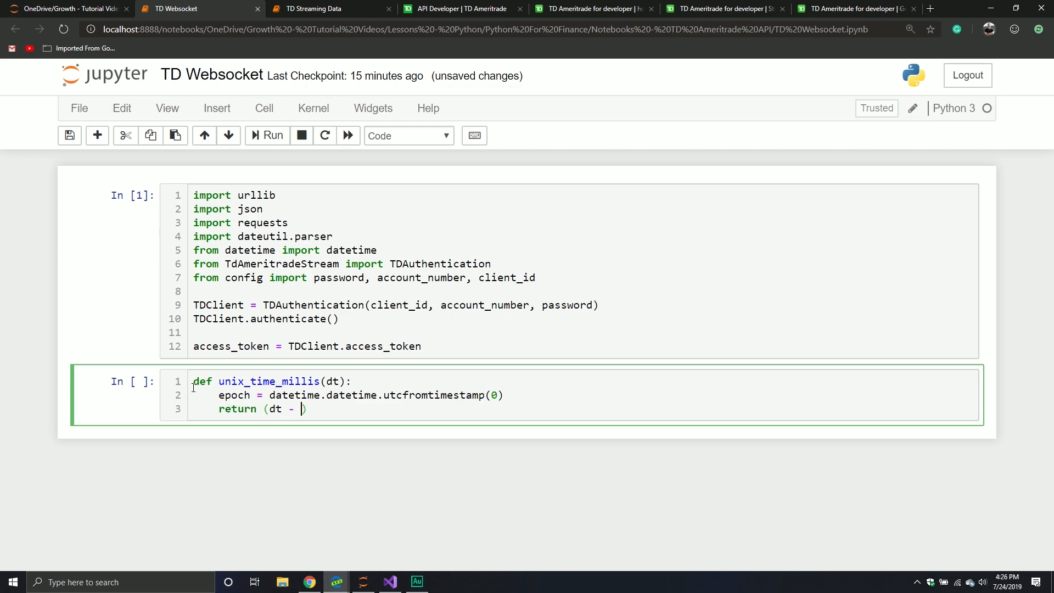
type("epoch")
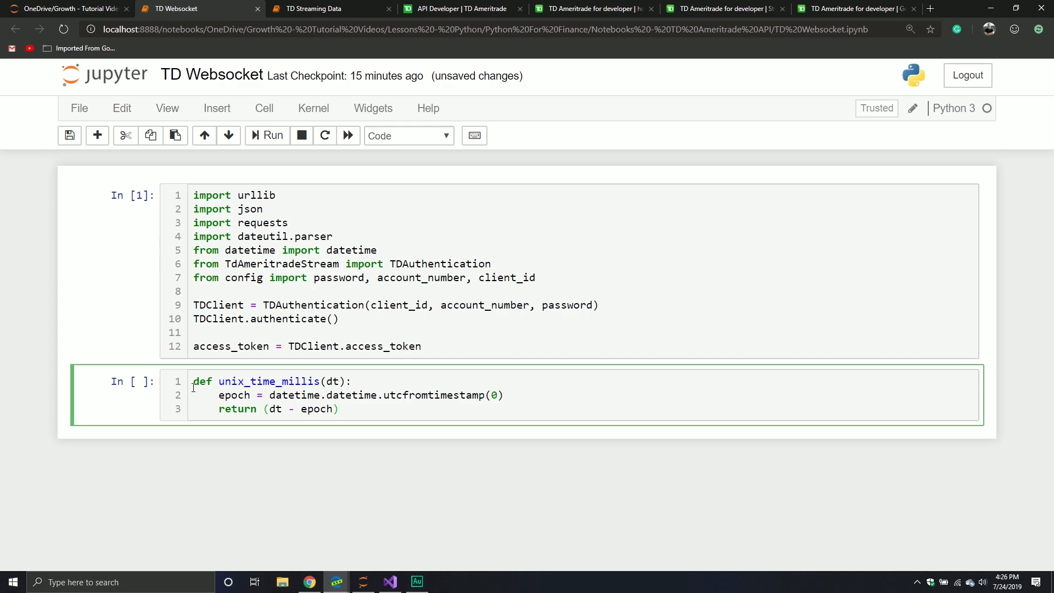
type(".total_")
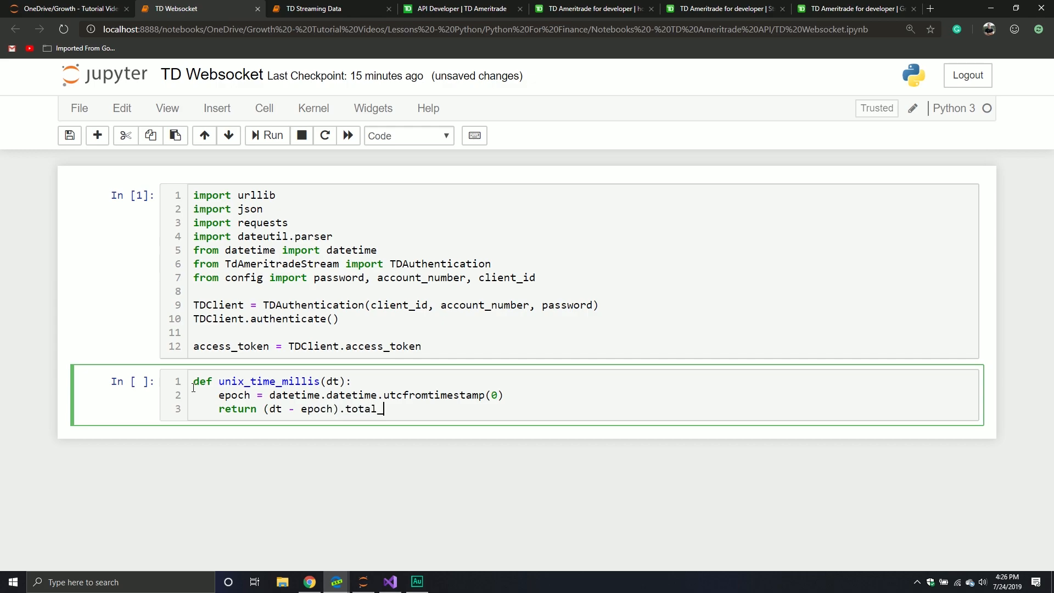
type("seconds()")
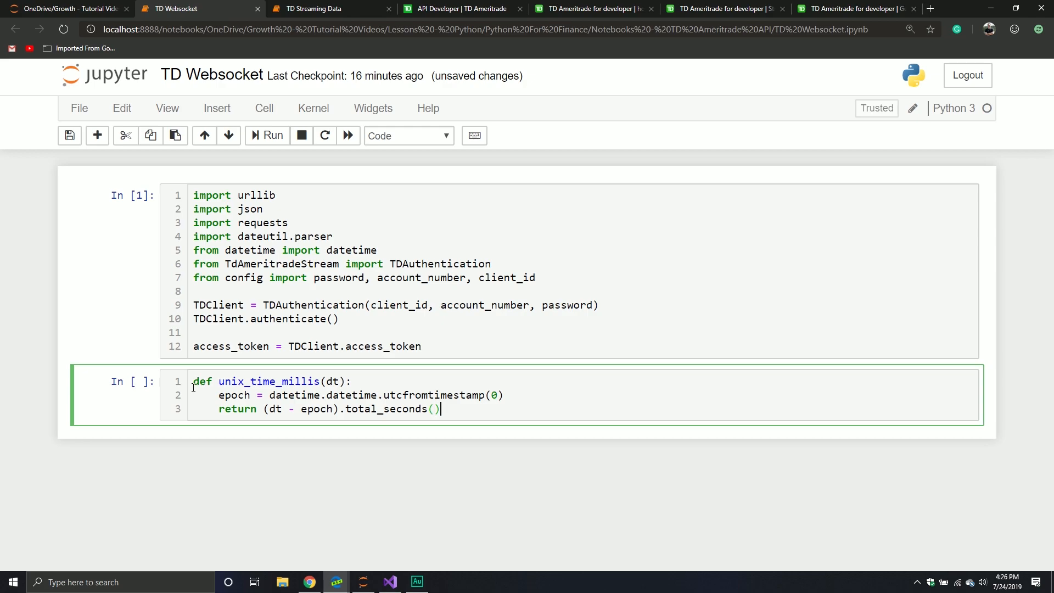
type("* 1000")
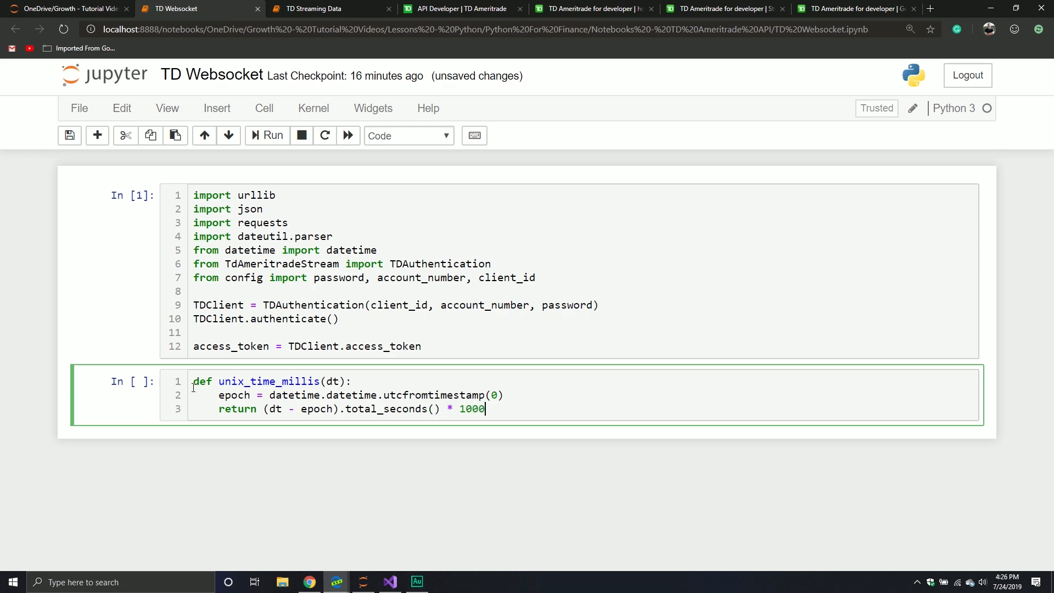
type(".0")
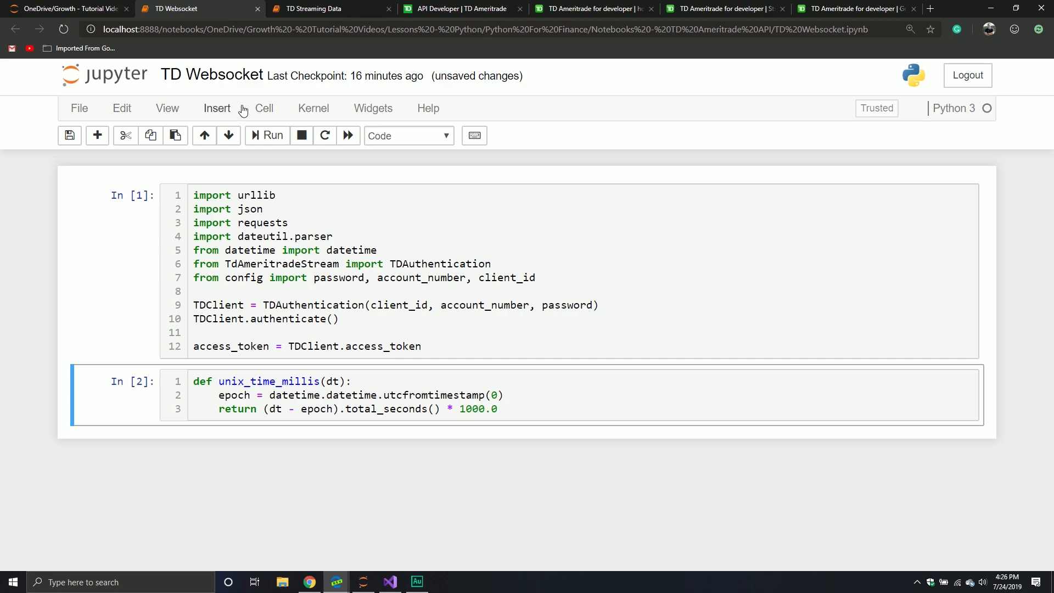
left_click(97, 135)
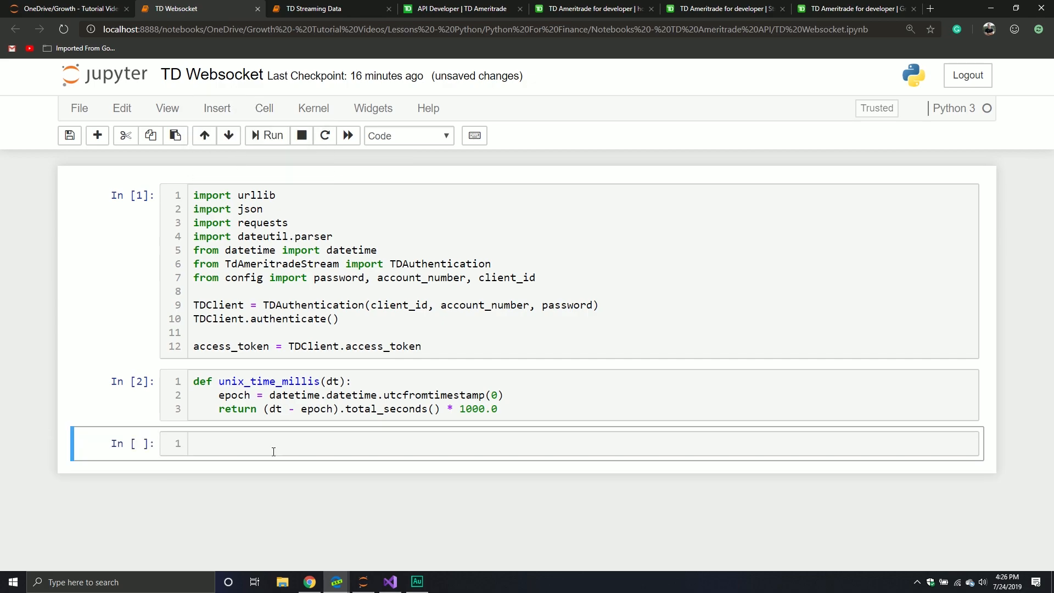